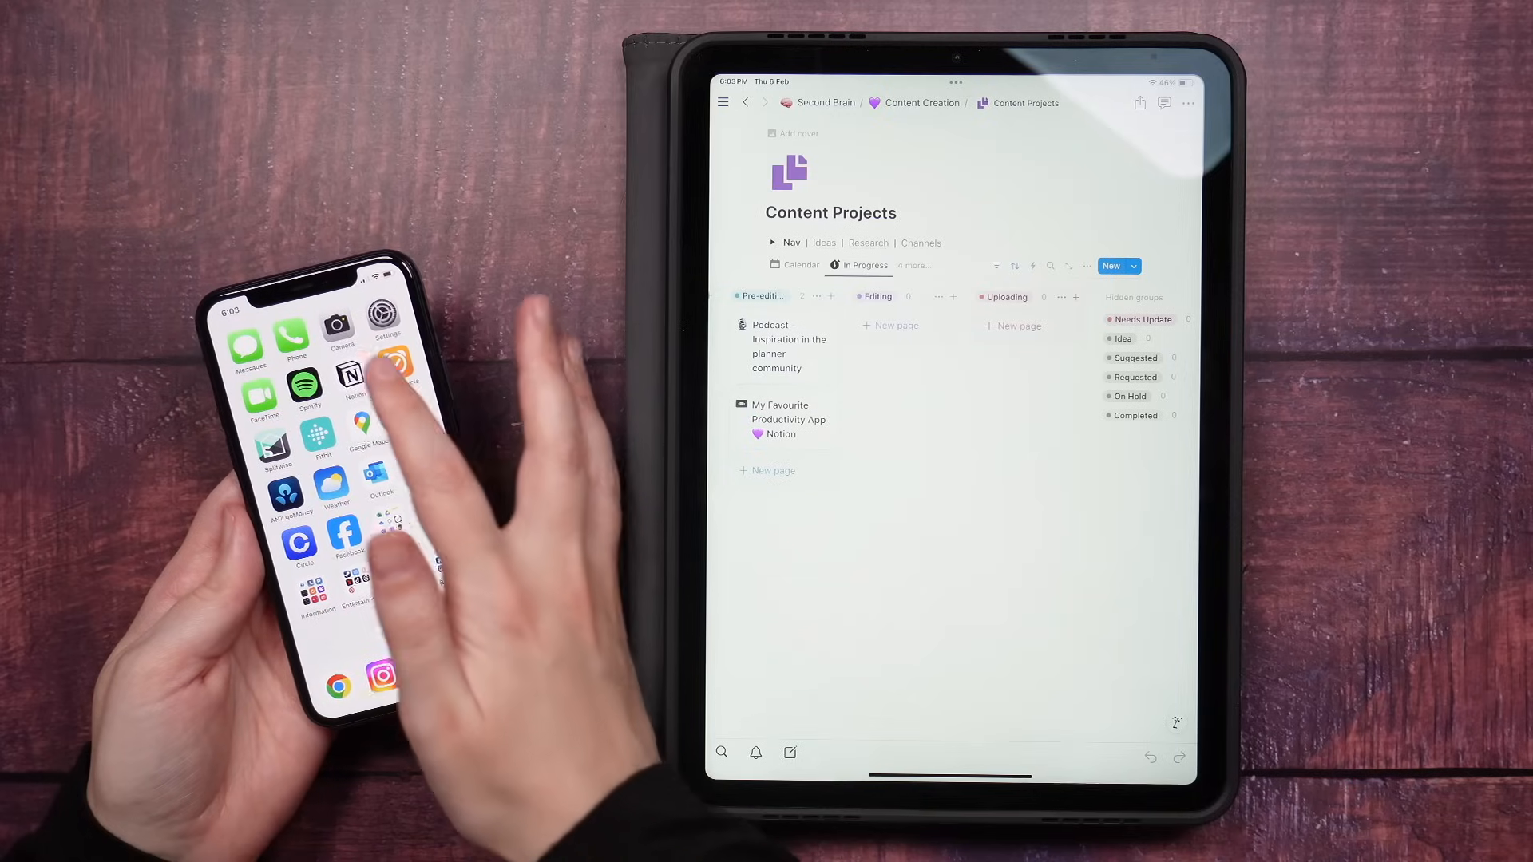
Type 'hello@' in the sharing options, then create a private page started as a table
left_click(350, 374)
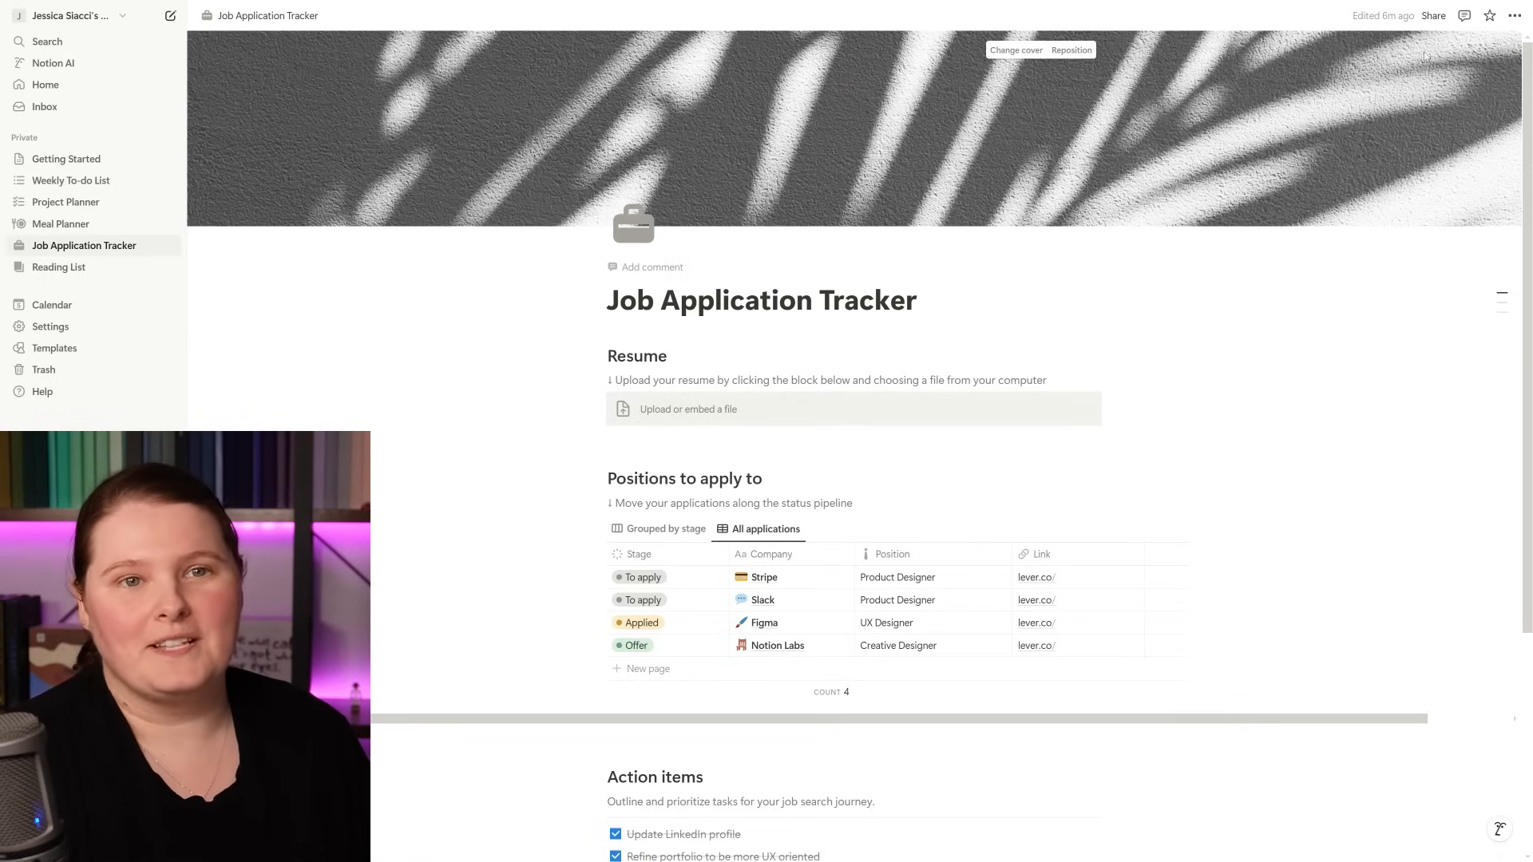
left_click(1433, 16)
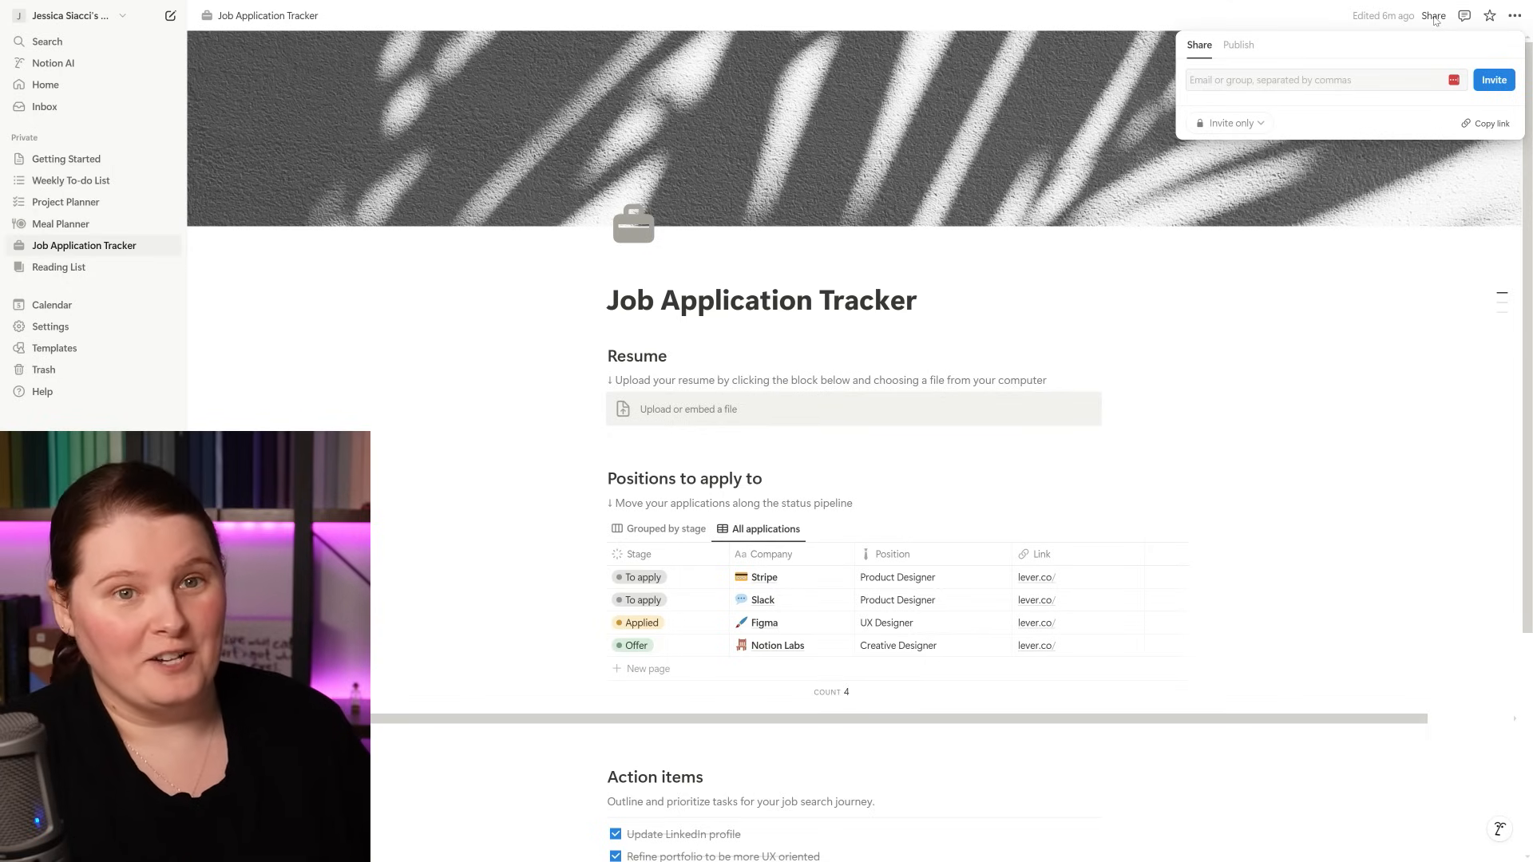
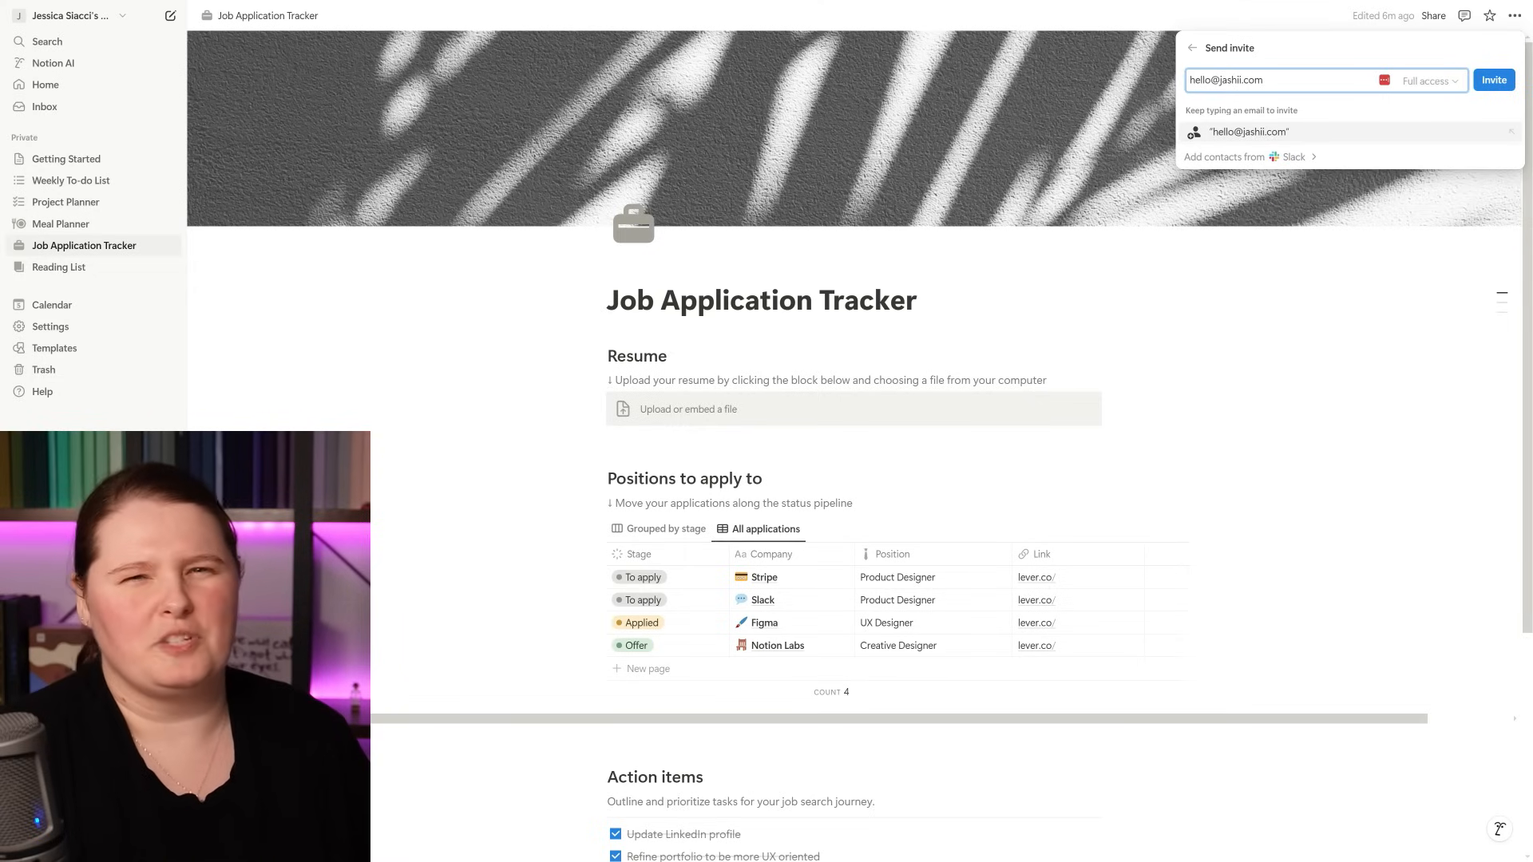
left_click(1425, 80)
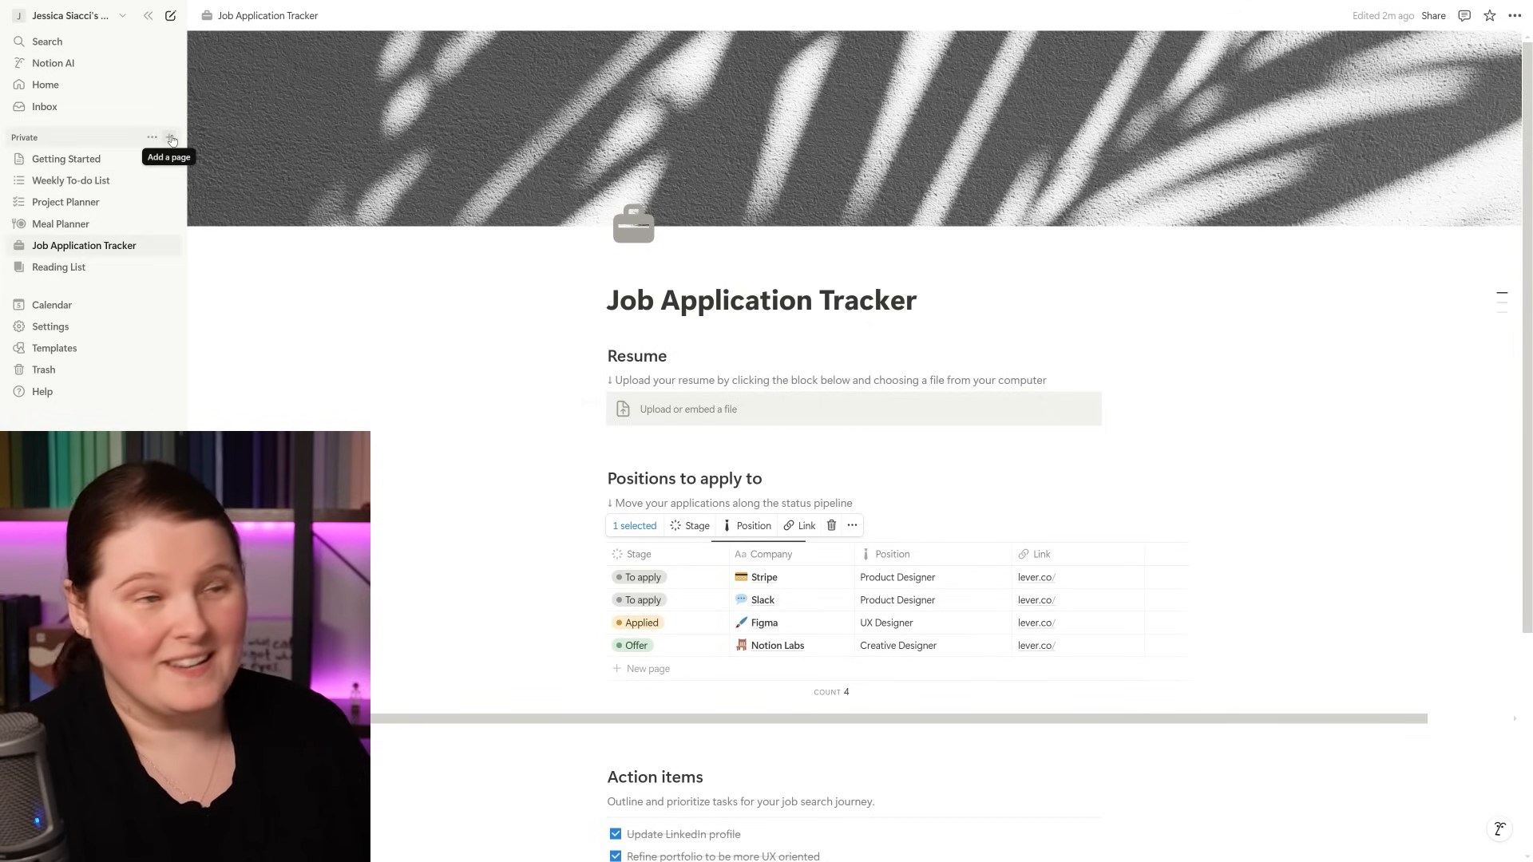
left_click(170, 136)
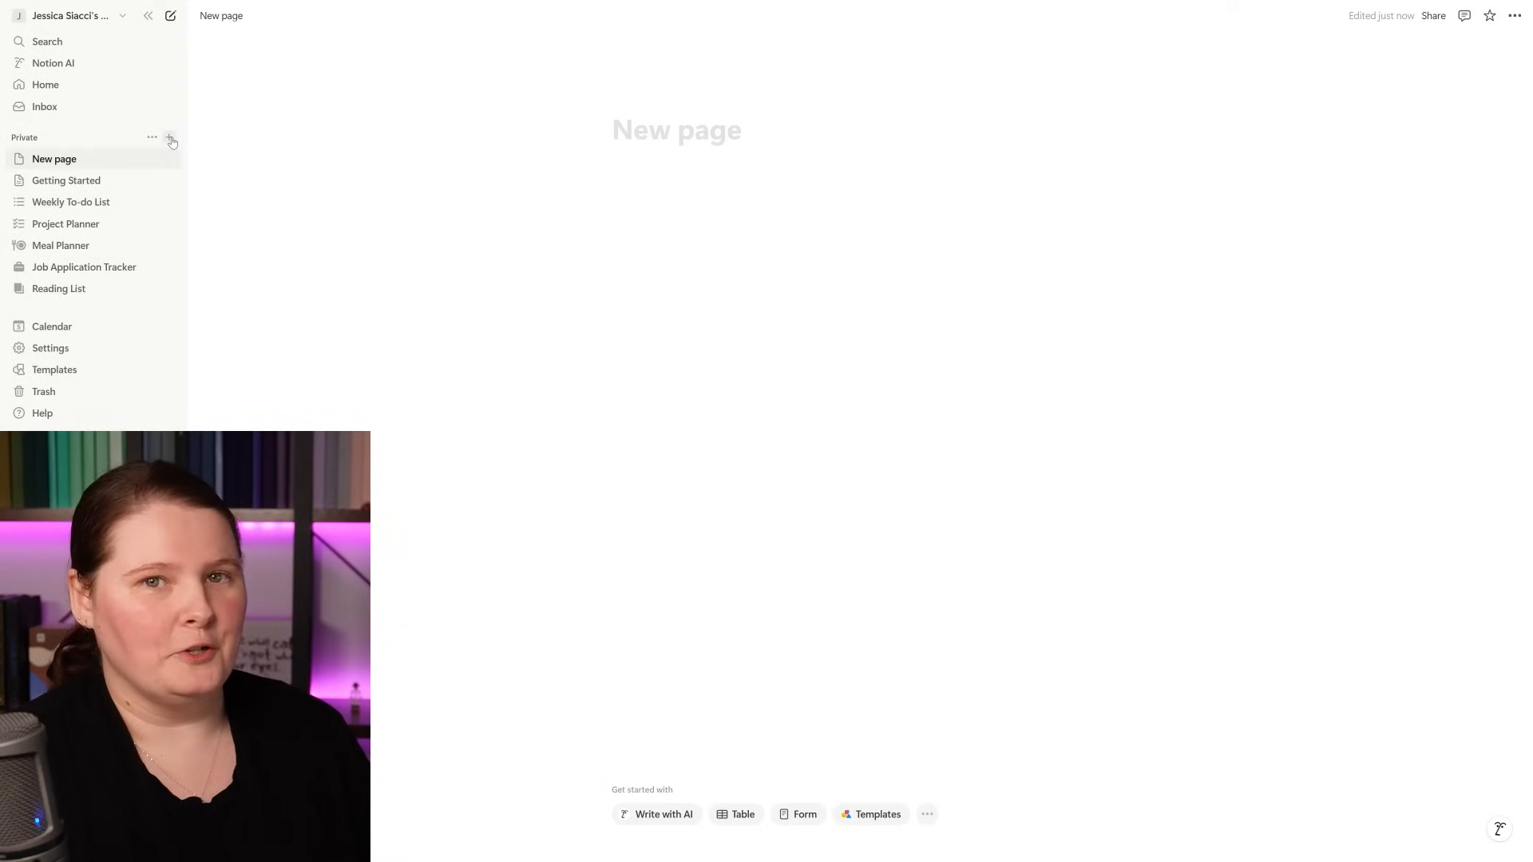
left_click(676, 129)
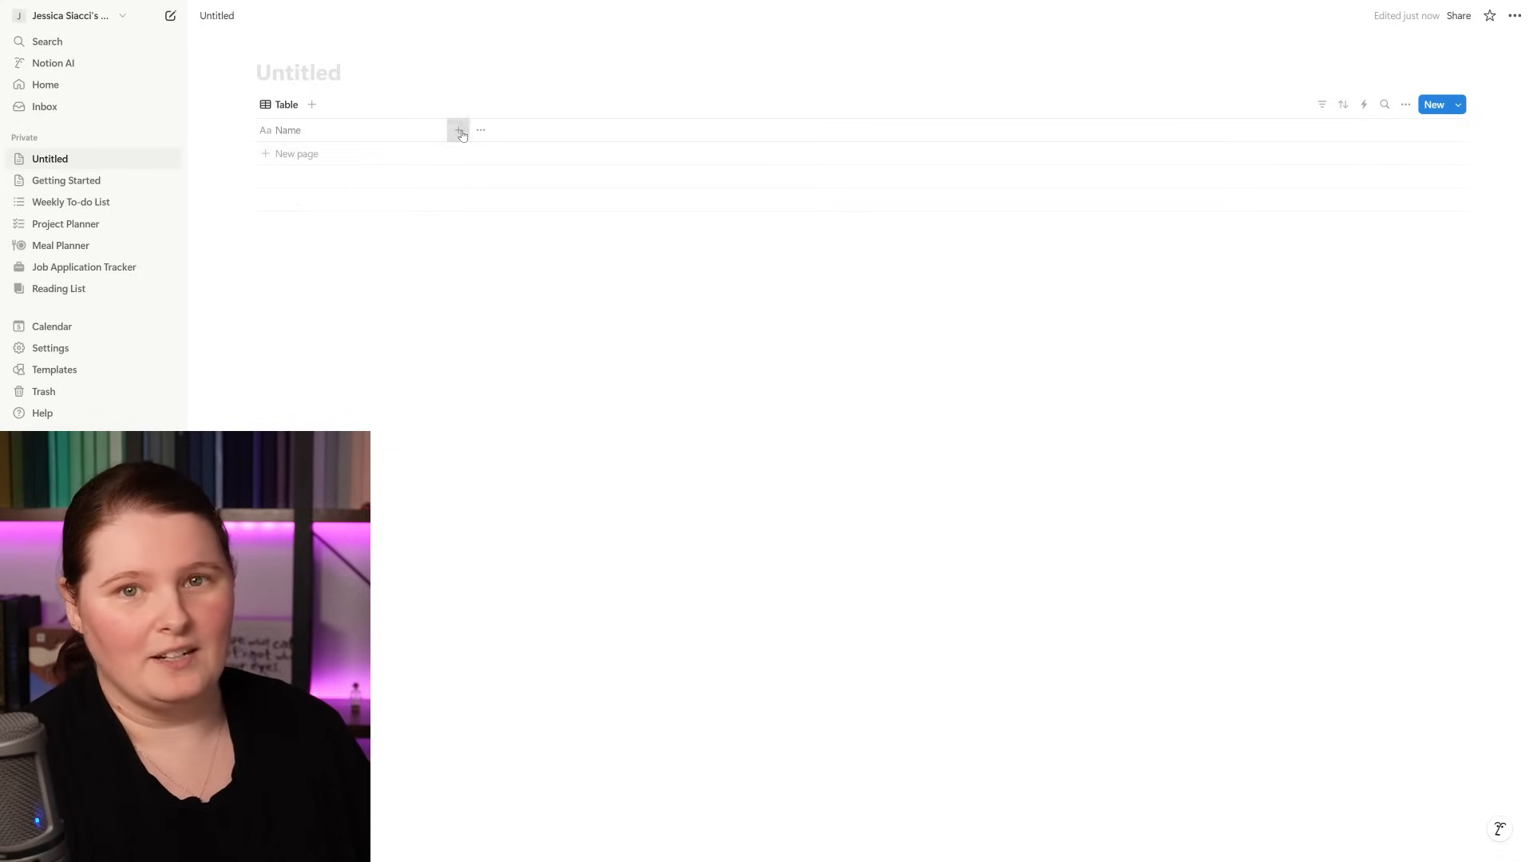
Open the table's New property panel, then move to the other workspace's Content Projects page
left_click(457, 130)
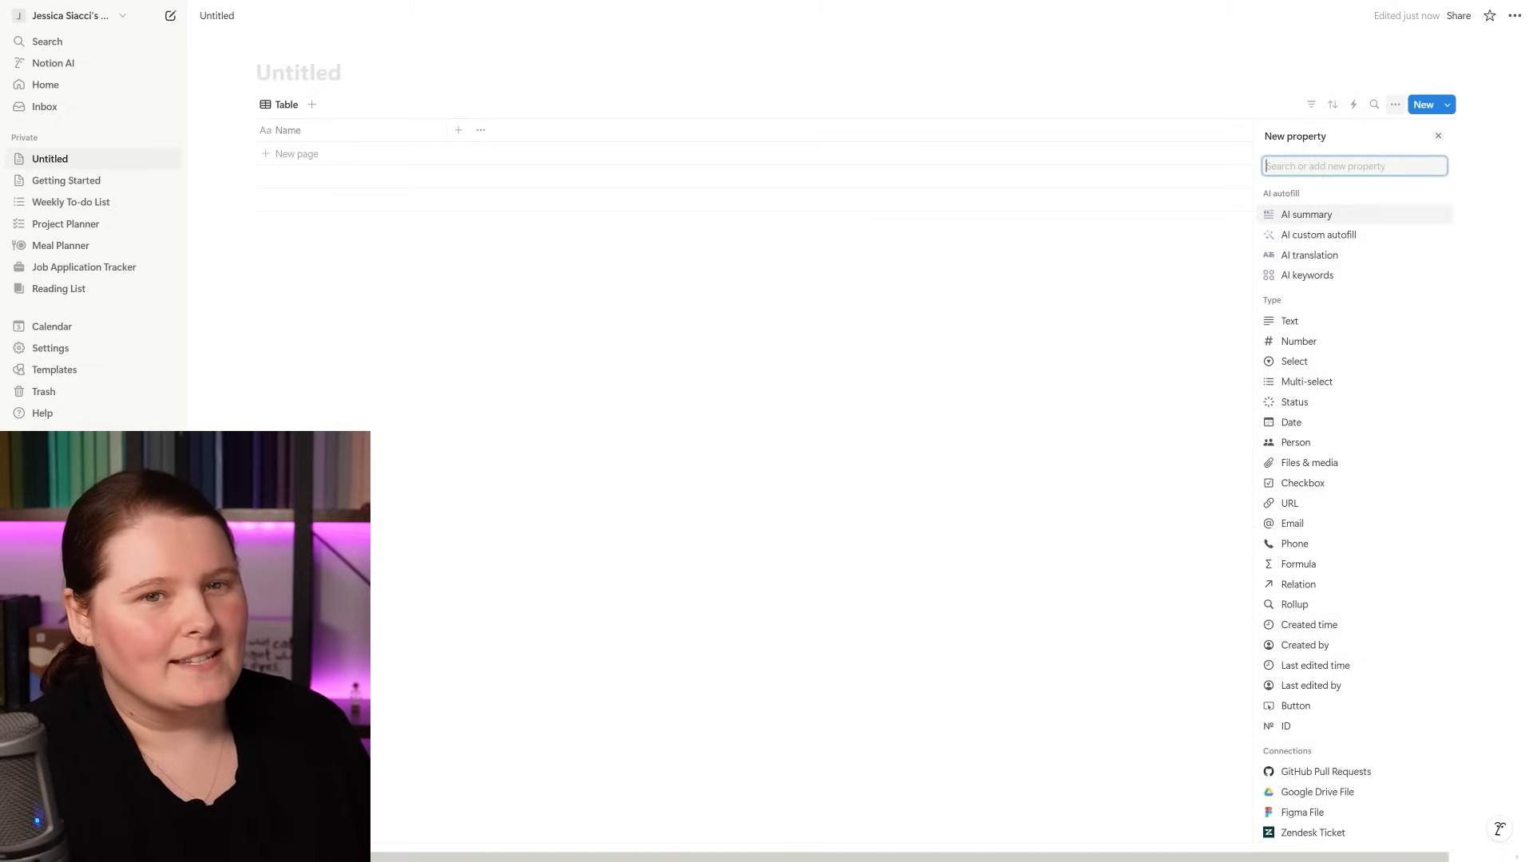
left_click(1438, 136)
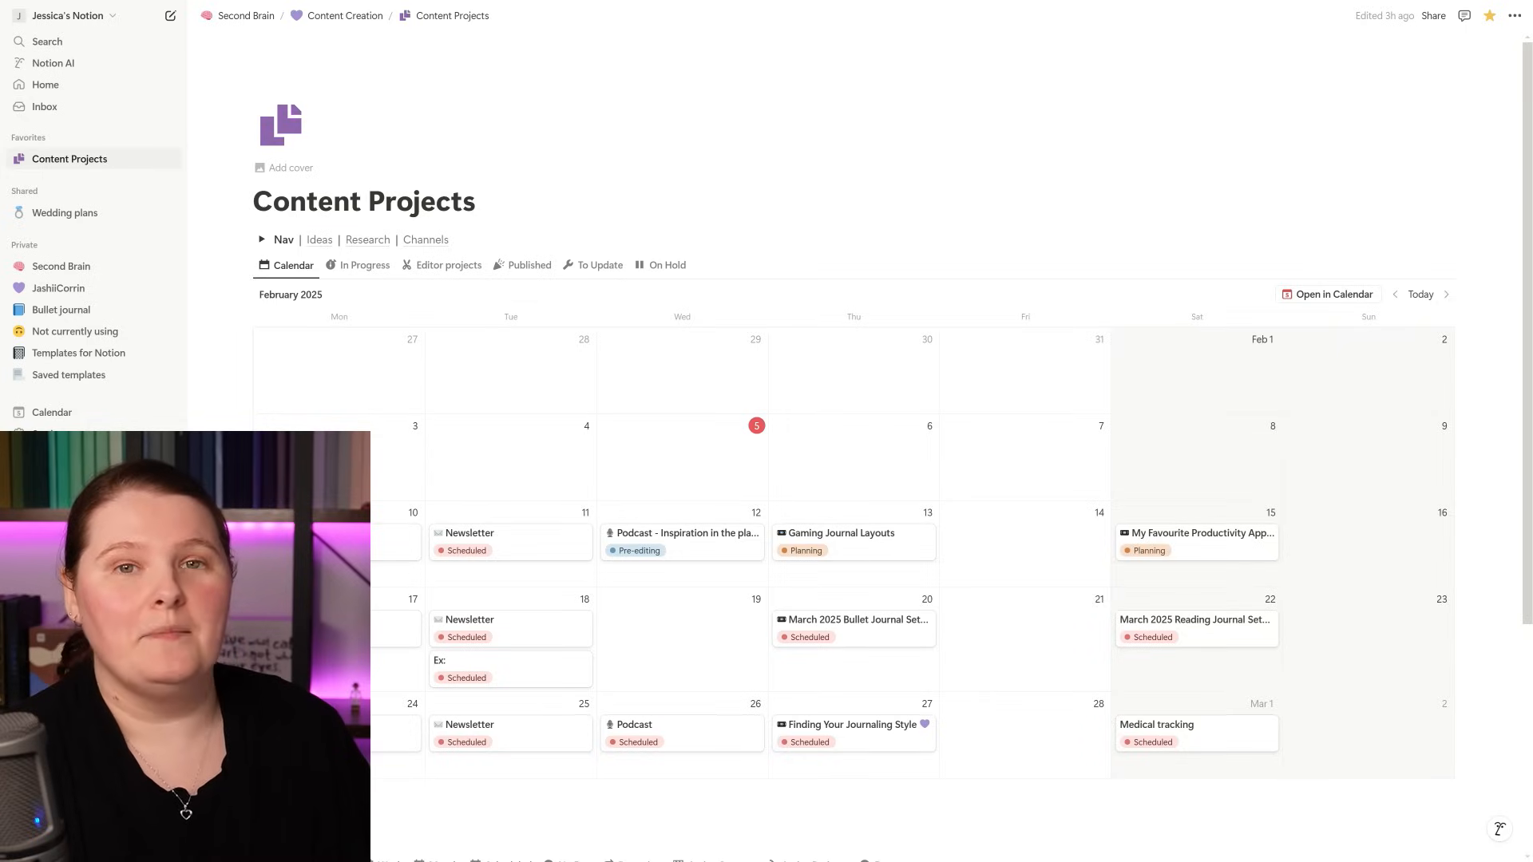
Open the JashiiCorrin page and its Content schedule database
left_click(58, 287)
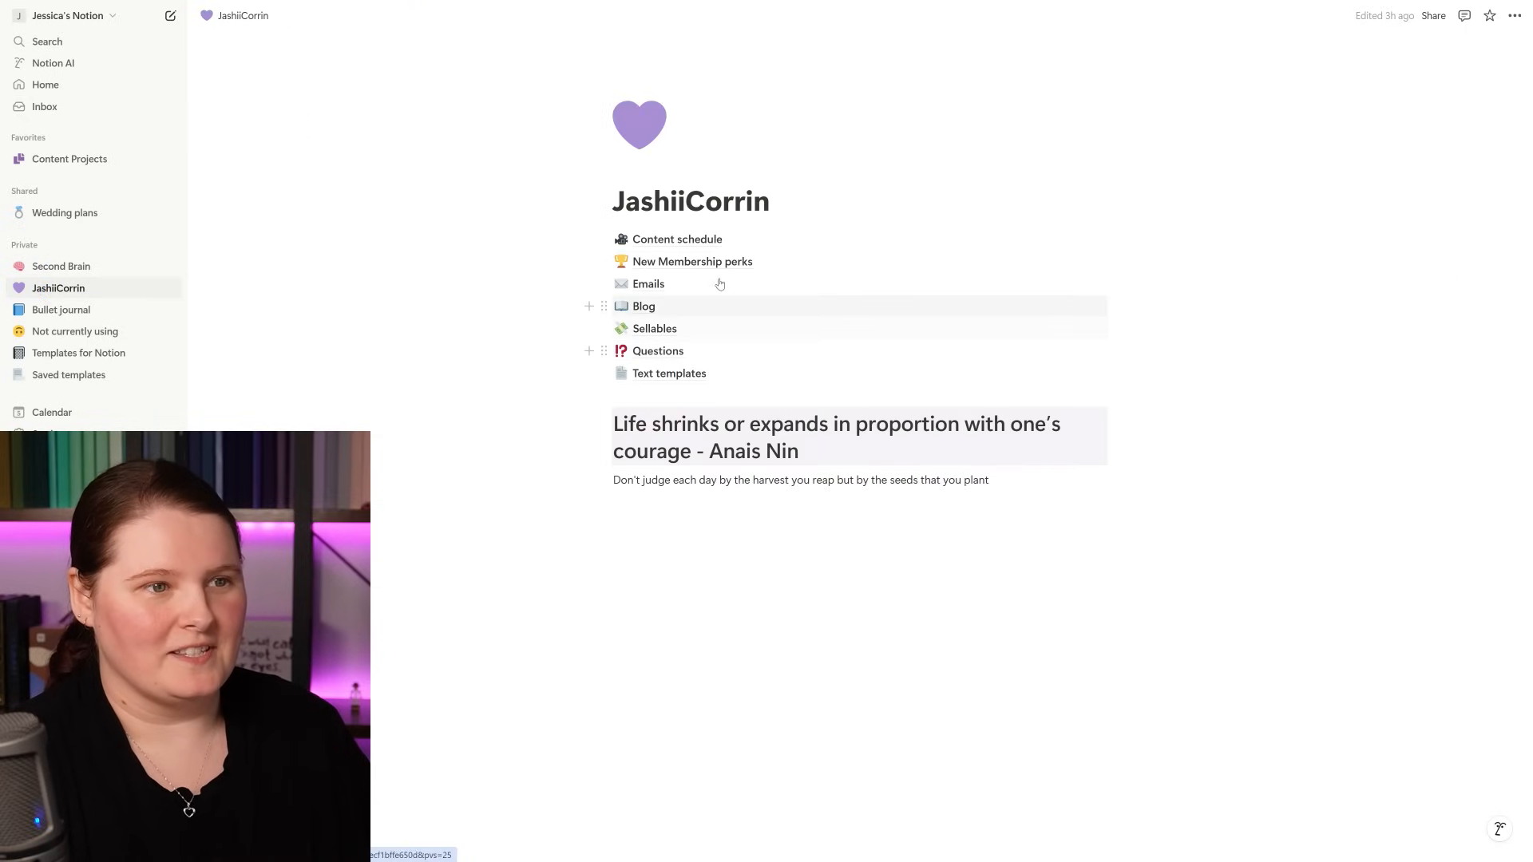
left_click(676, 240)
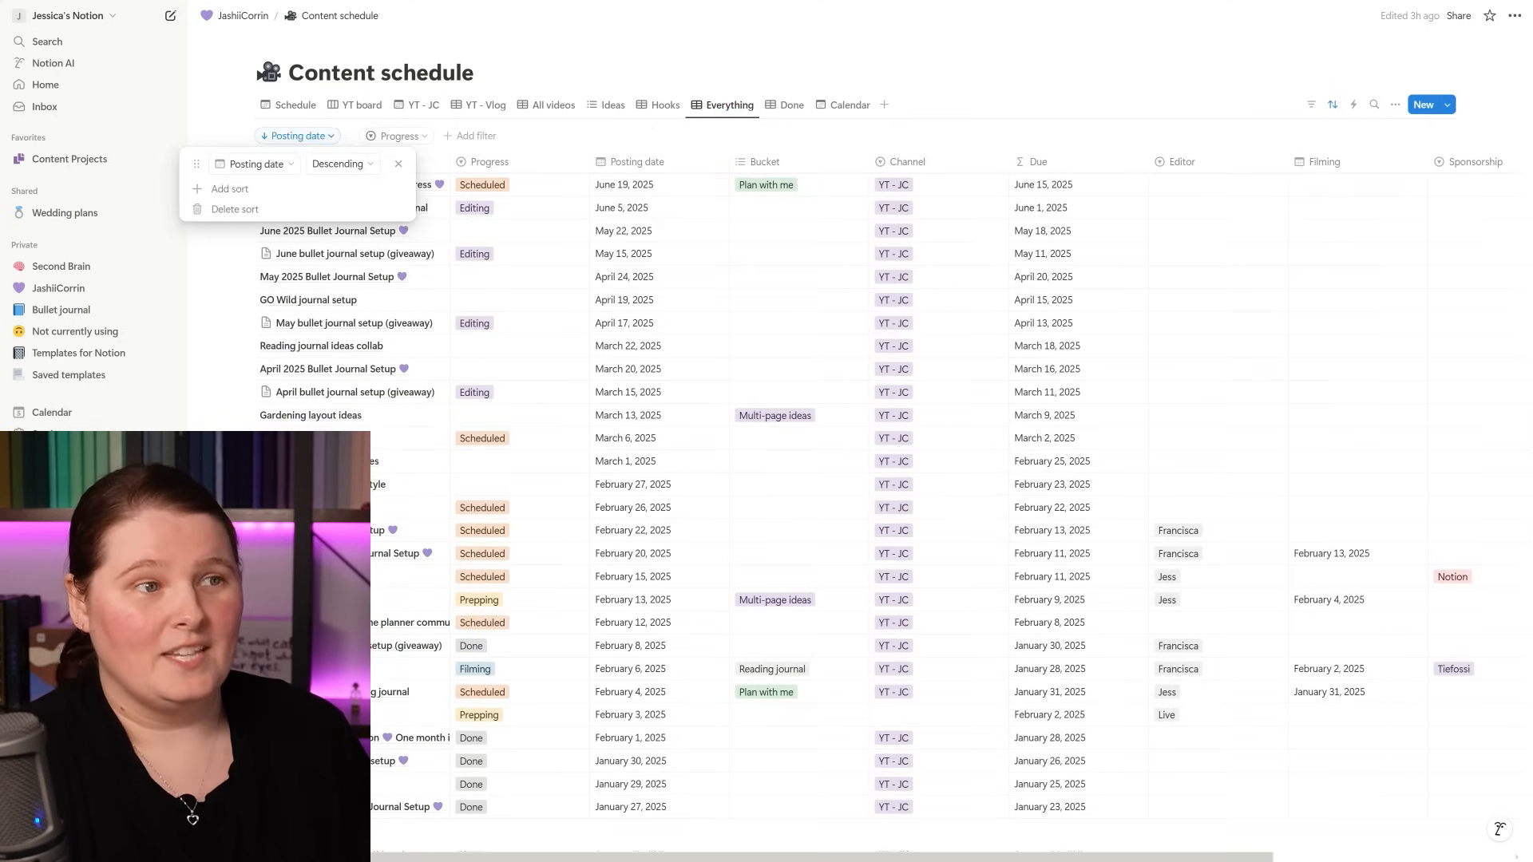
Change the Everything view's Posting date sort from Descending to Ascending
left_click(340, 163)
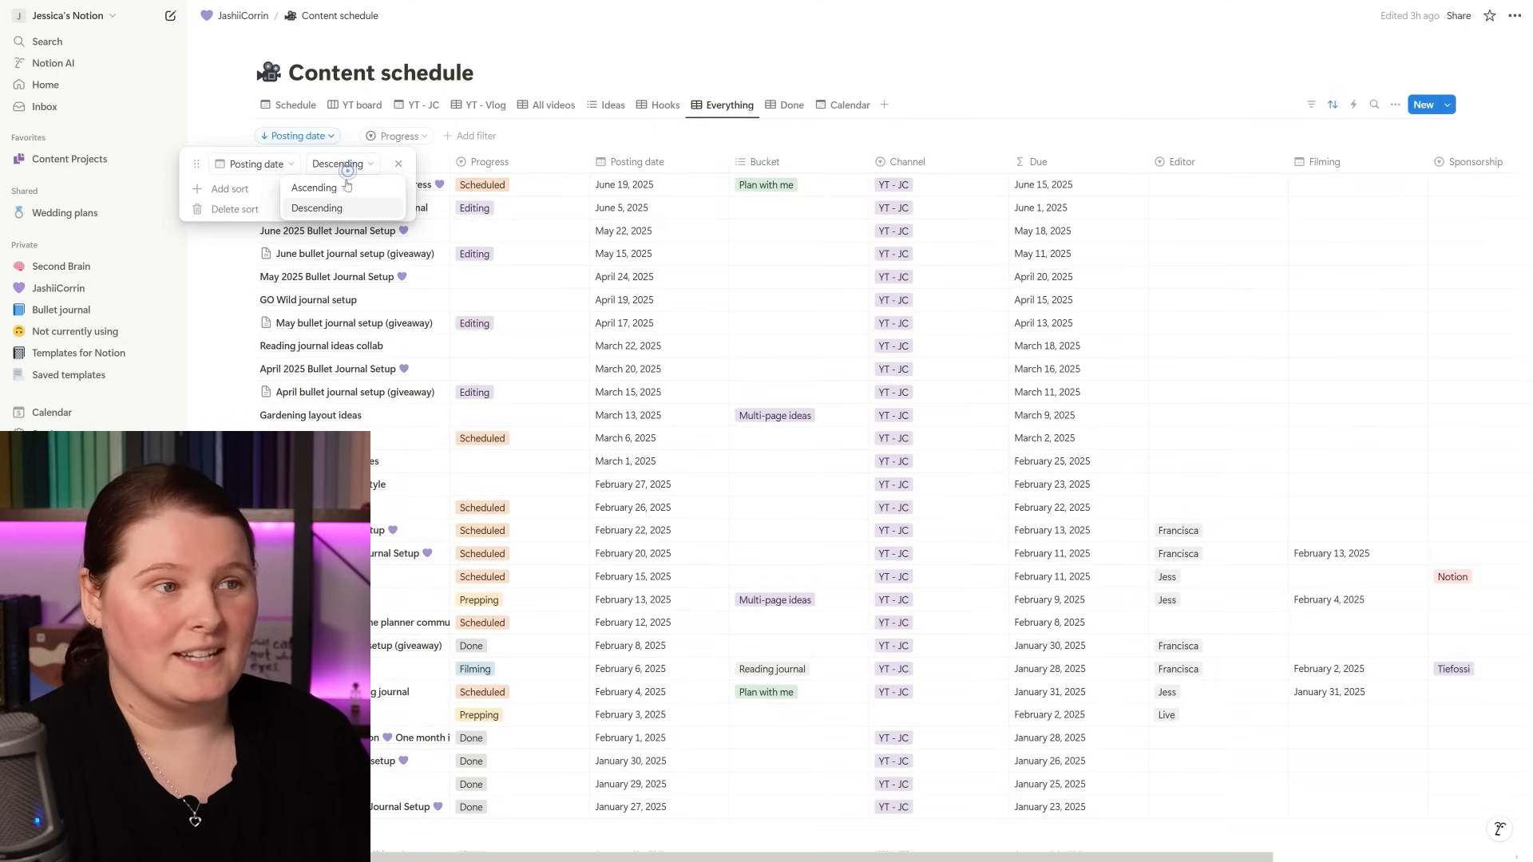
left_click(313, 187)
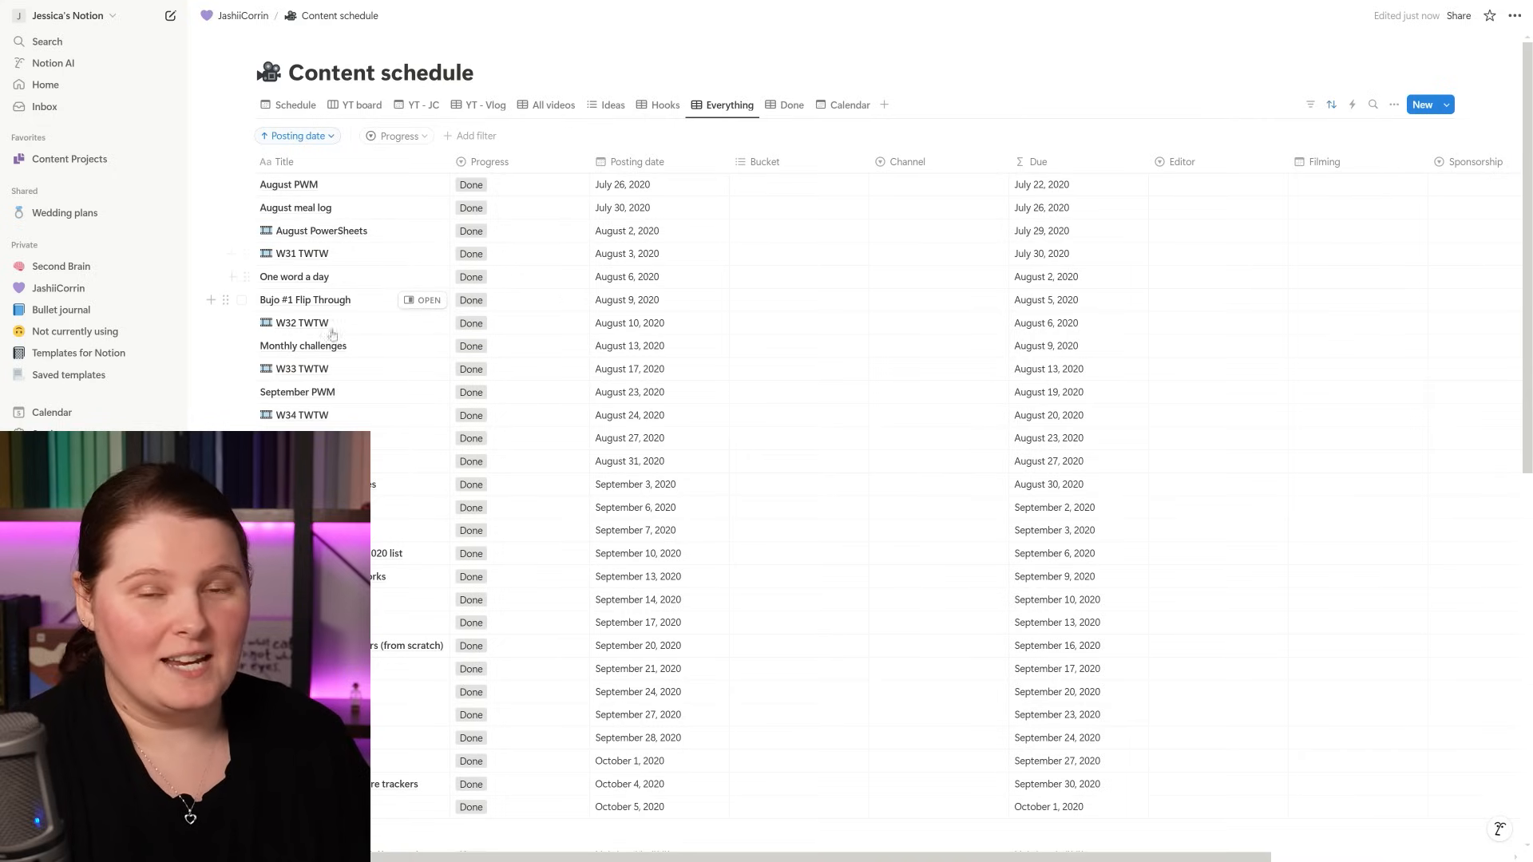
mouse_move(389, 487)
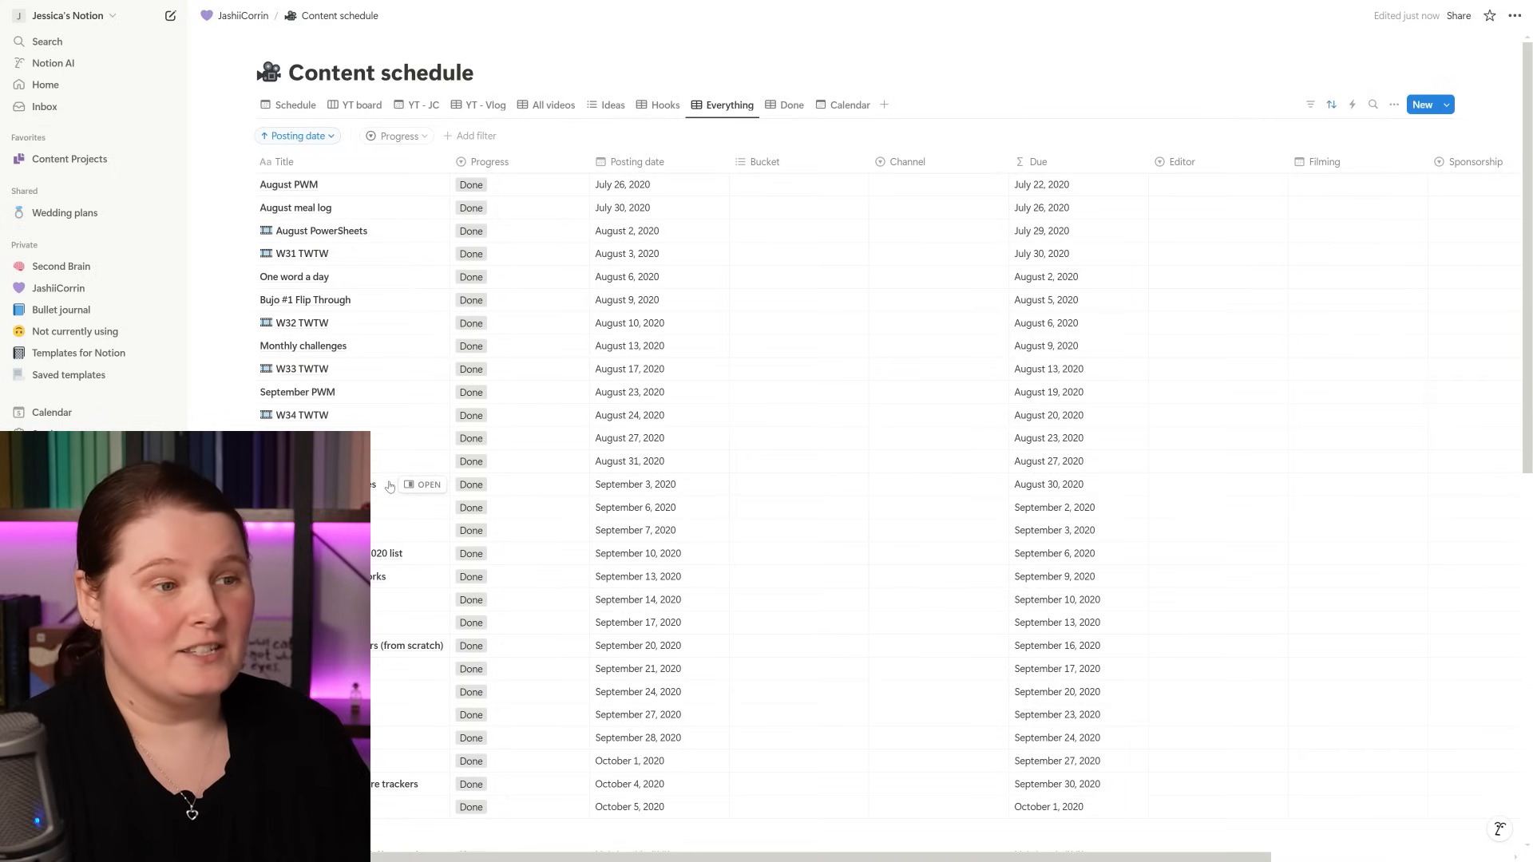
left_click(423, 485)
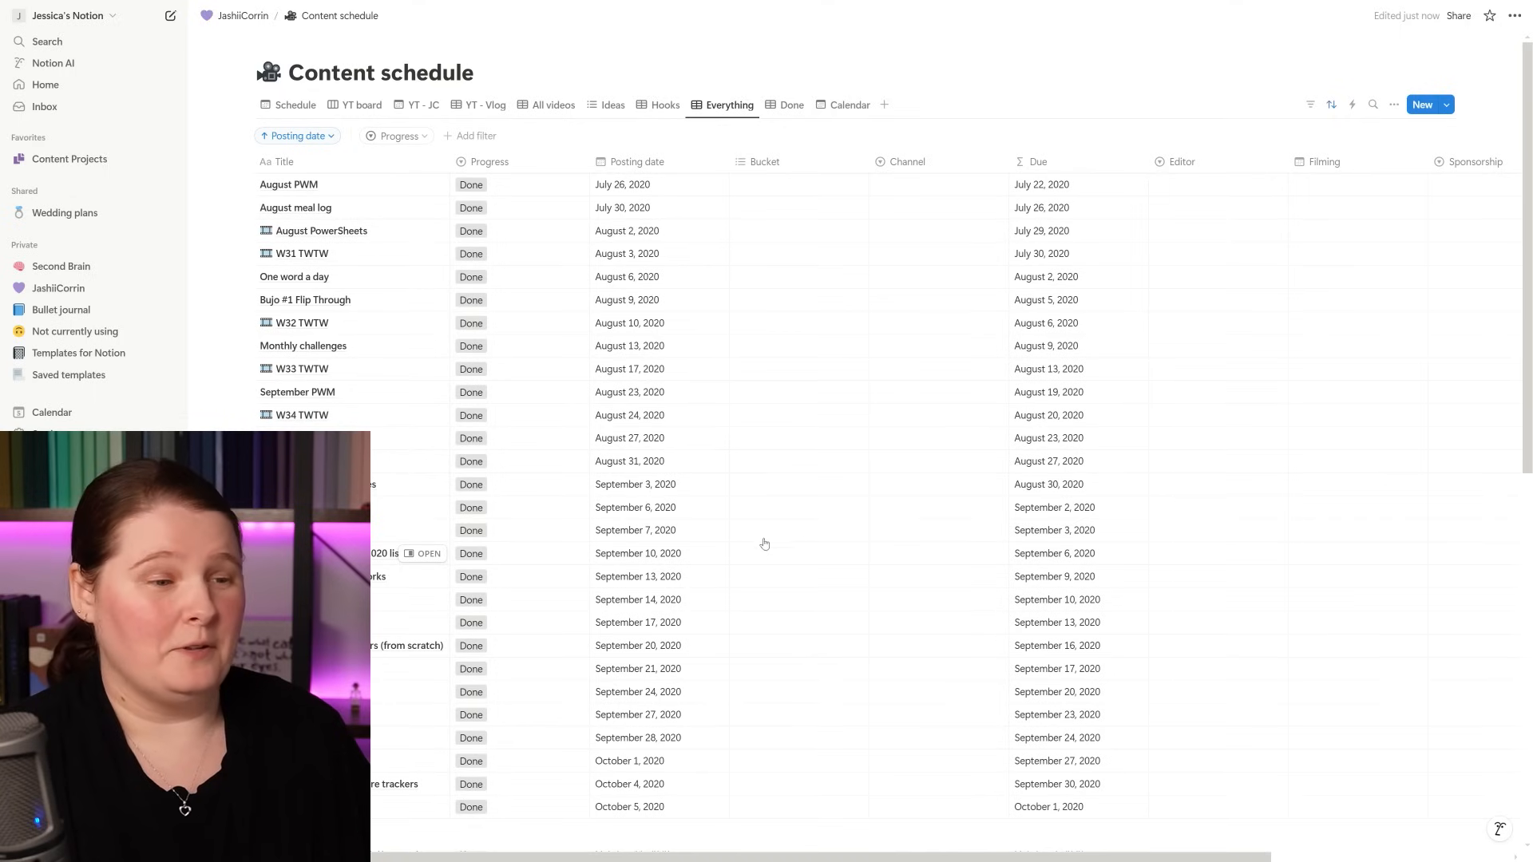
Scroll down the Content schedule table toward the 2022 entries
scroll("down", 3)
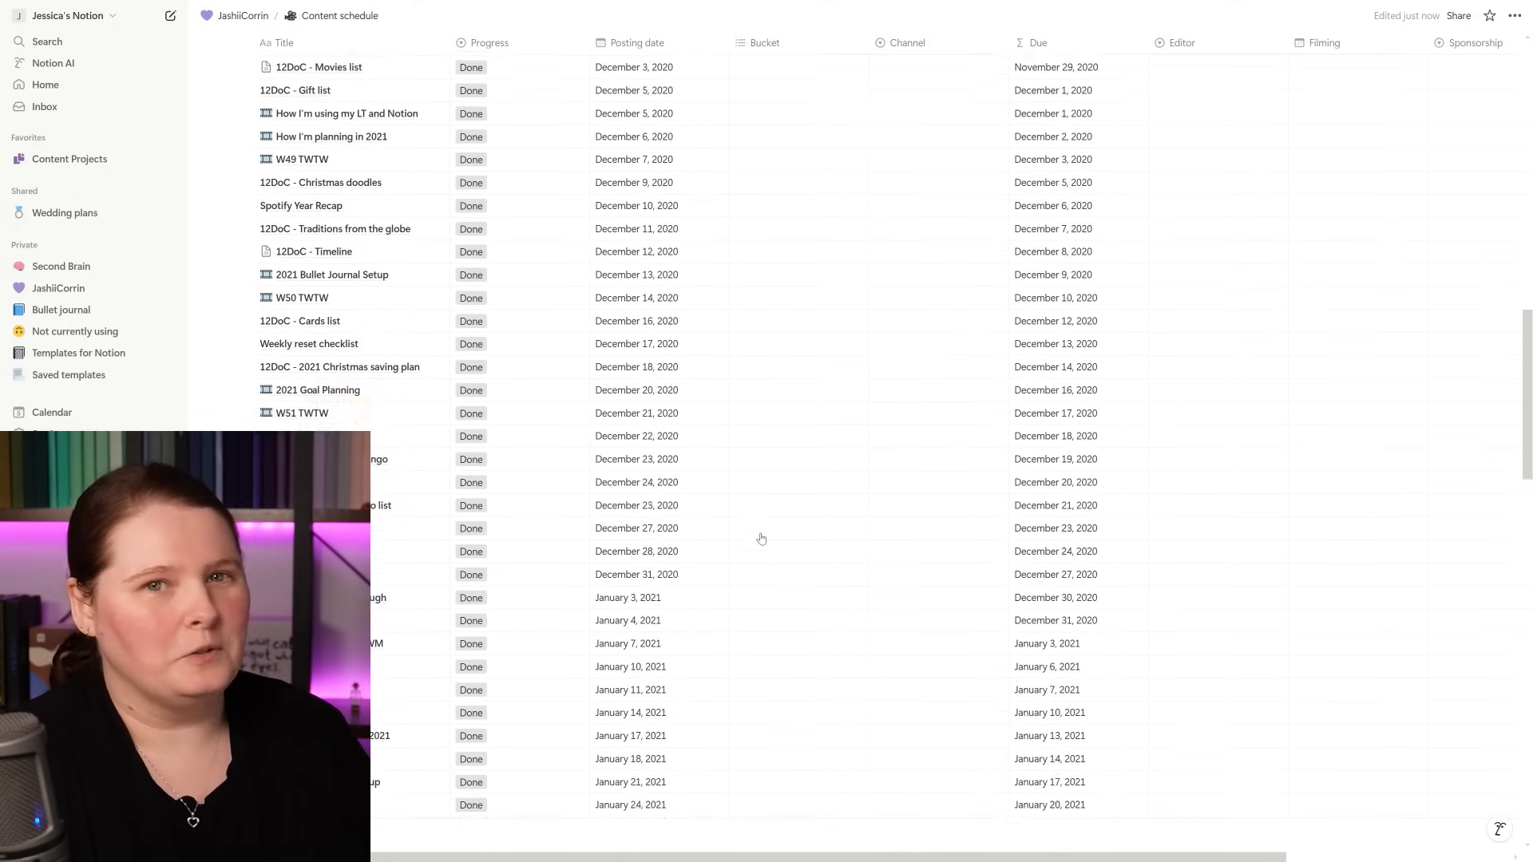
scroll("down", 3)
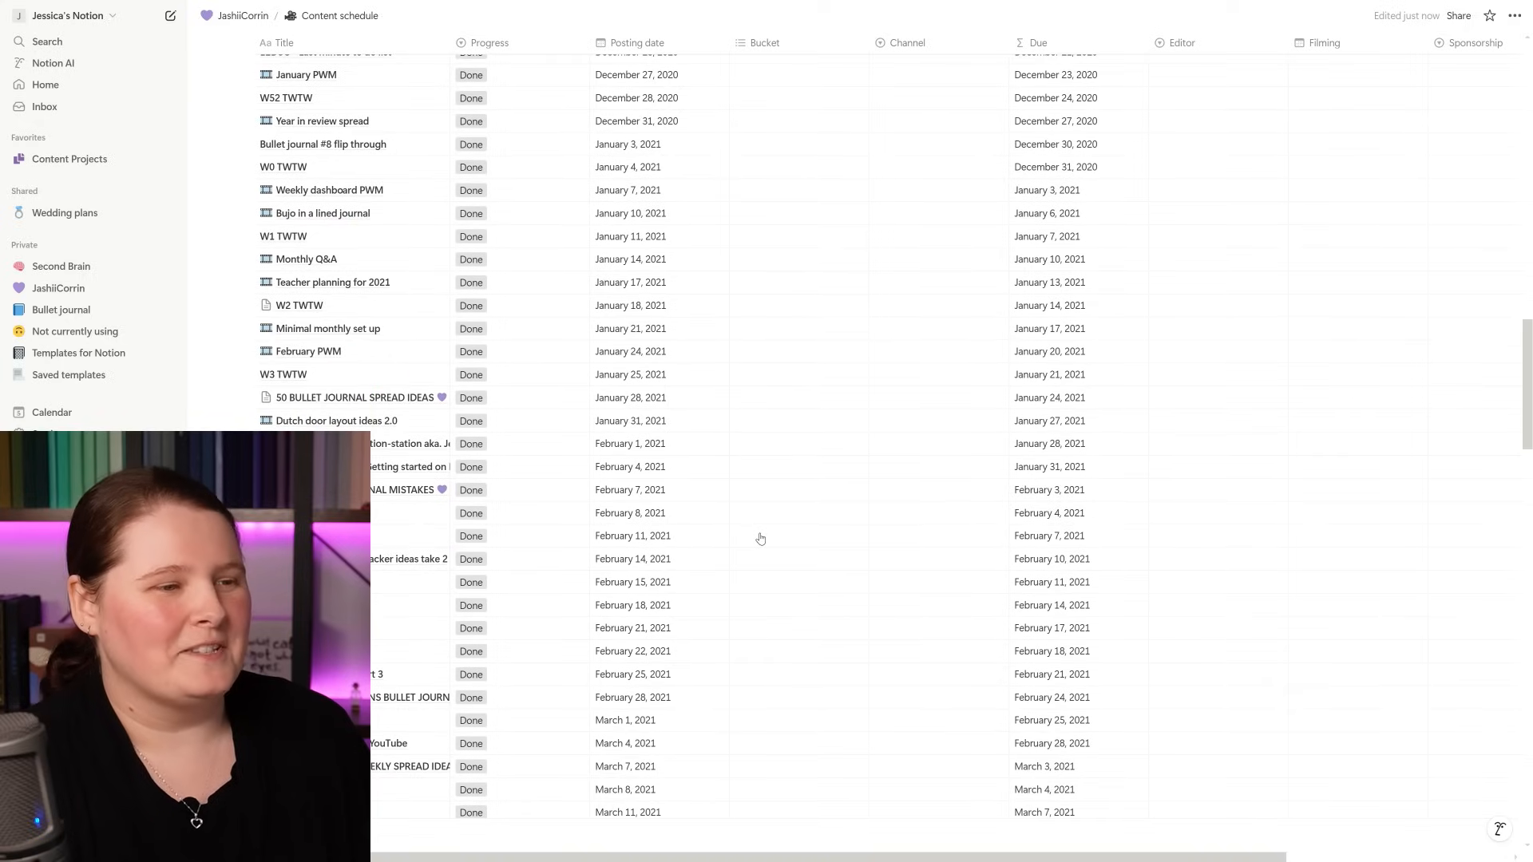
scroll("down", 3)
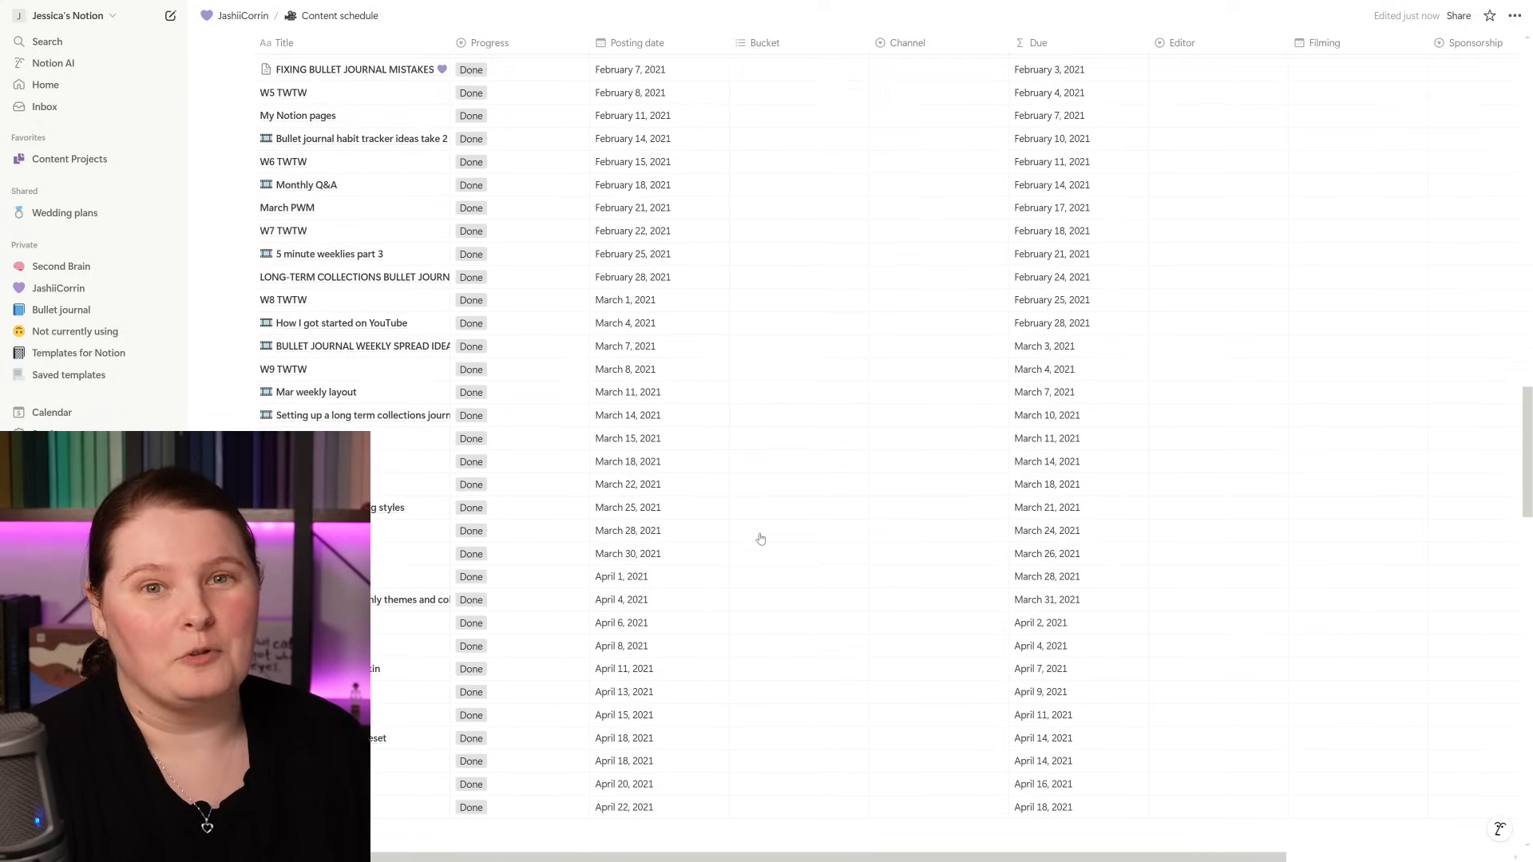
scroll("down", 3)
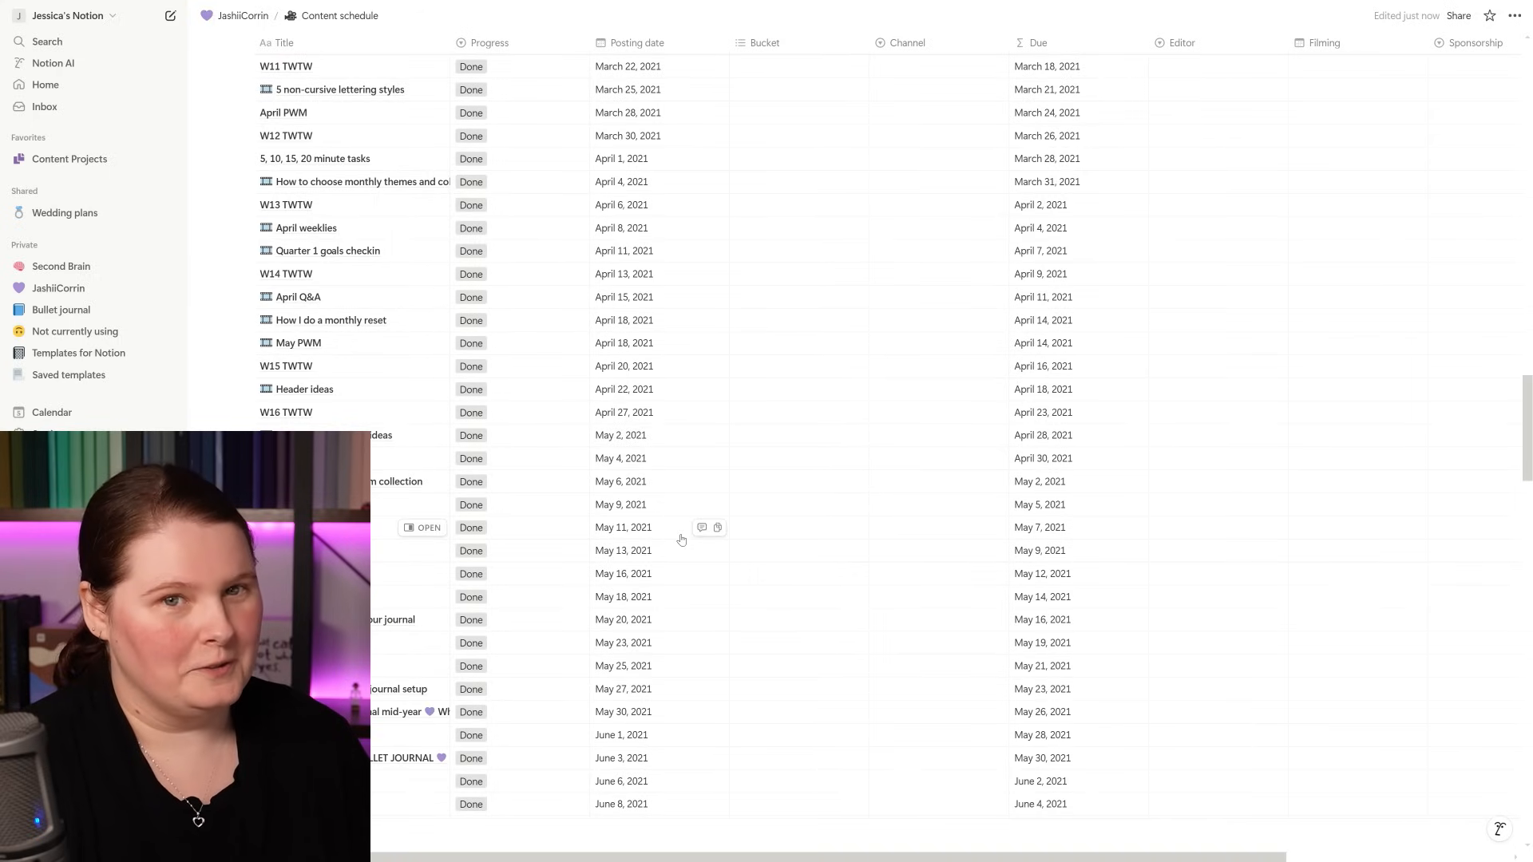
scroll("down", 3)
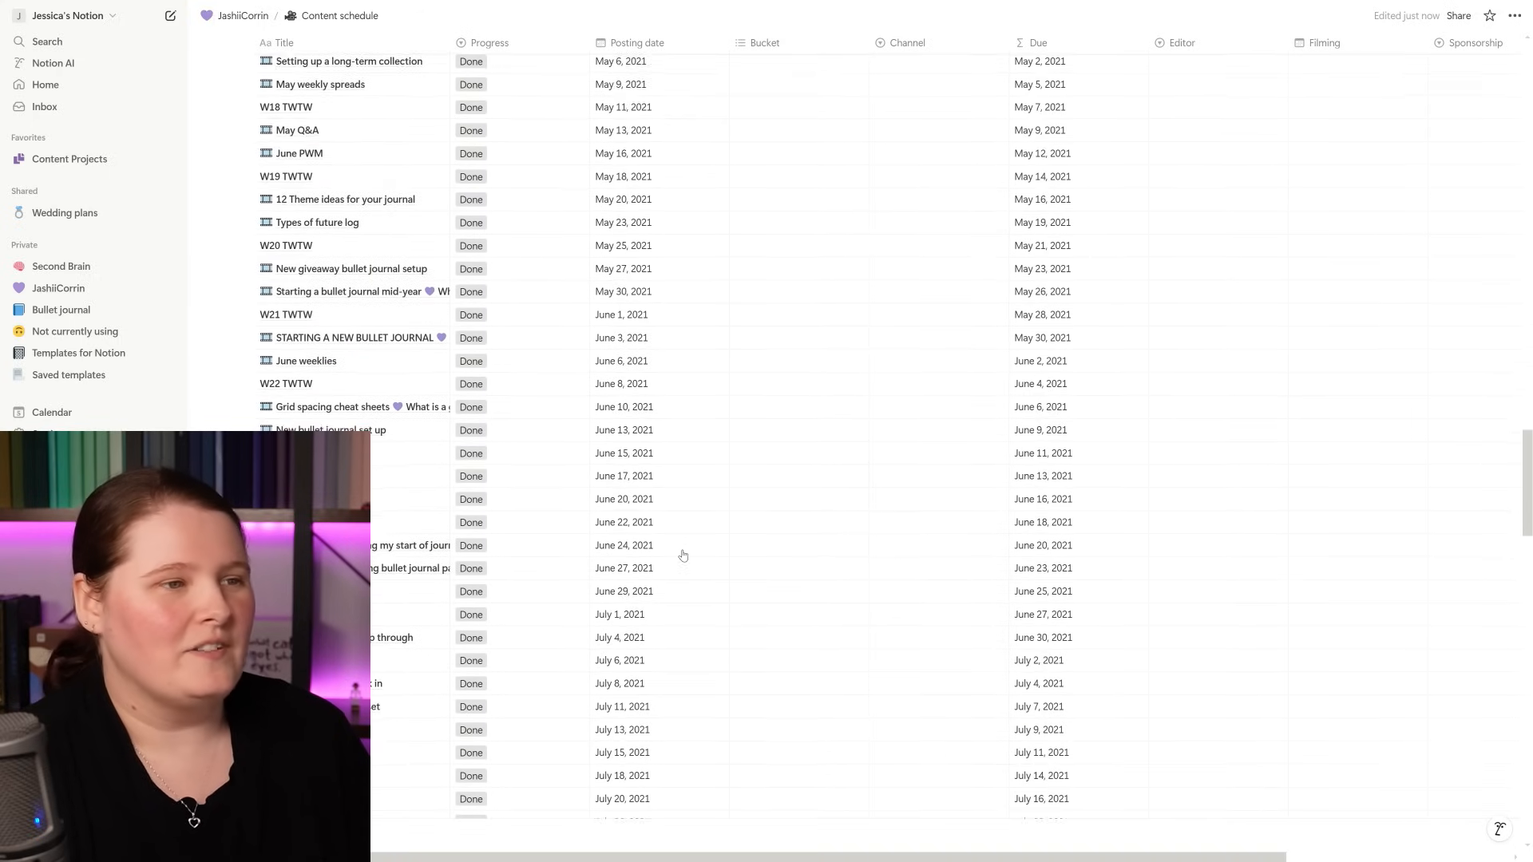
scroll("down", 3)
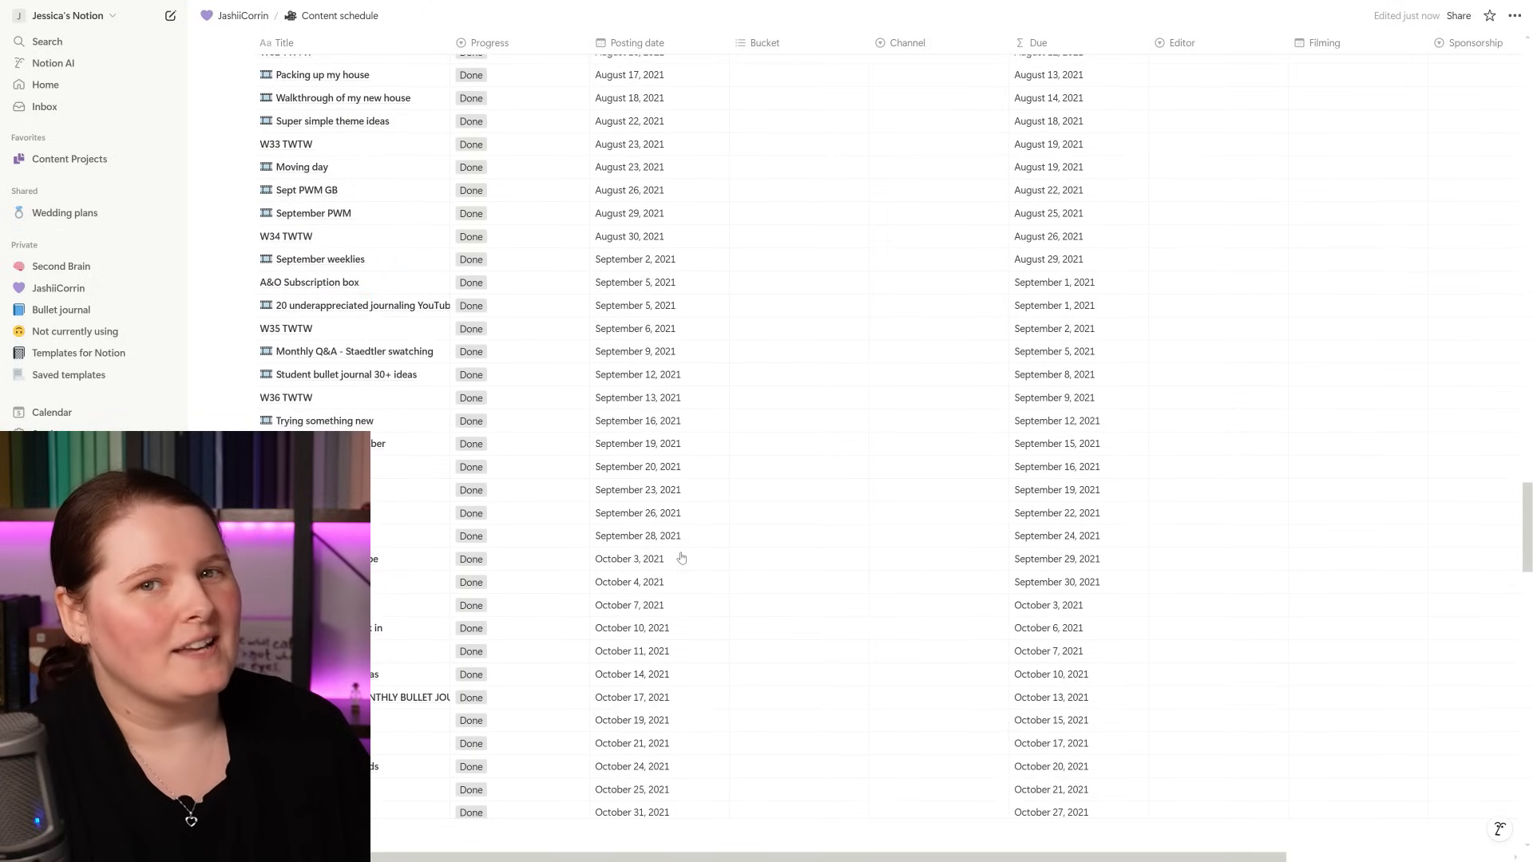
scroll("down", 3)
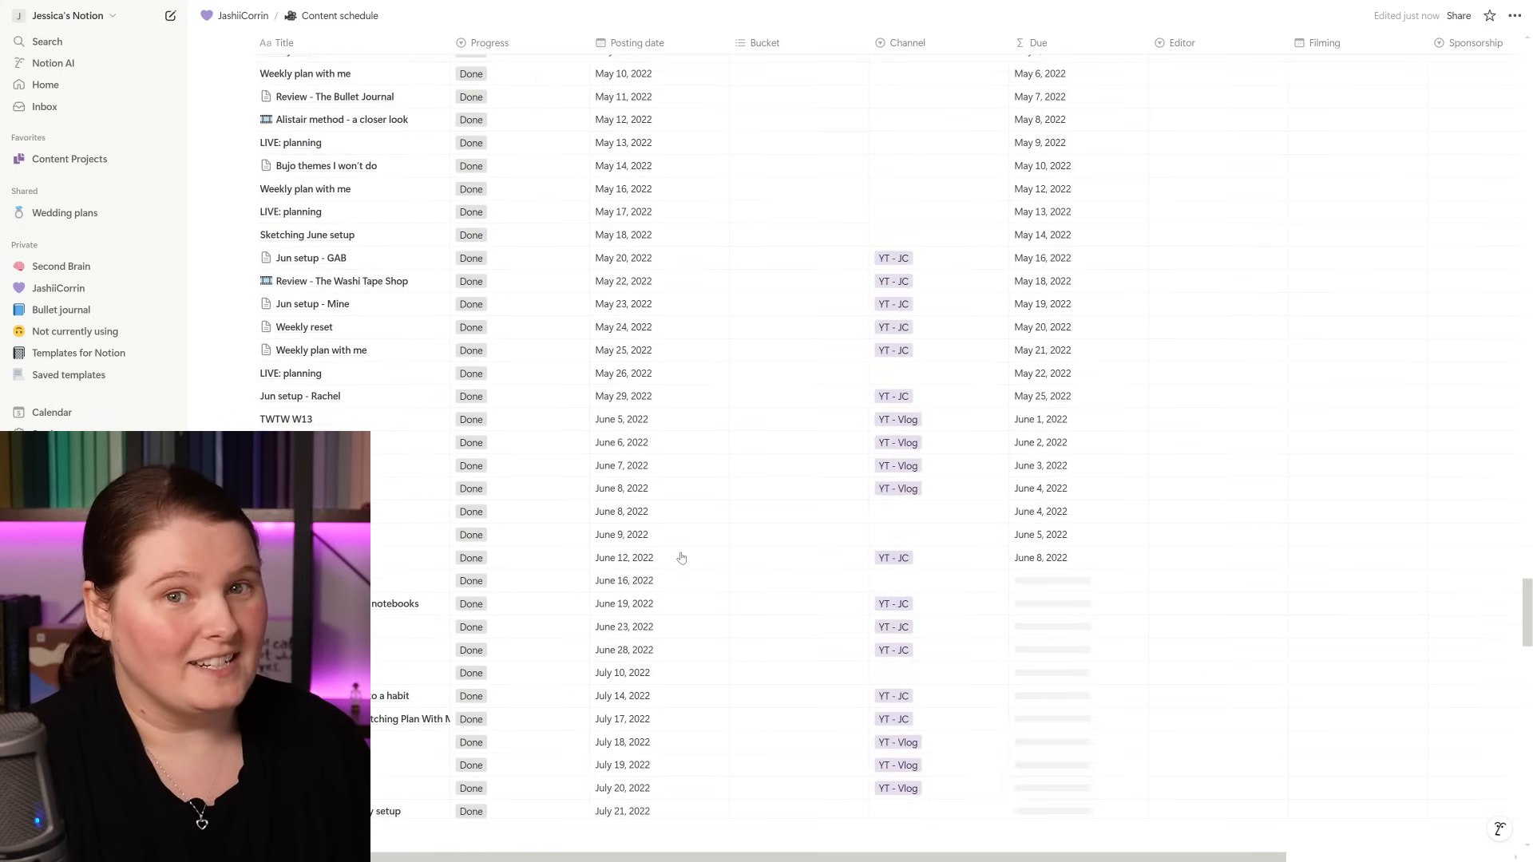
scroll("down", 3)
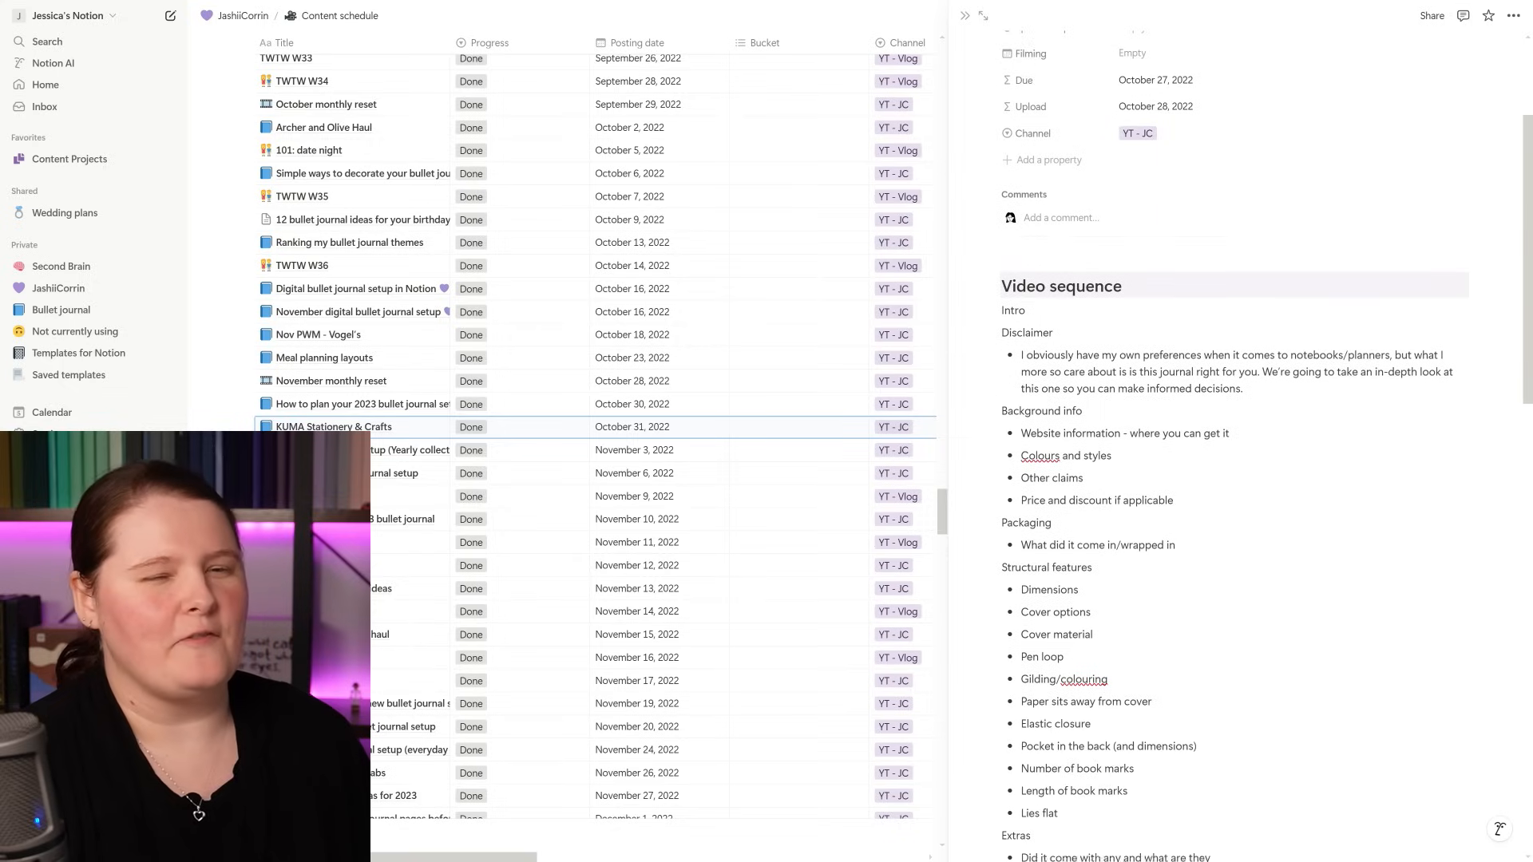
scroll("down", 3)
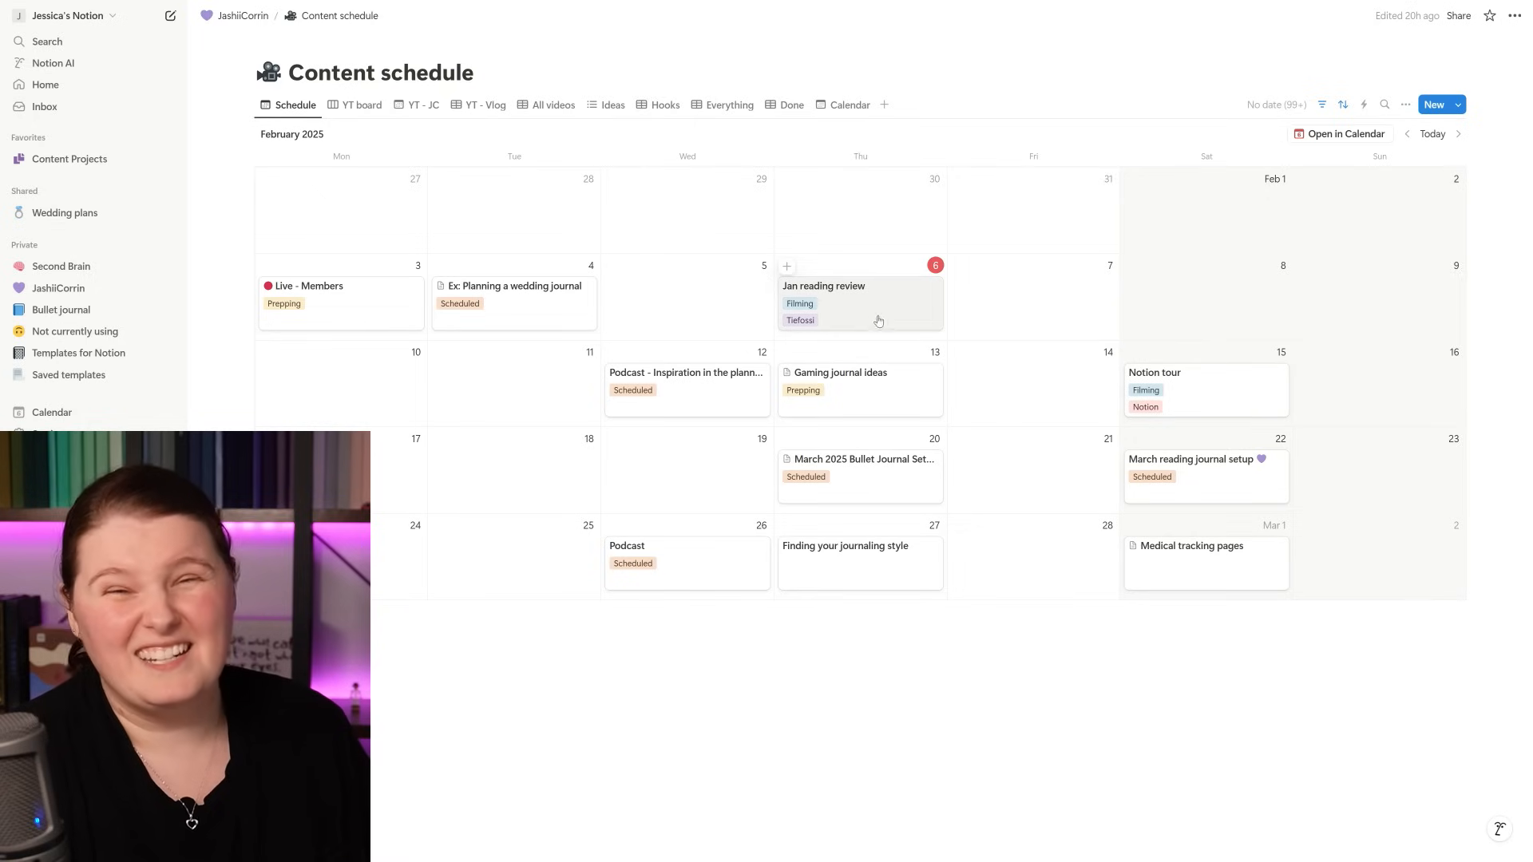
Note 'notes in here 😊' in Jan reading review, move the bullet journal post to Feb 15
left_click(824, 285)
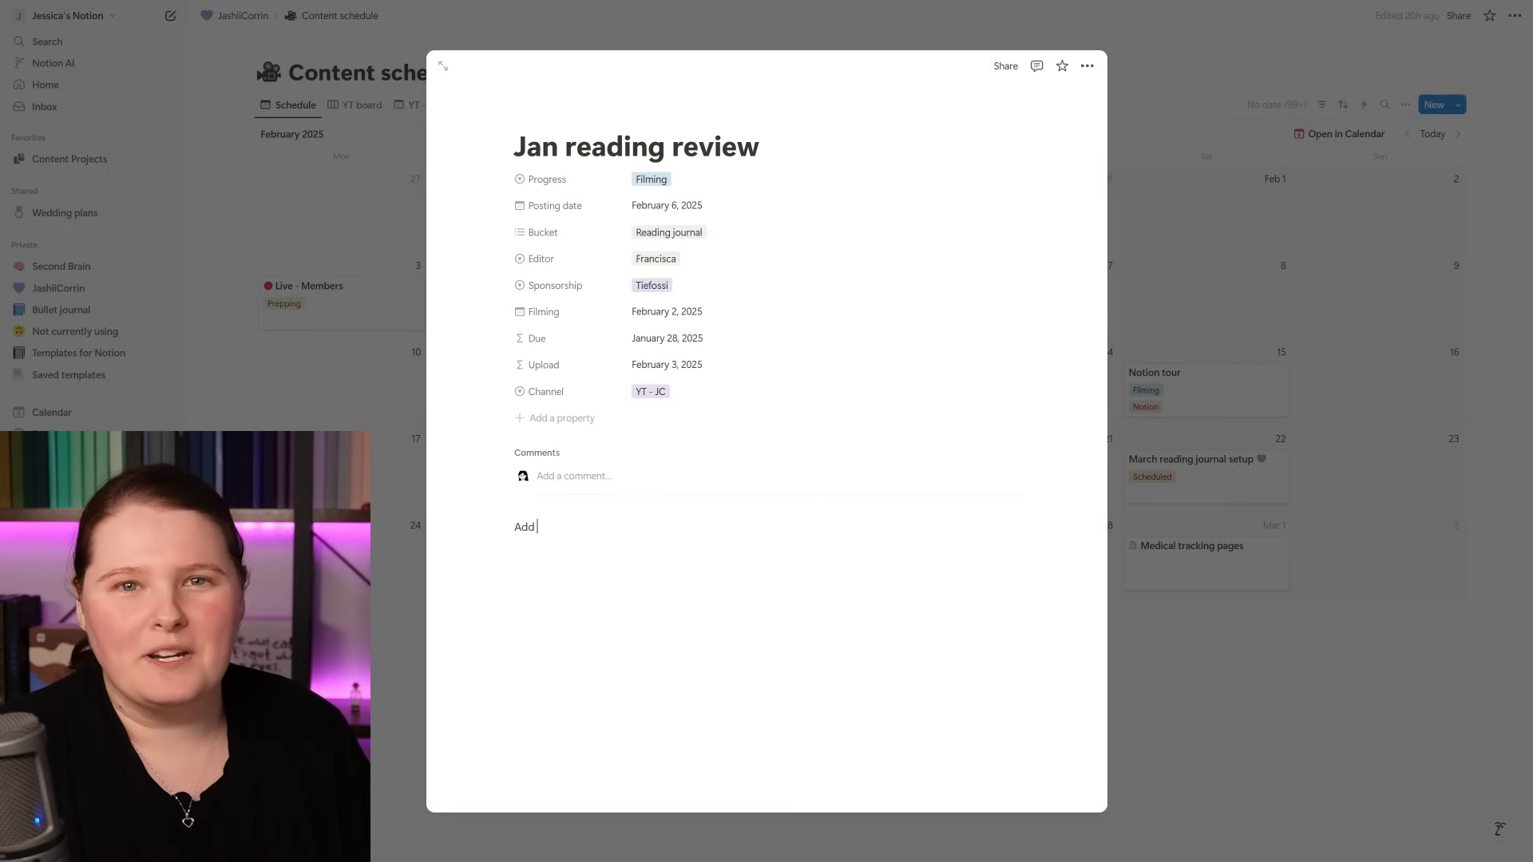
type("notes in here 😊")
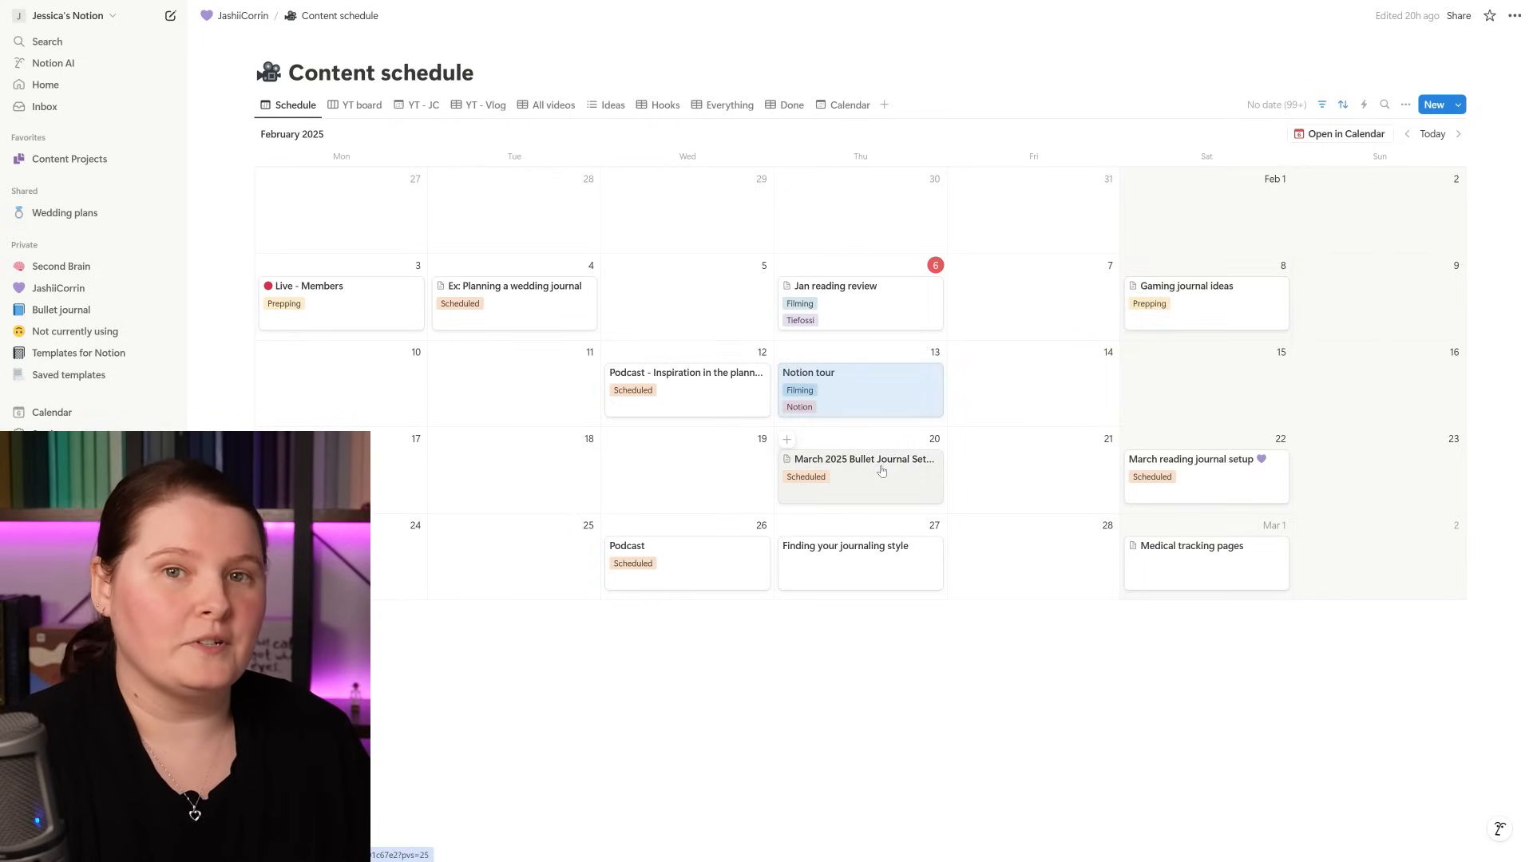
left_click_drag(864, 470, 1208, 390)
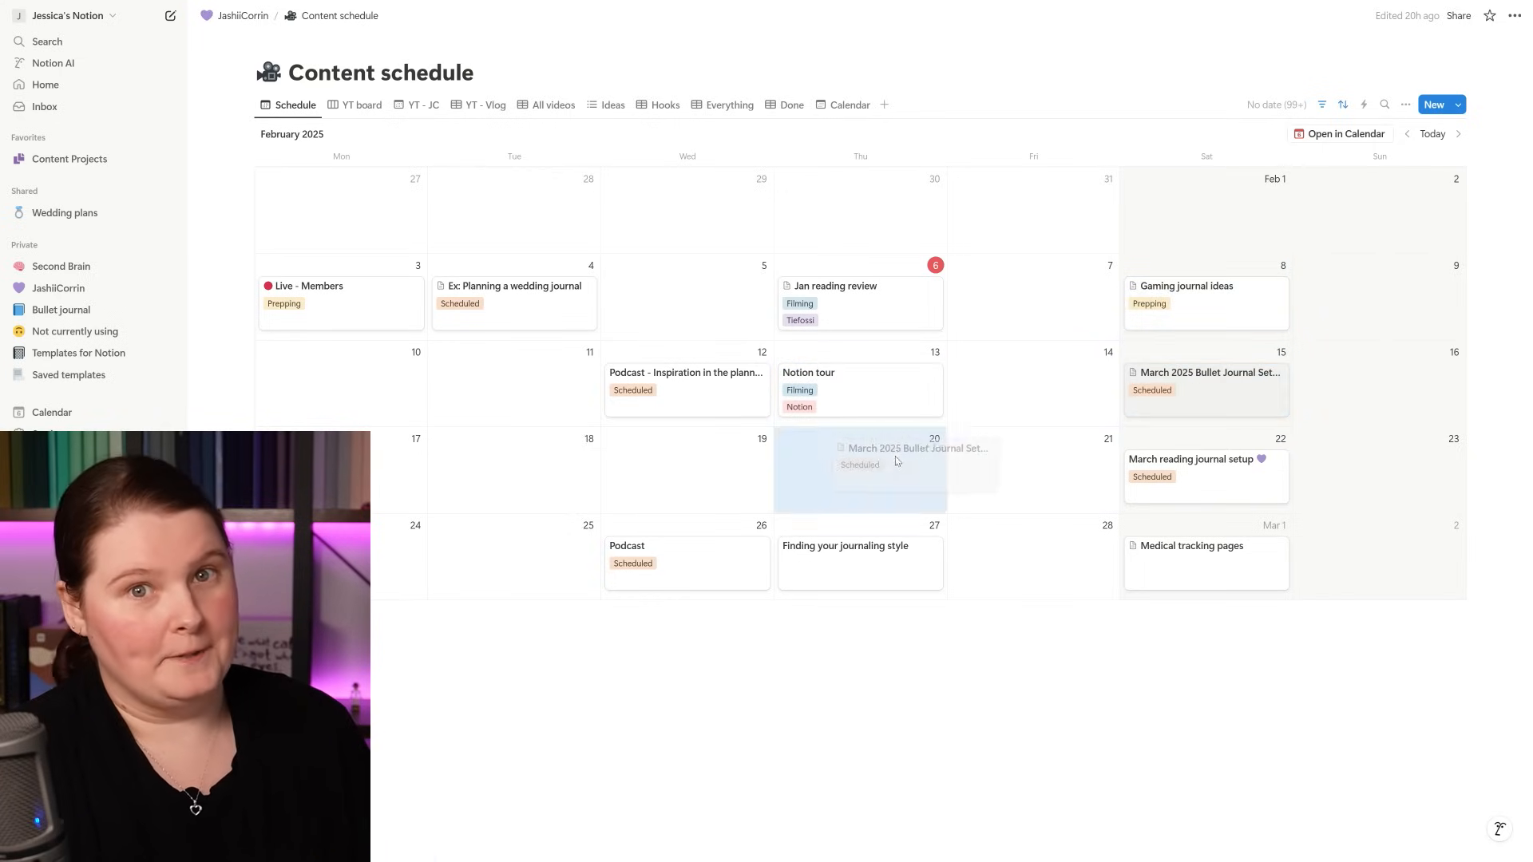
left_click(729, 105)
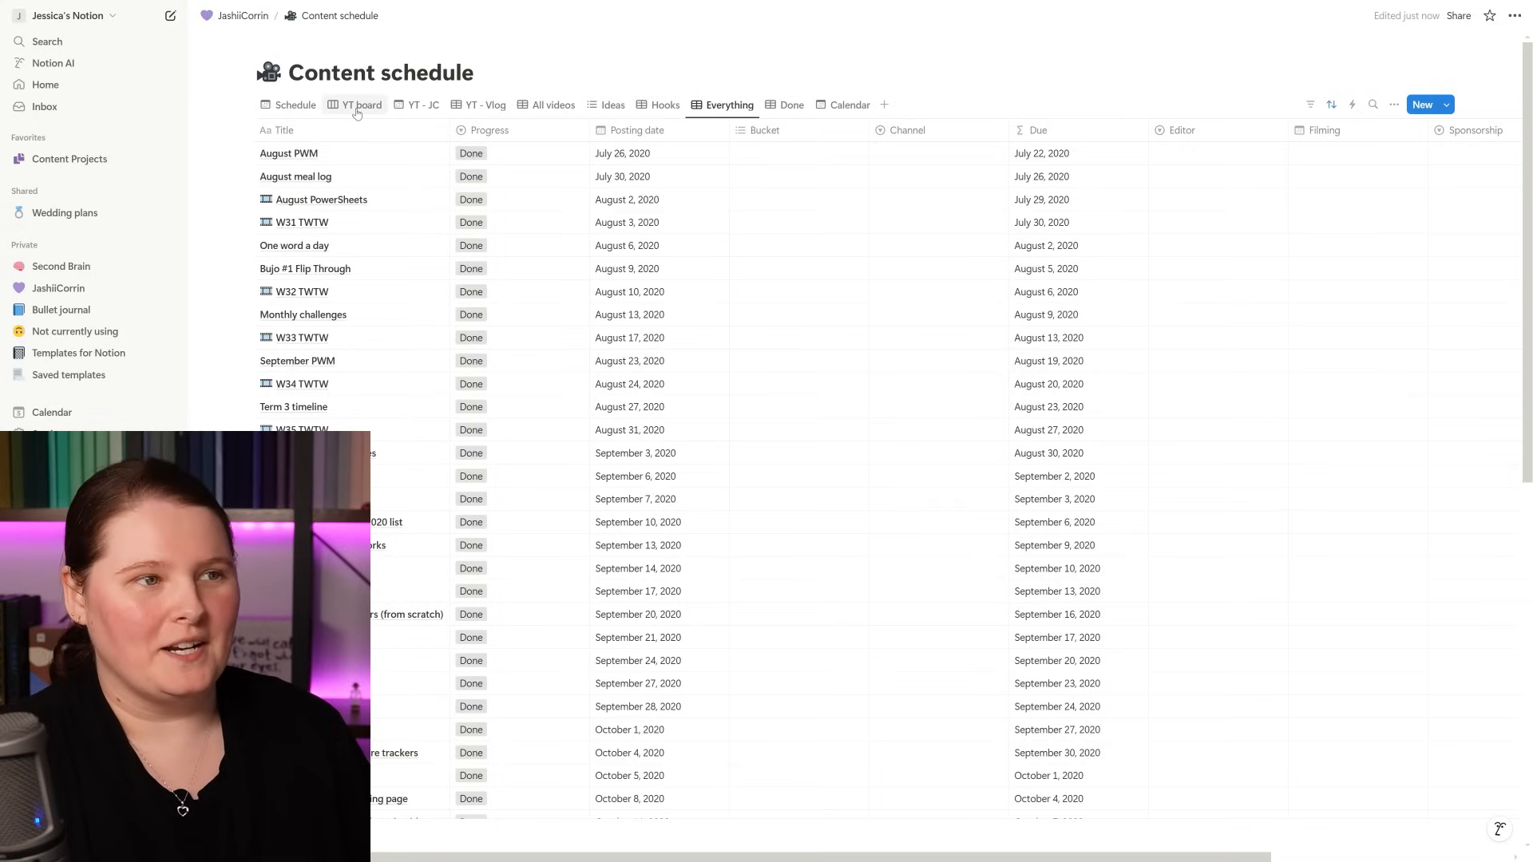
Switch the Content schedule to its YT board view
left_click(360, 105)
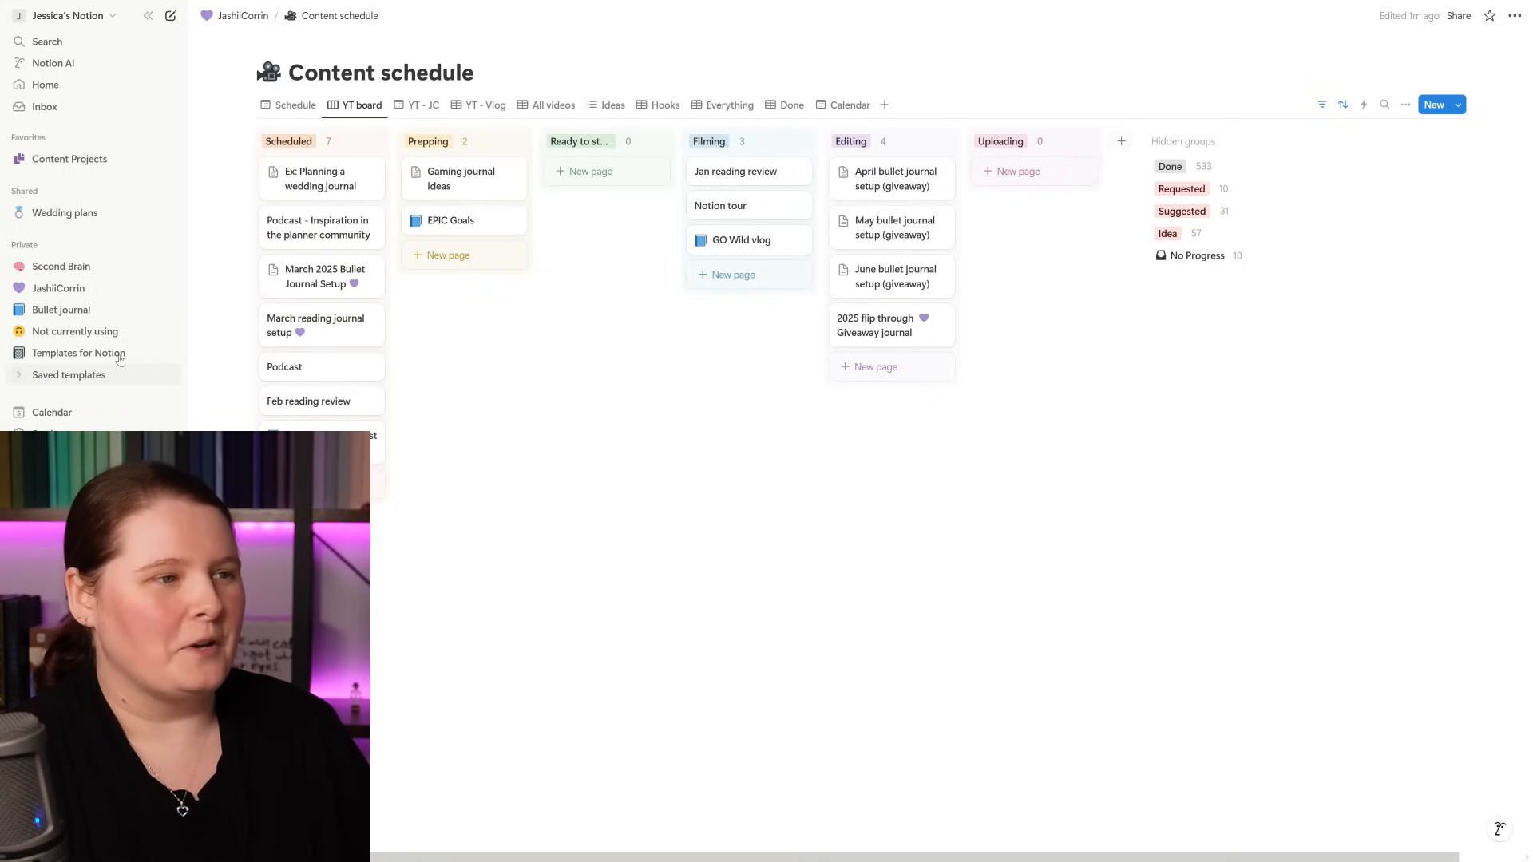
Open the Content planner template and browse its Kanban, Ideas, Everything, Done and Schedule views
left_click(79, 354)
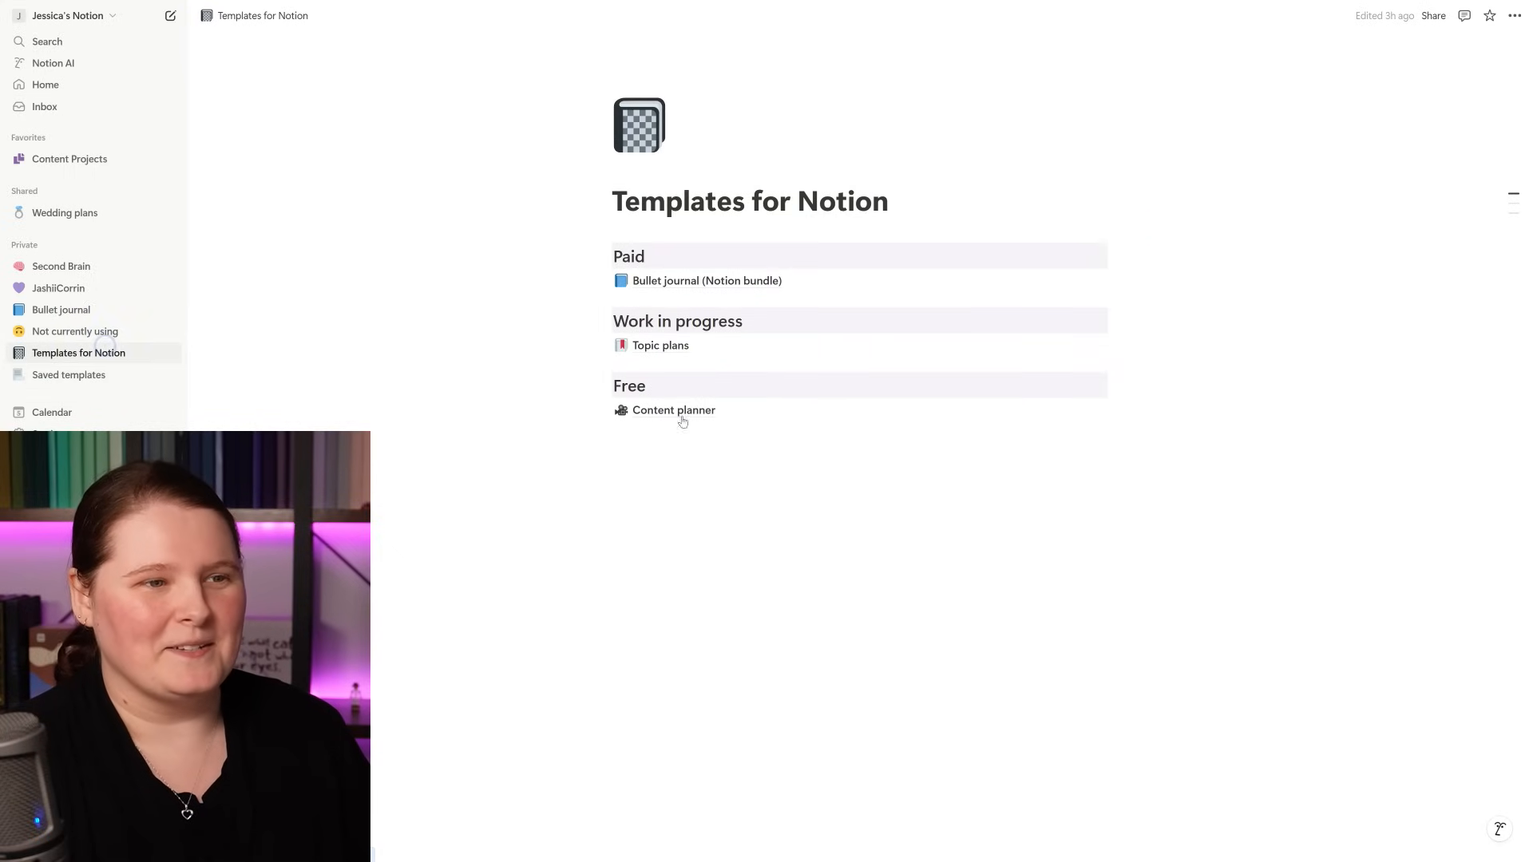
left_click(674, 410)
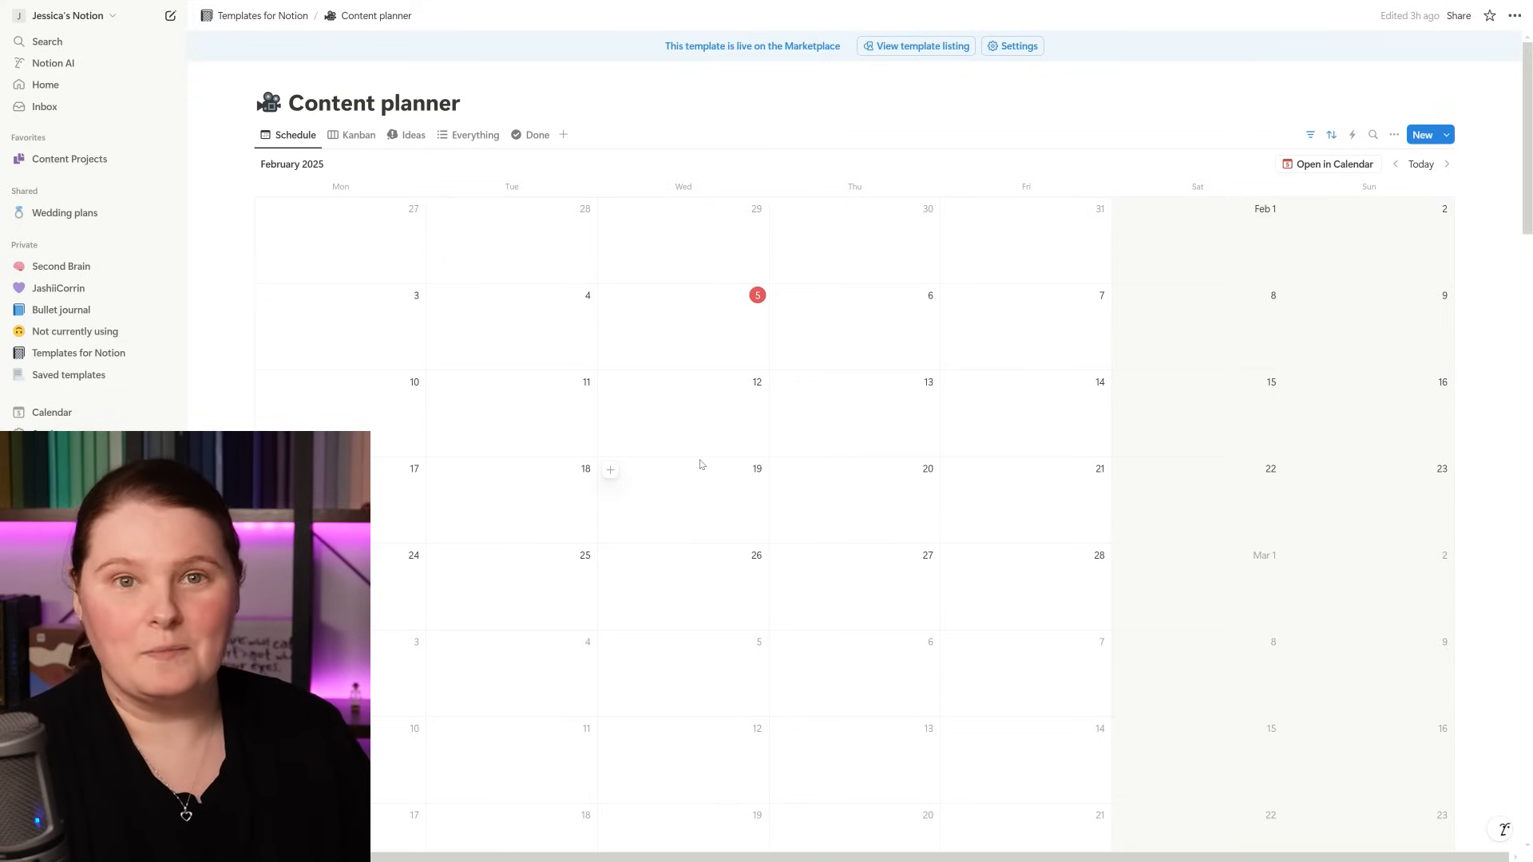
left_click(358, 135)
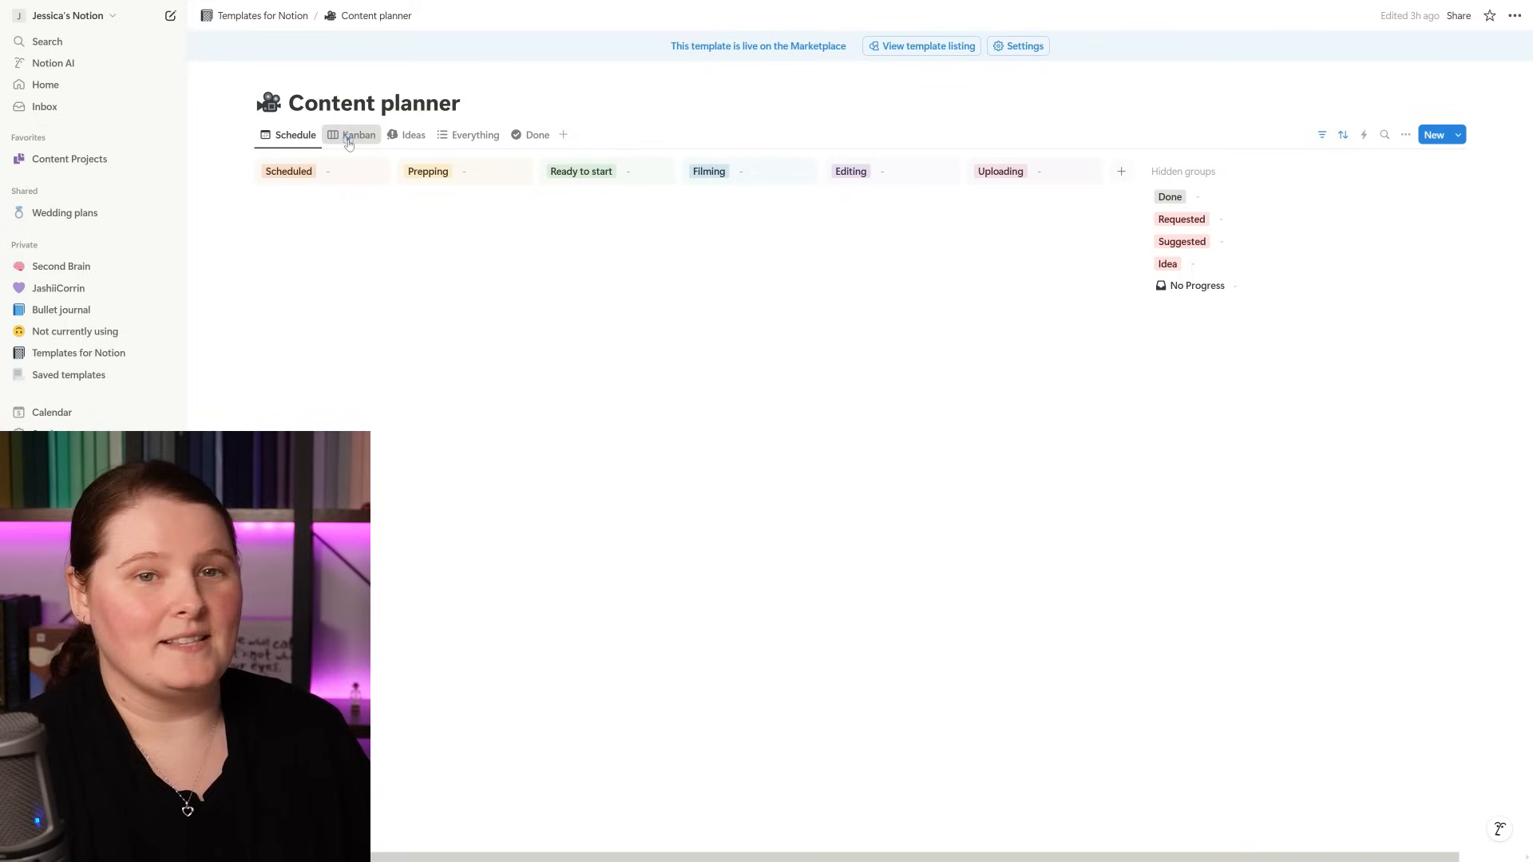
left_click(357, 134)
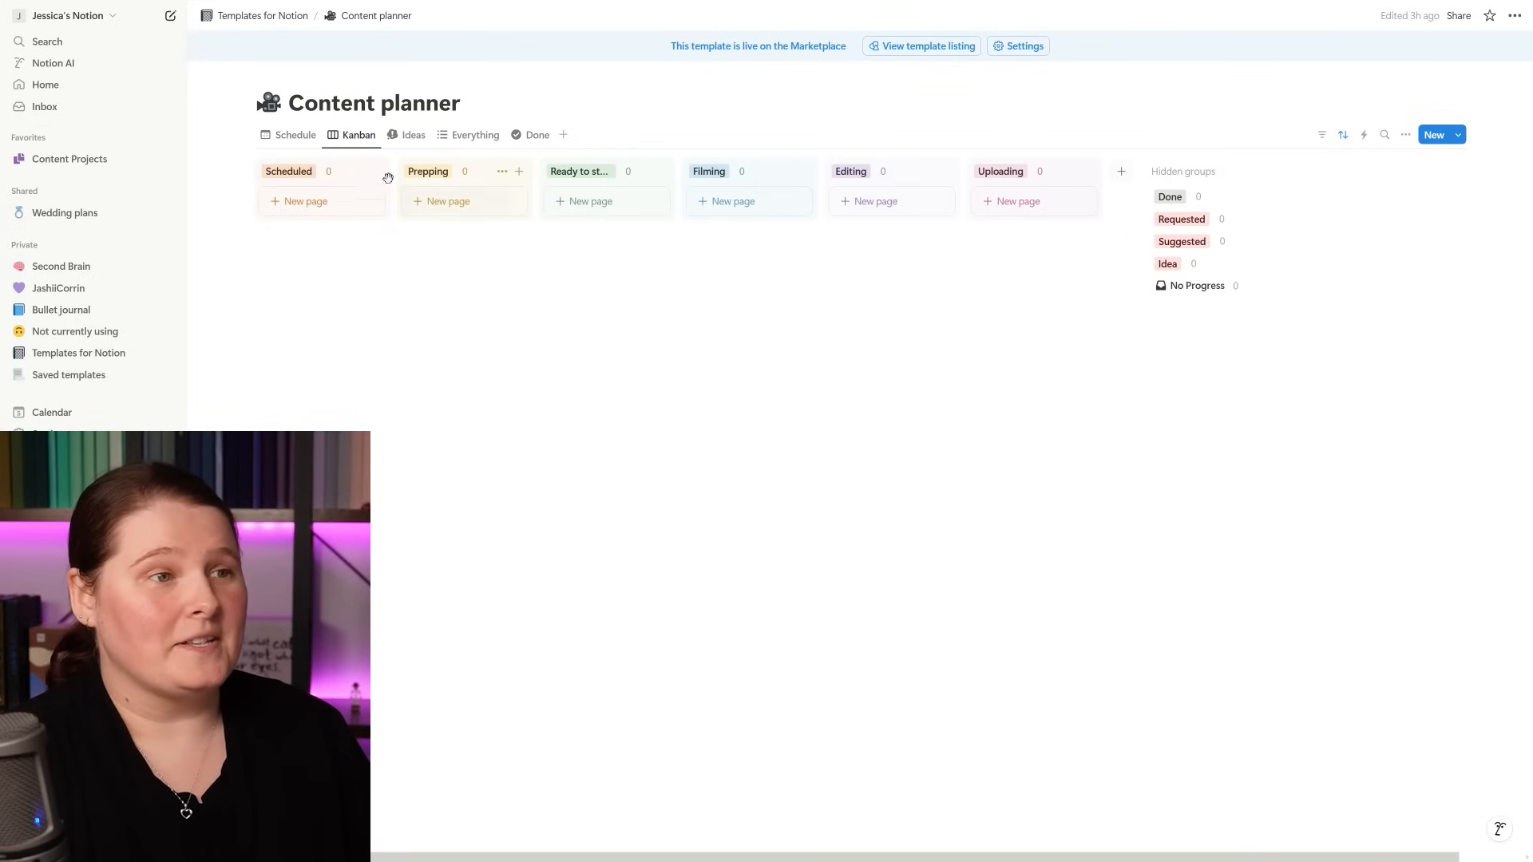
left_click(412, 135)
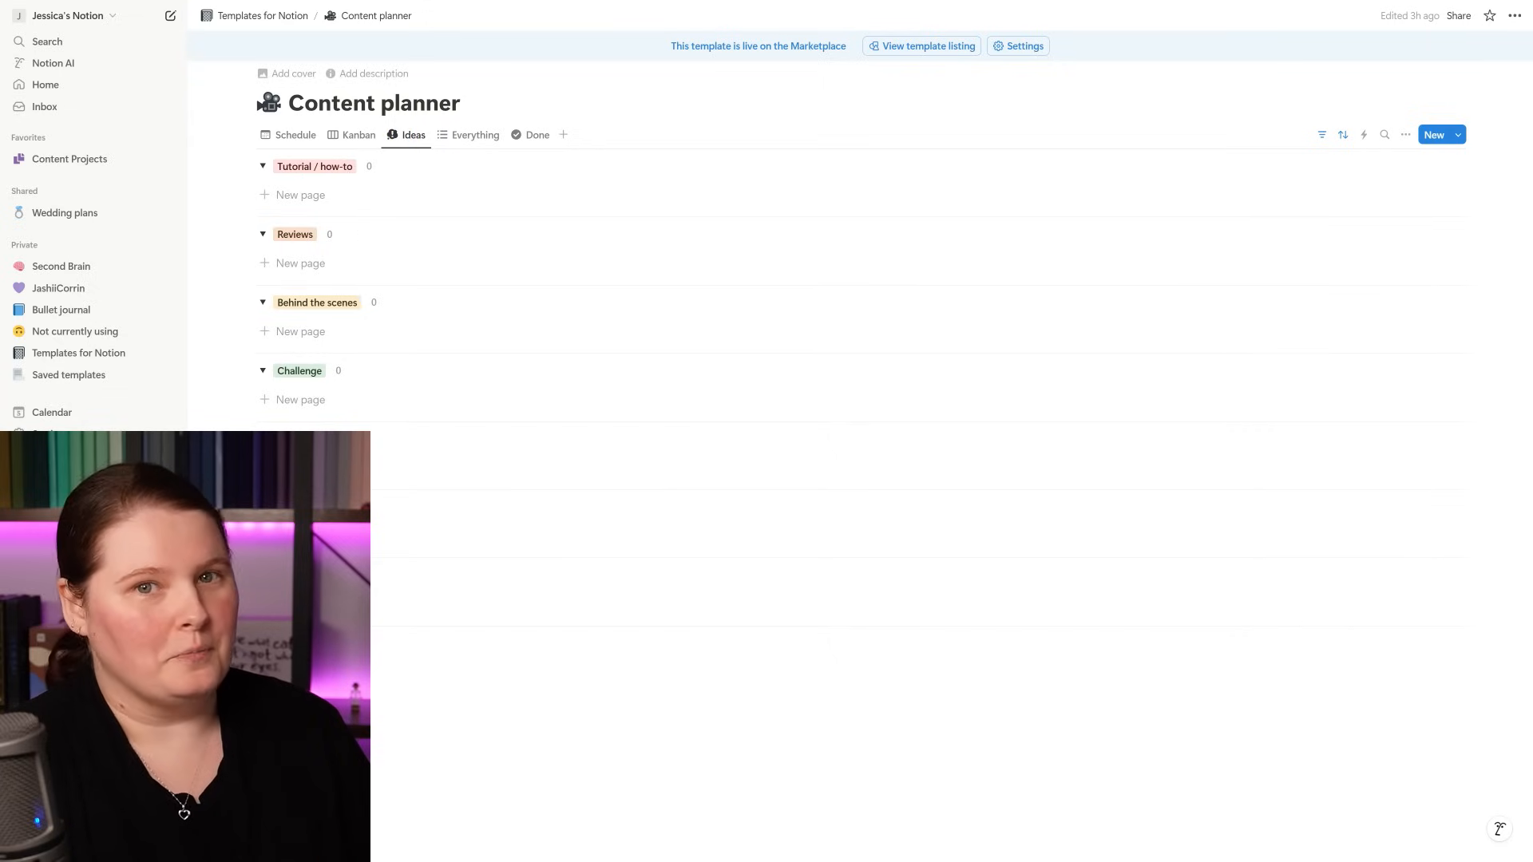
left_click(476, 135)
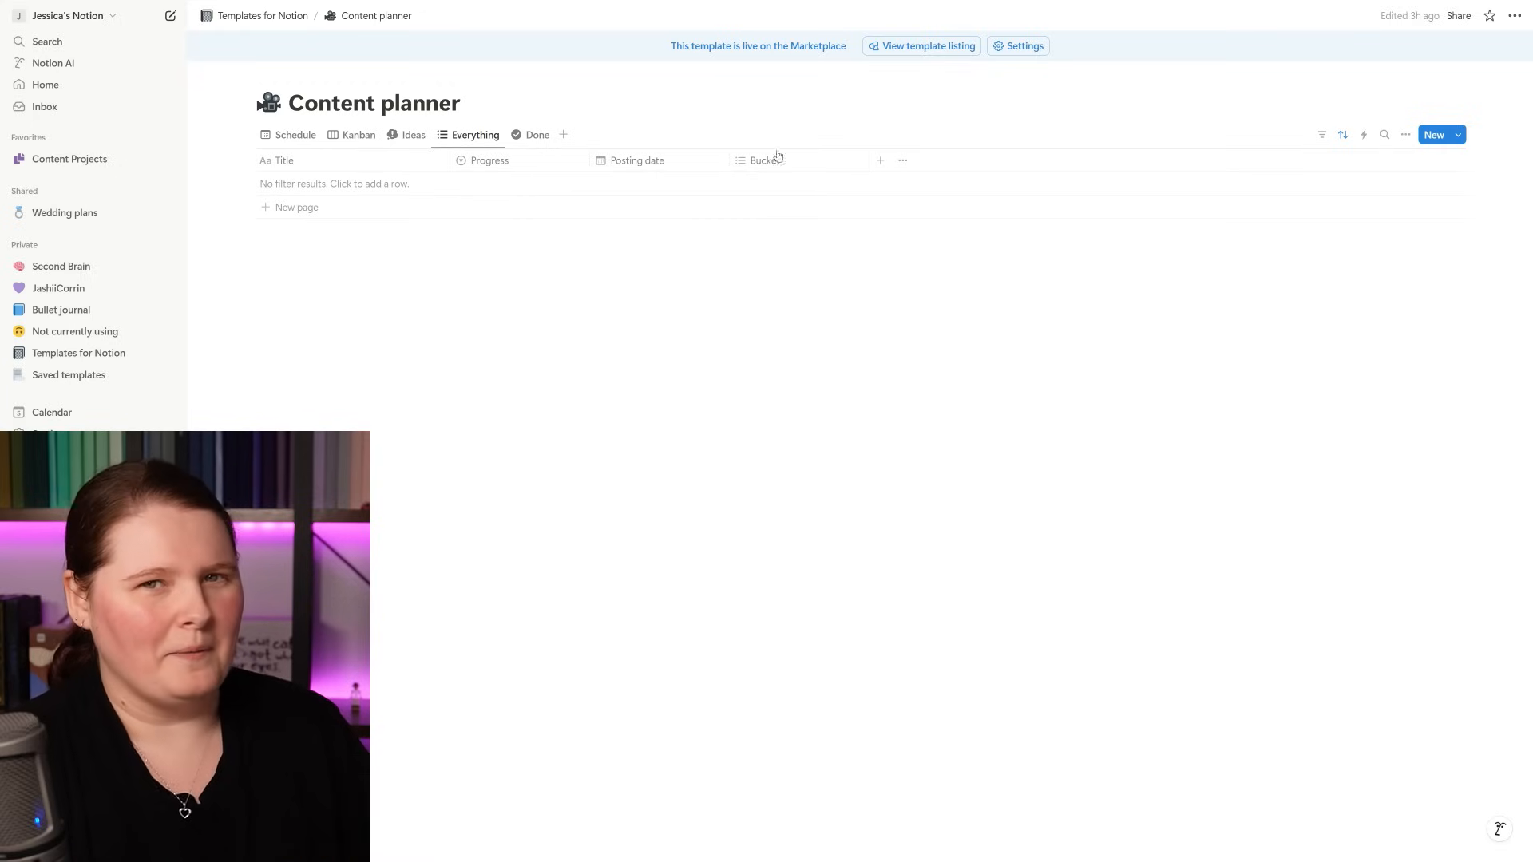
left_click(537, 135)
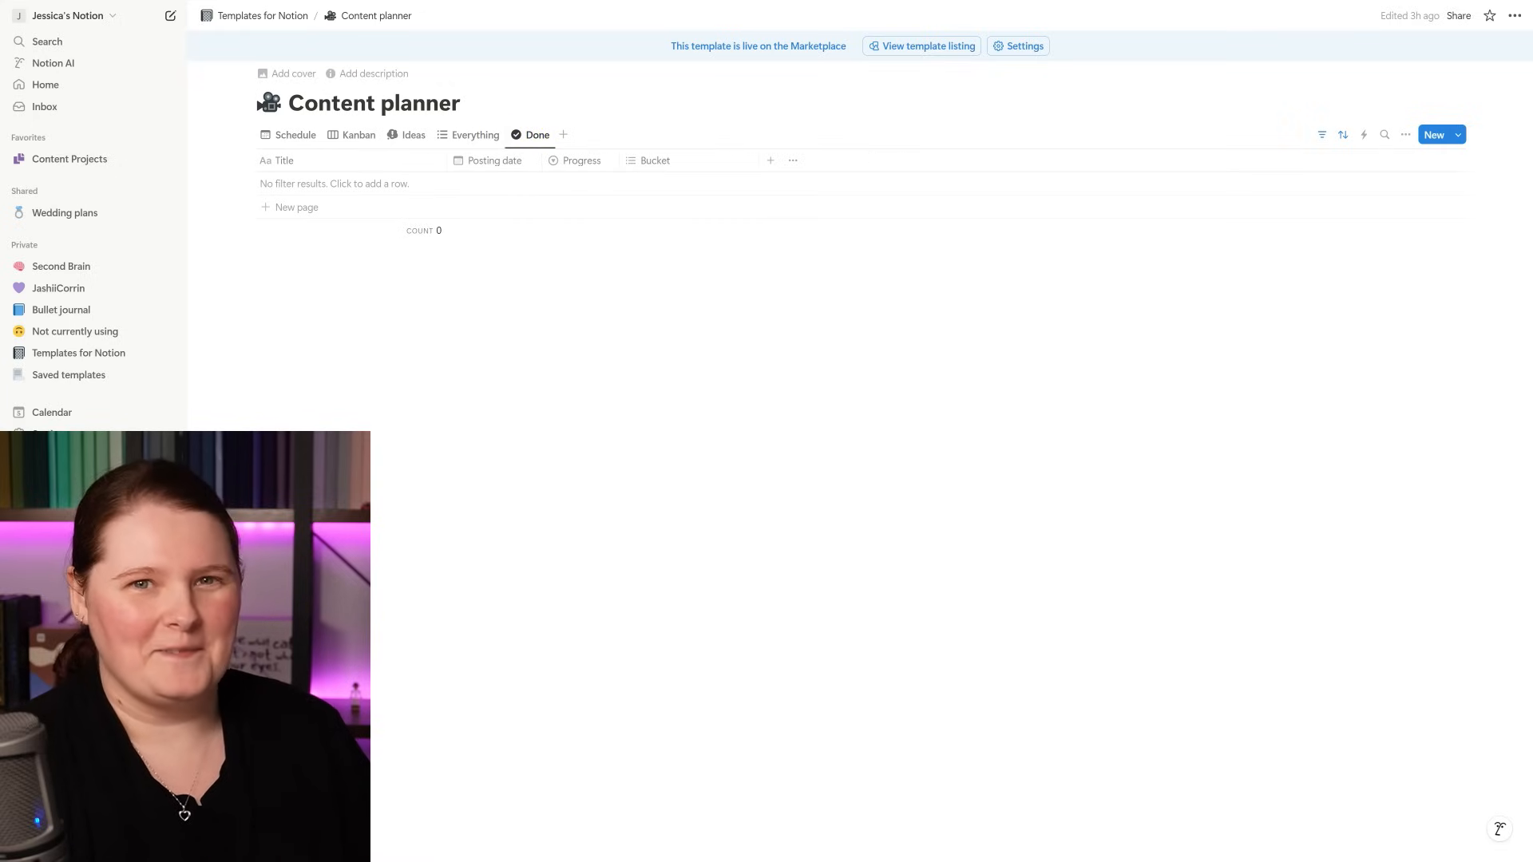
left_click(295, 135)
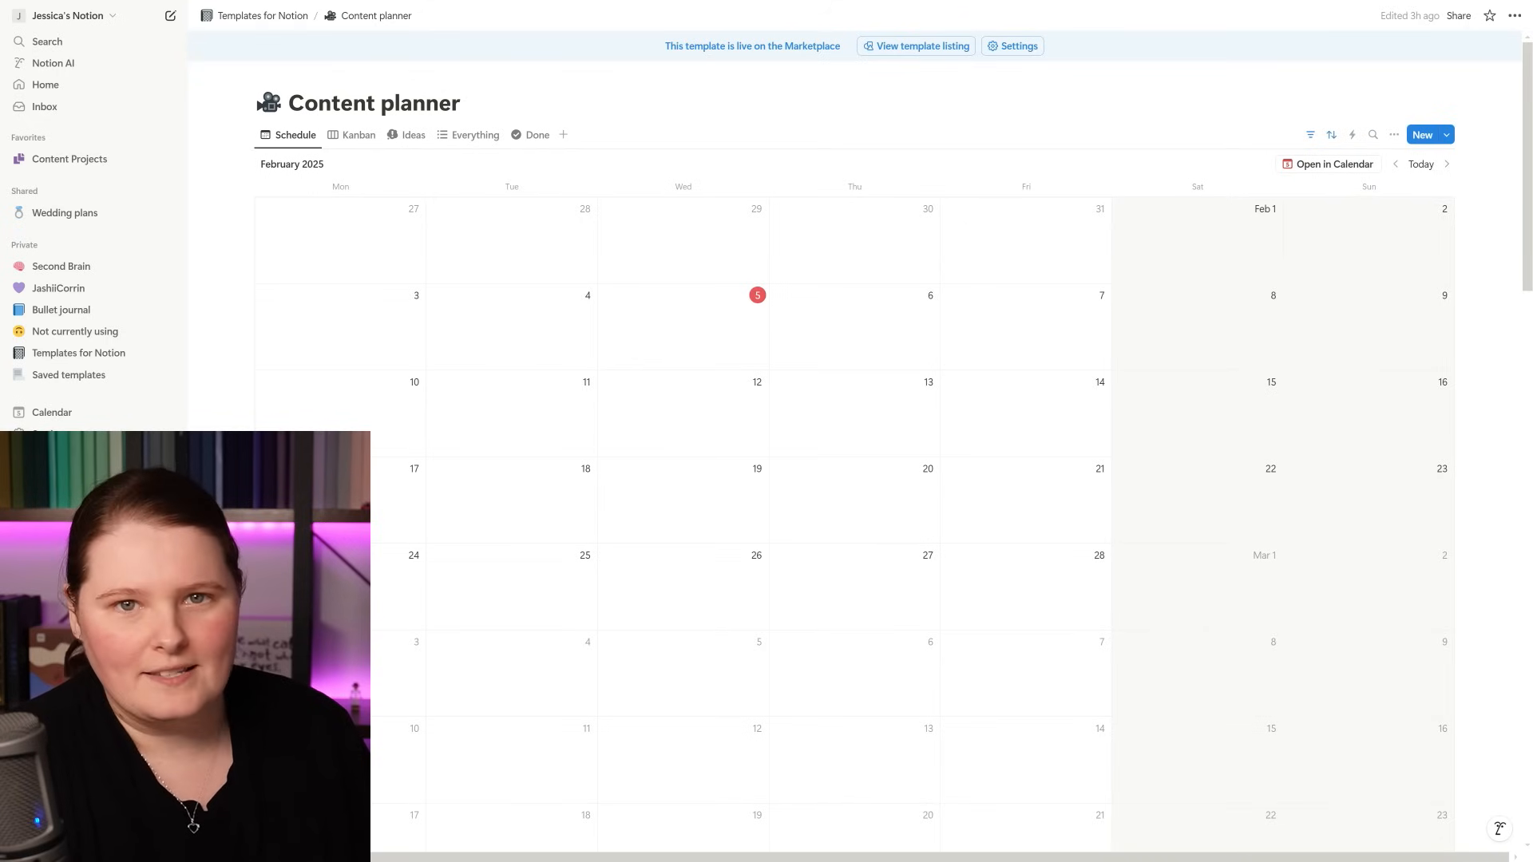
Create a new Content planner page from the default New page template
left_click(1447, 134)
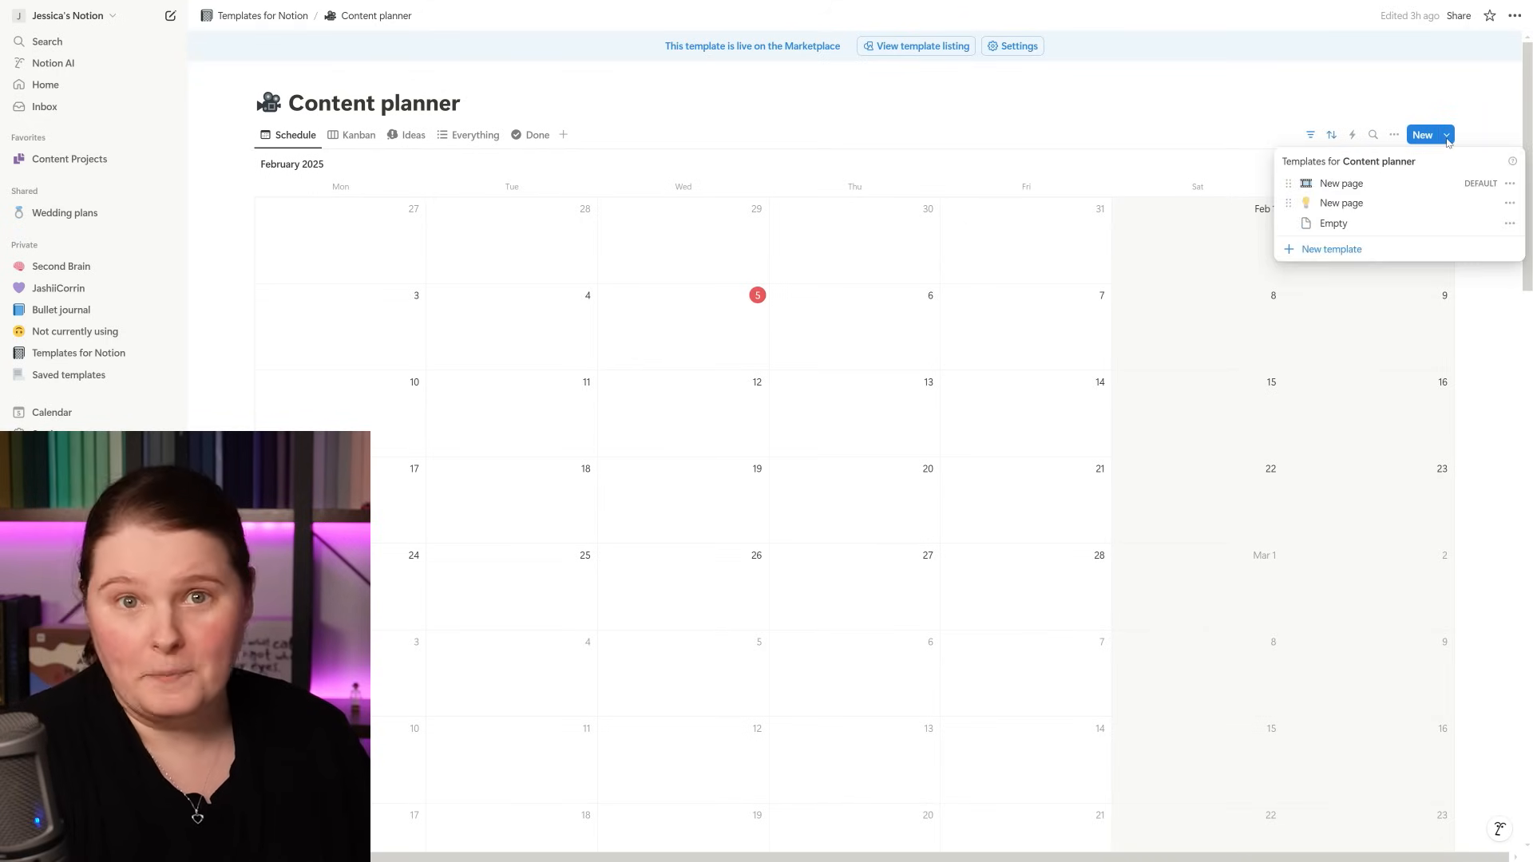
mouse_move(1364, 184)
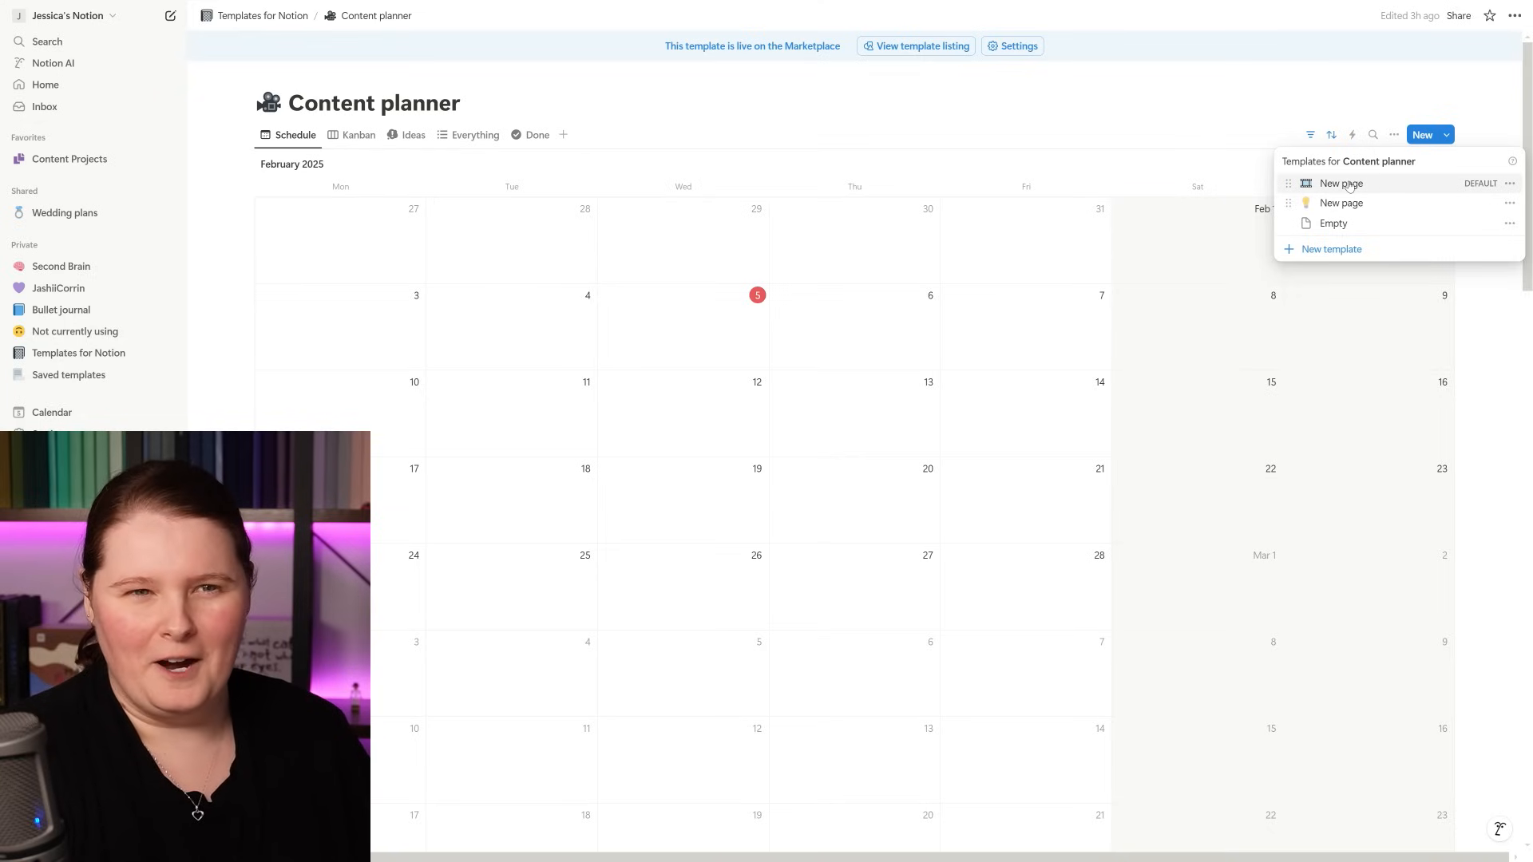
left_click(1341, 183)
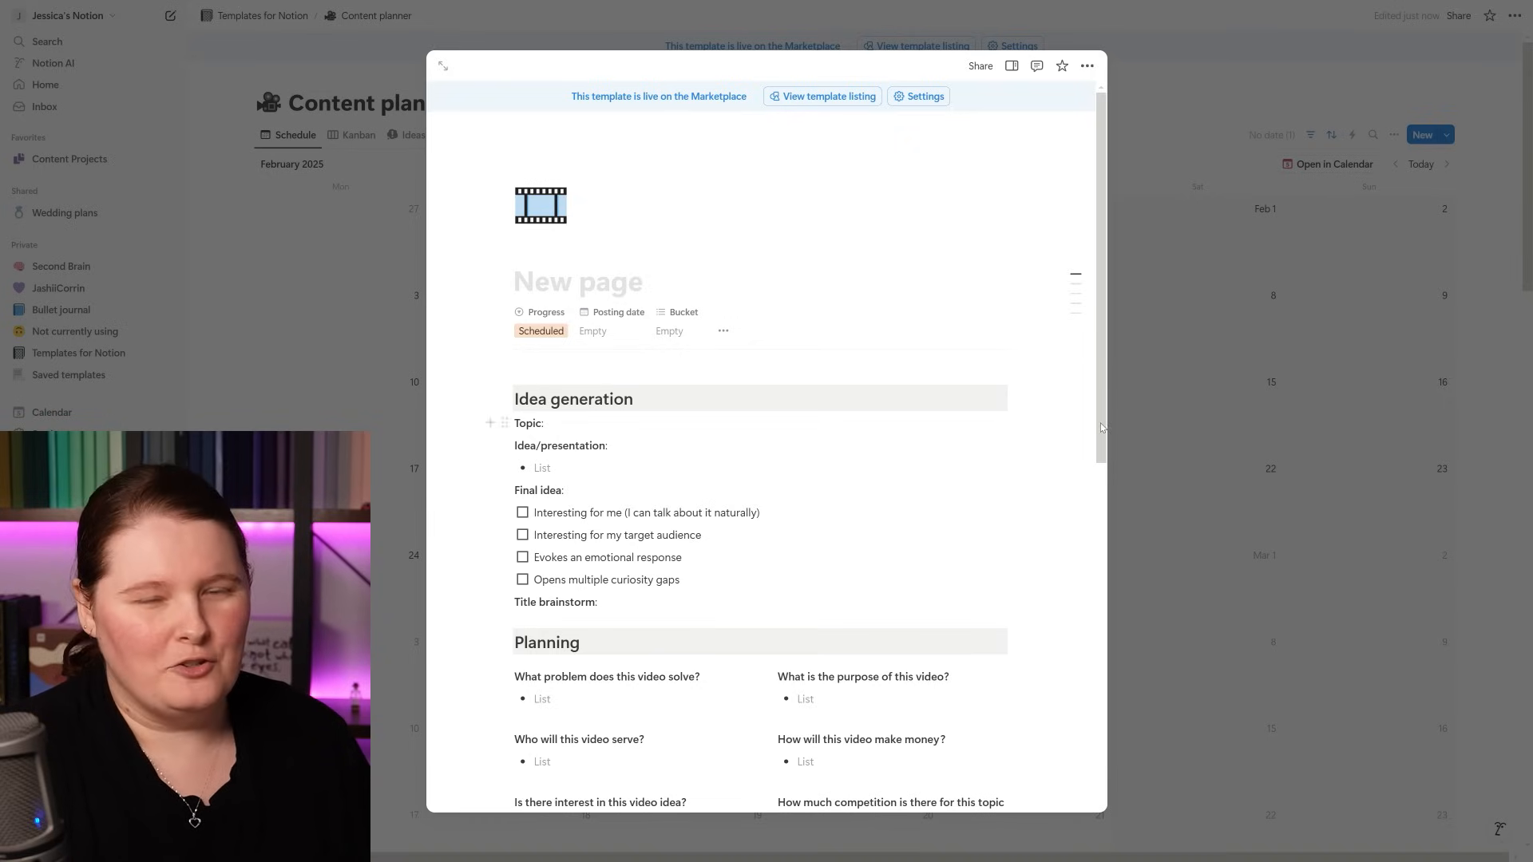
scroll("down", 3)
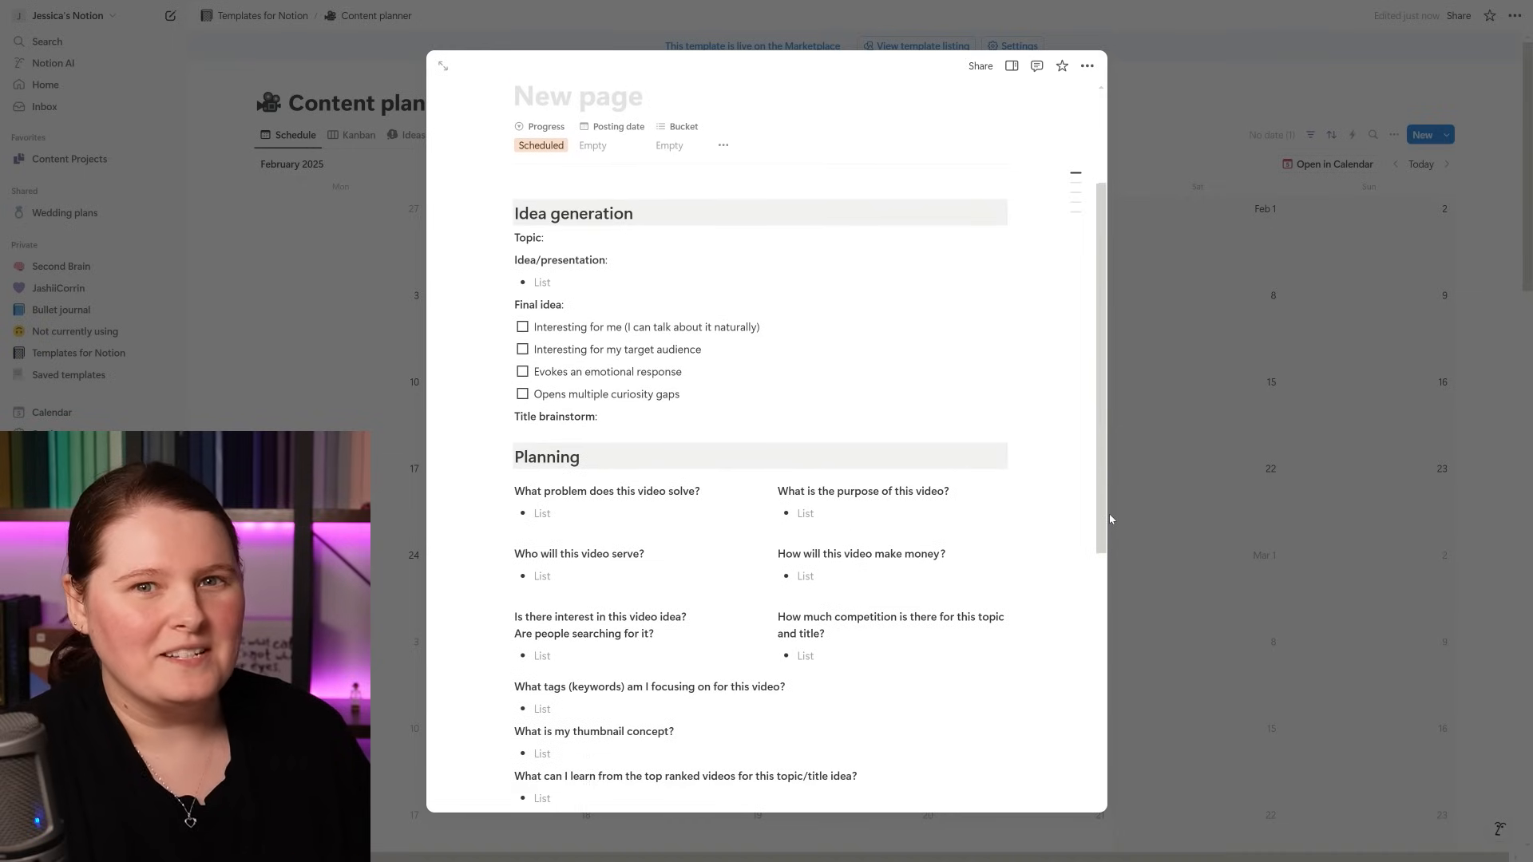
scroll("down", 3)
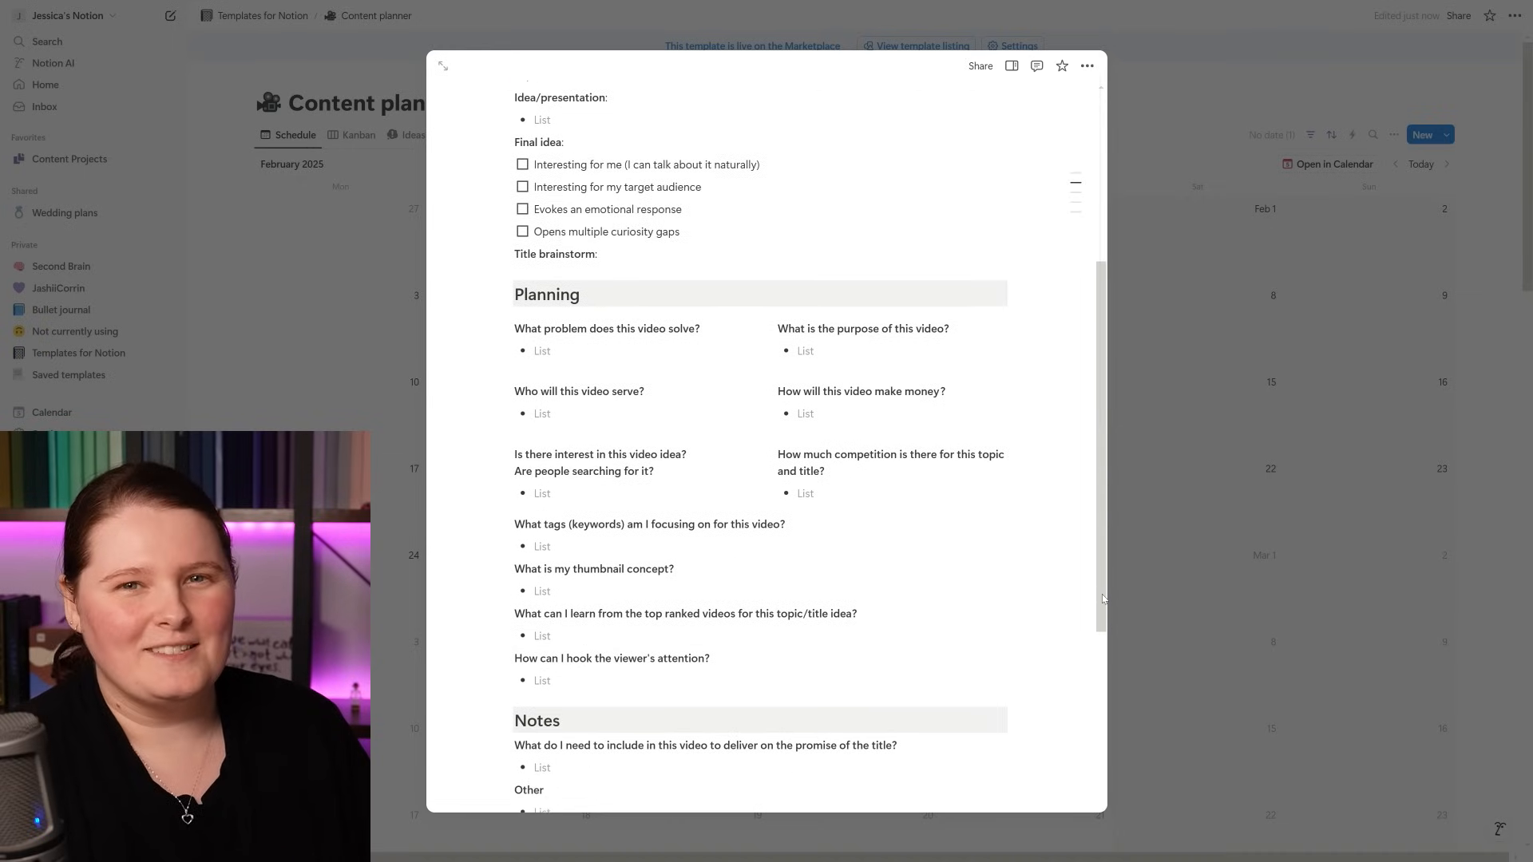
scroll("down", 3)
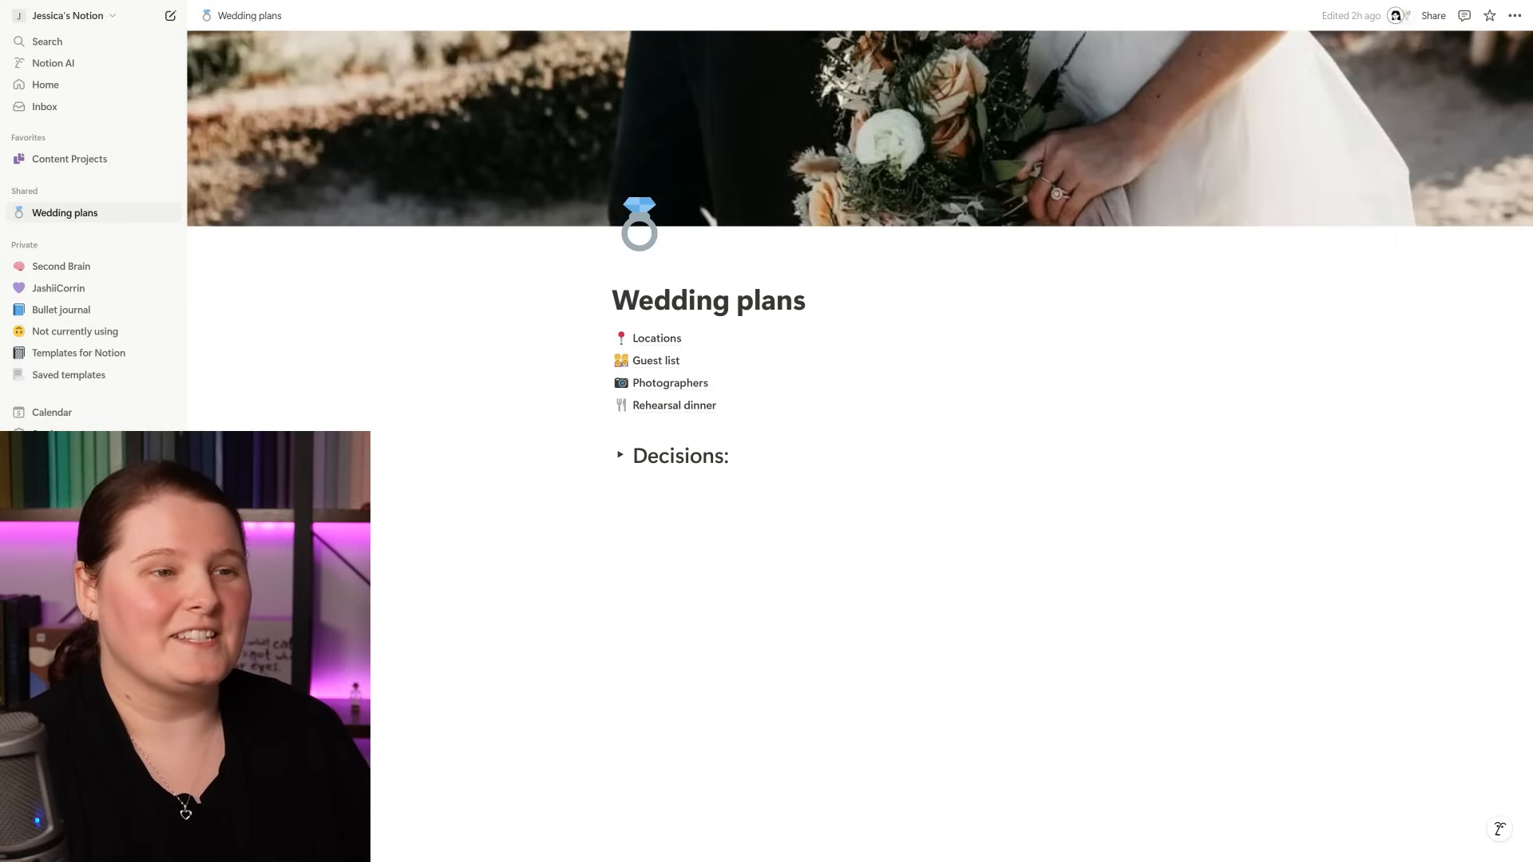
Open the Locations venue database from the Wedding plans page
left_click(657, 339)
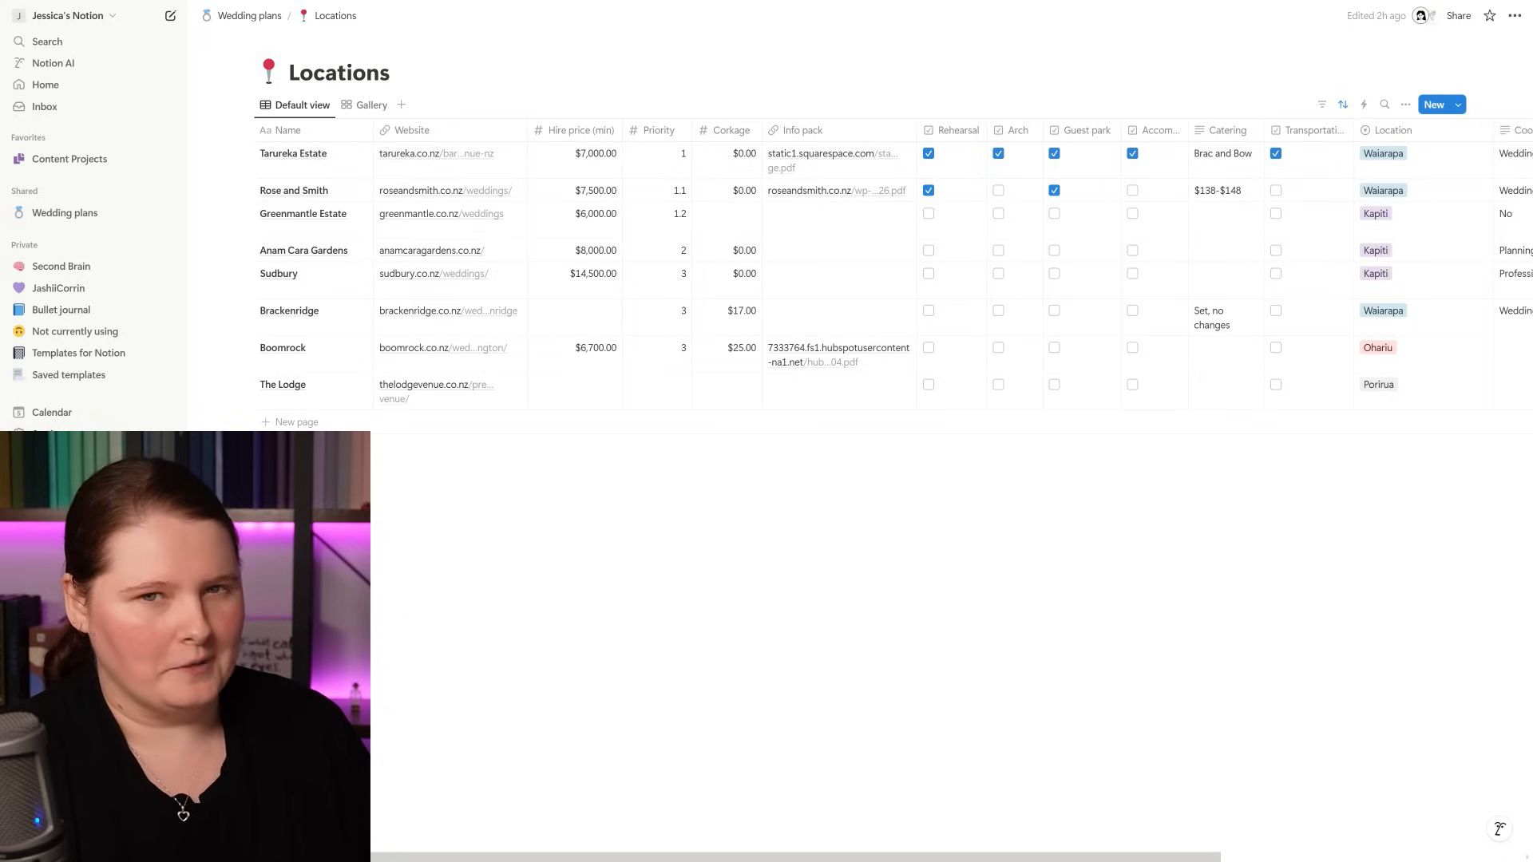
Go back to Wedding plans and open its Guest list database of 71 guests
left_click(249, 16)
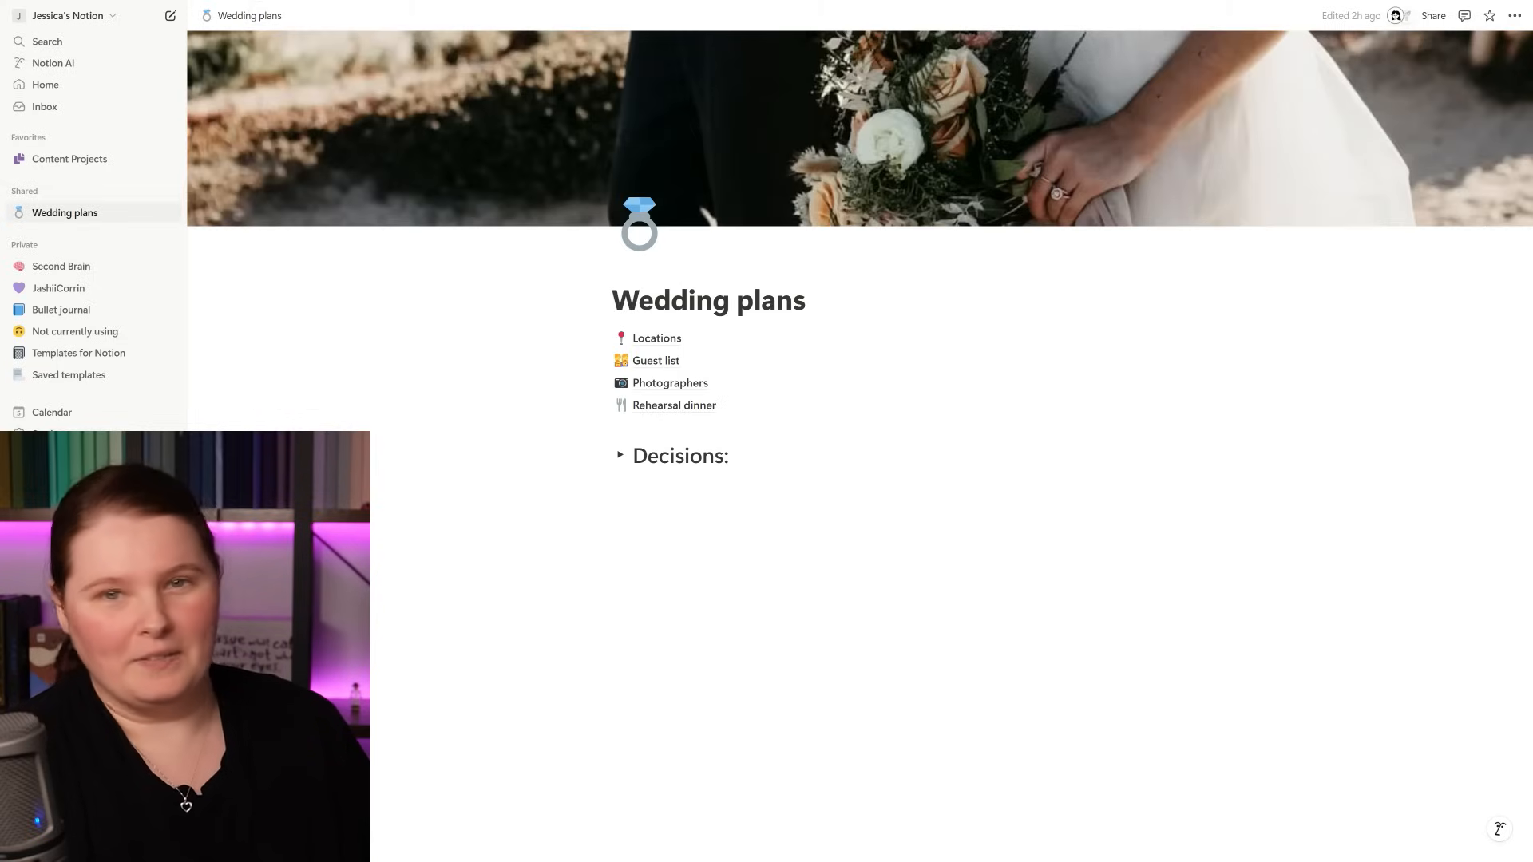
left_click(656, 360)
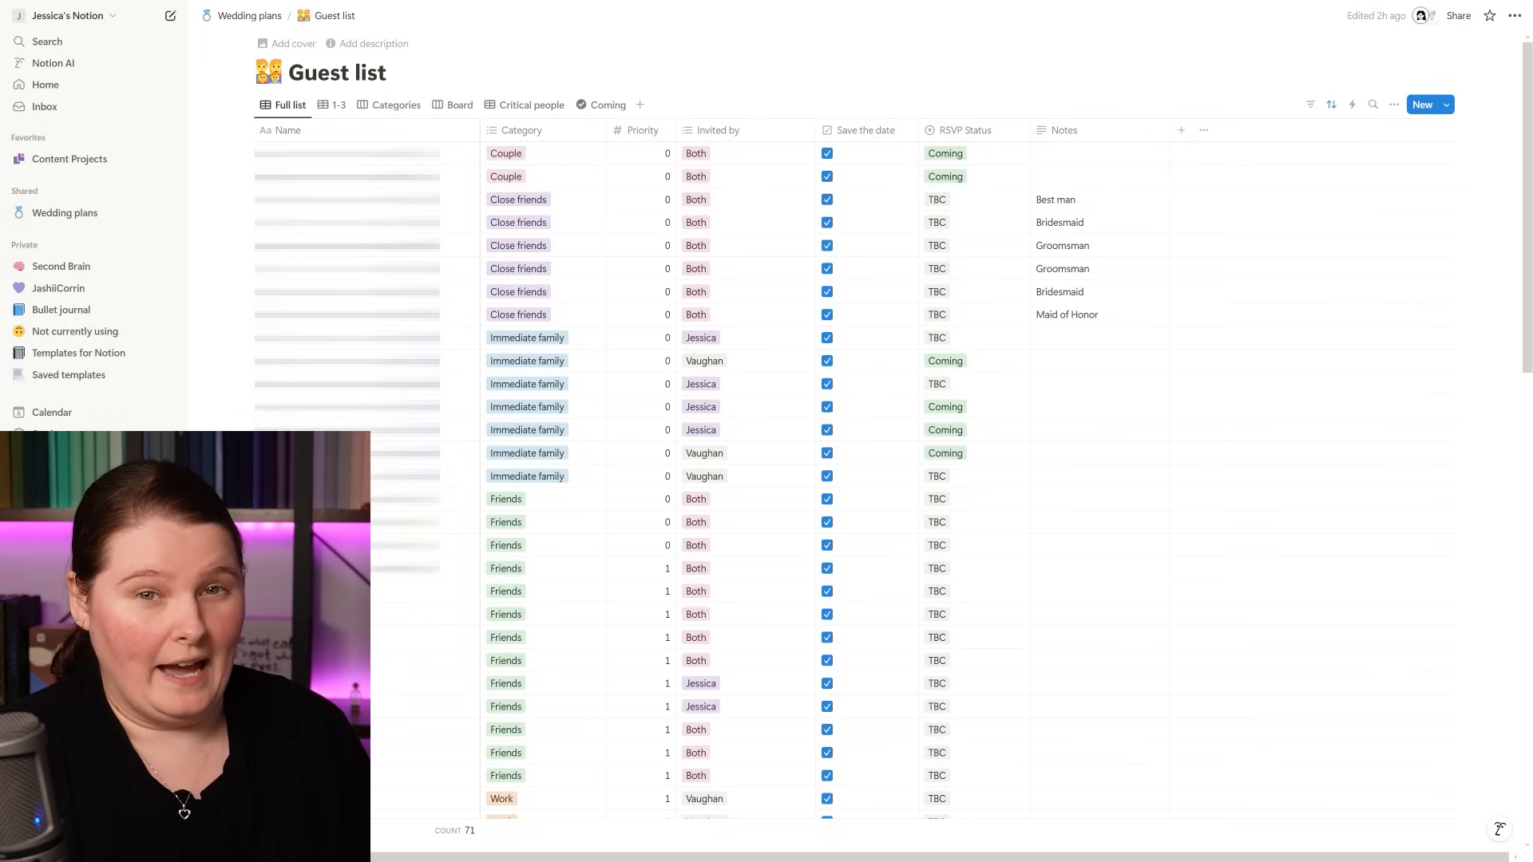
scroll("down", 3)
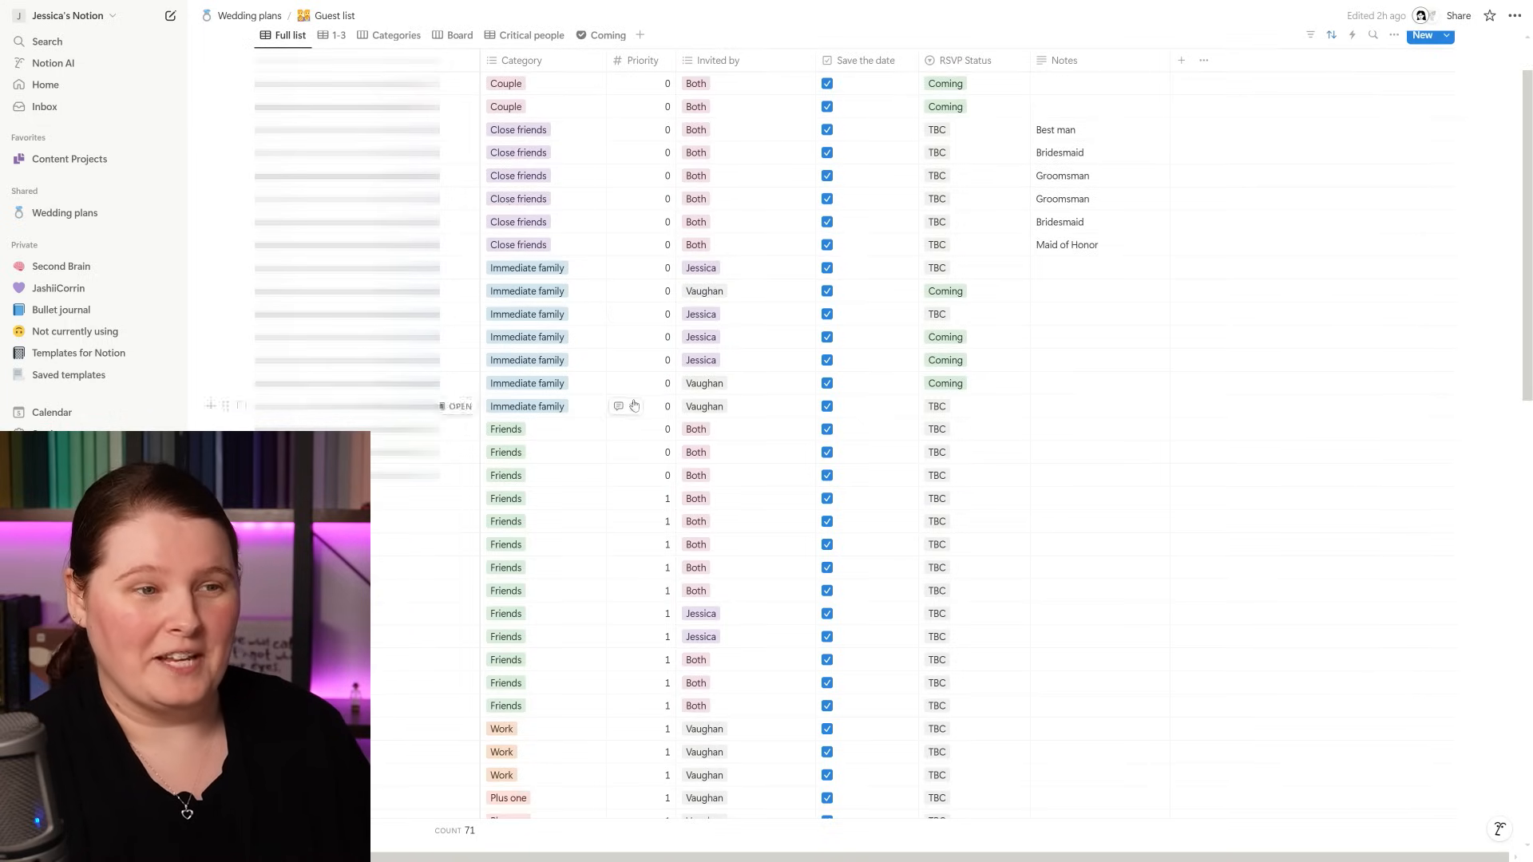
scroll("down", 3)
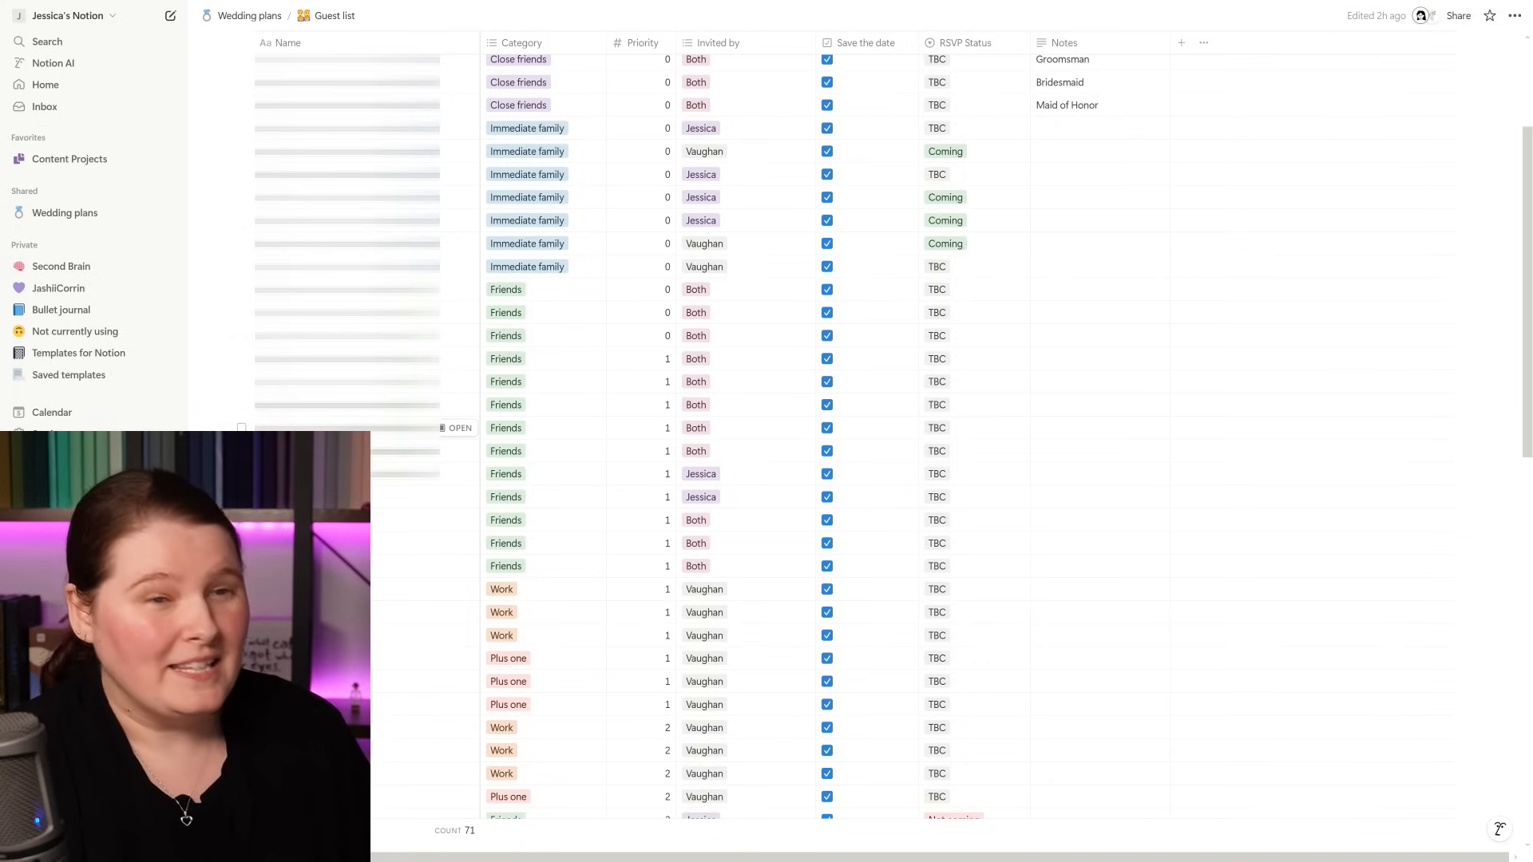
scroll("down", 3)
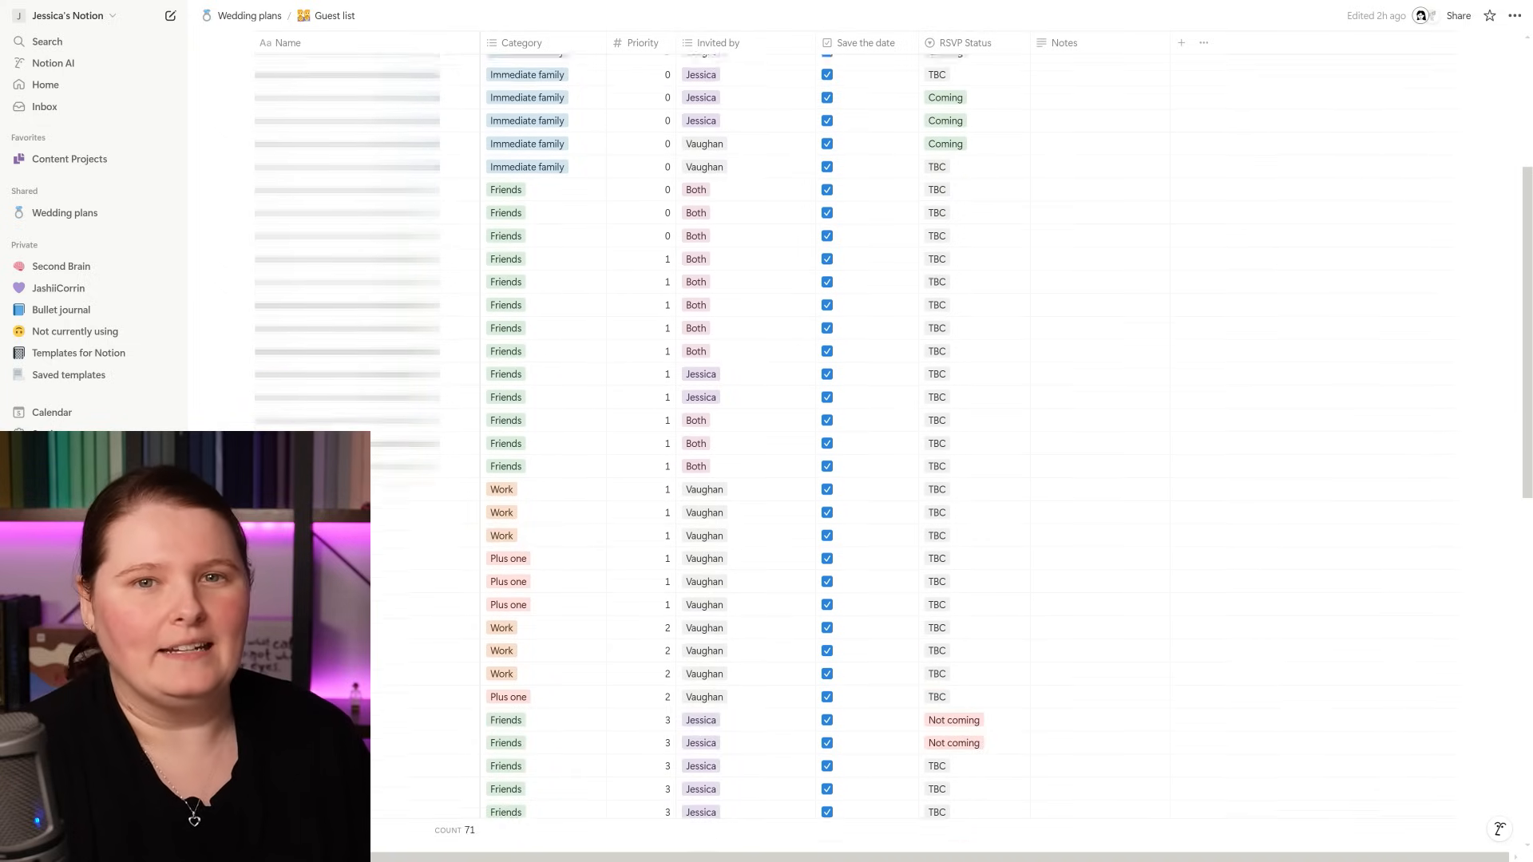
scroll("down", 3)
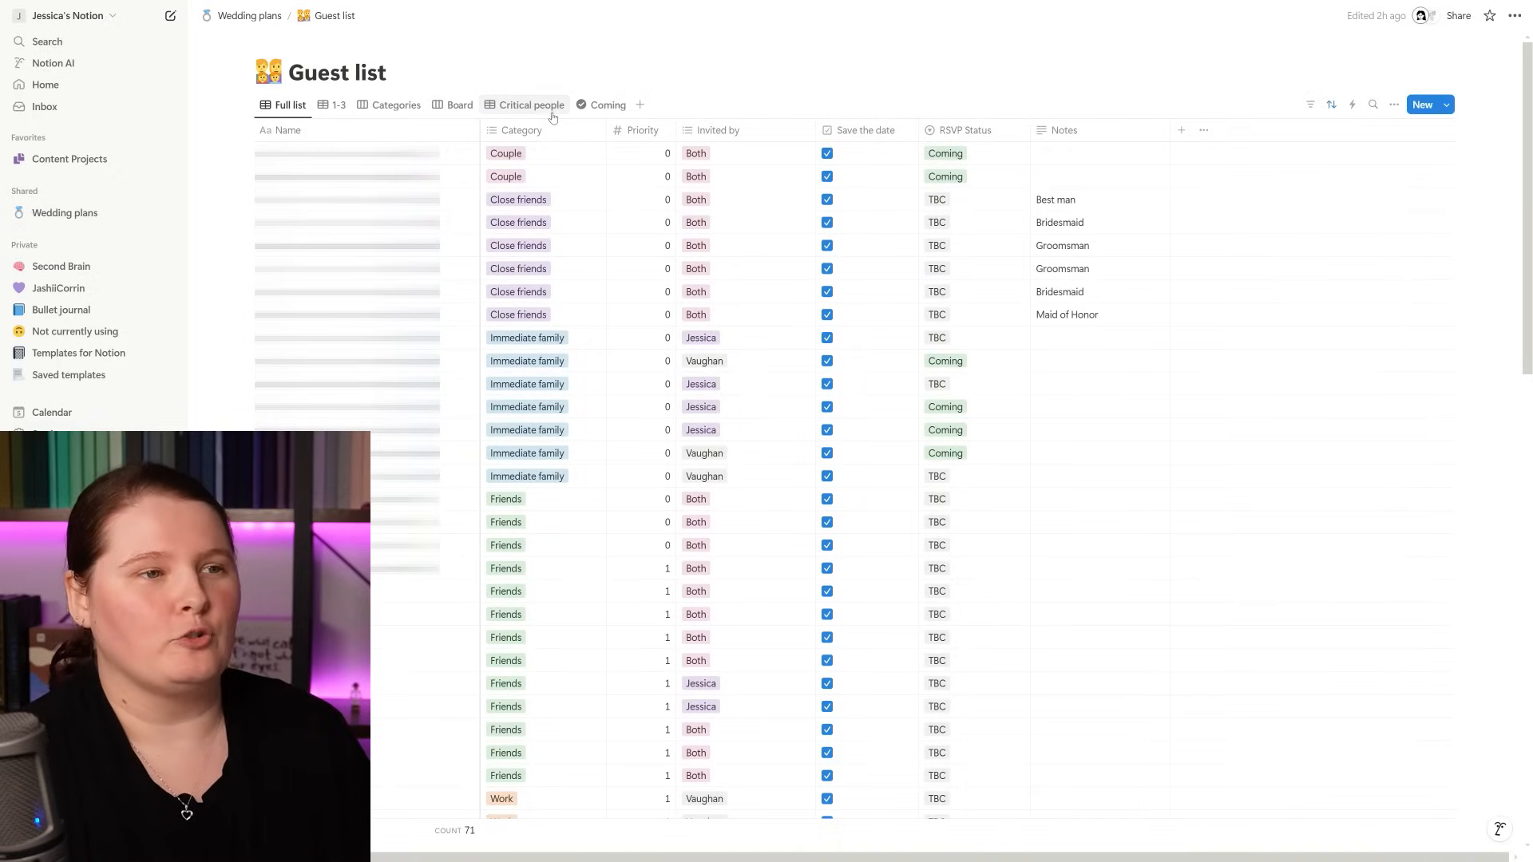
left_click(531, 105)
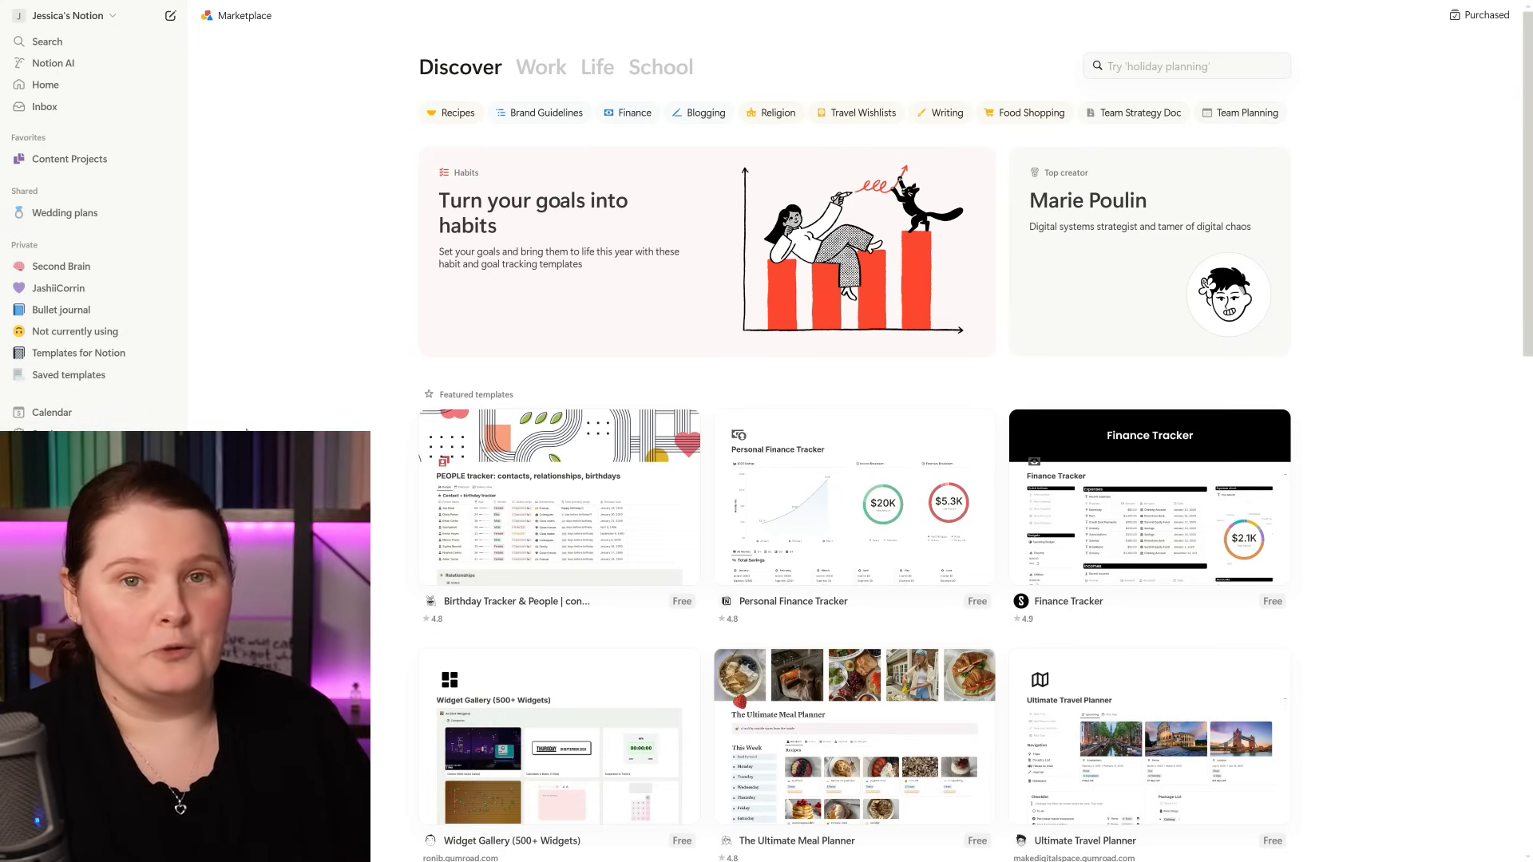
Search Marketplace for 'wedding' templates, browse the results, then return to Discover
type("w")
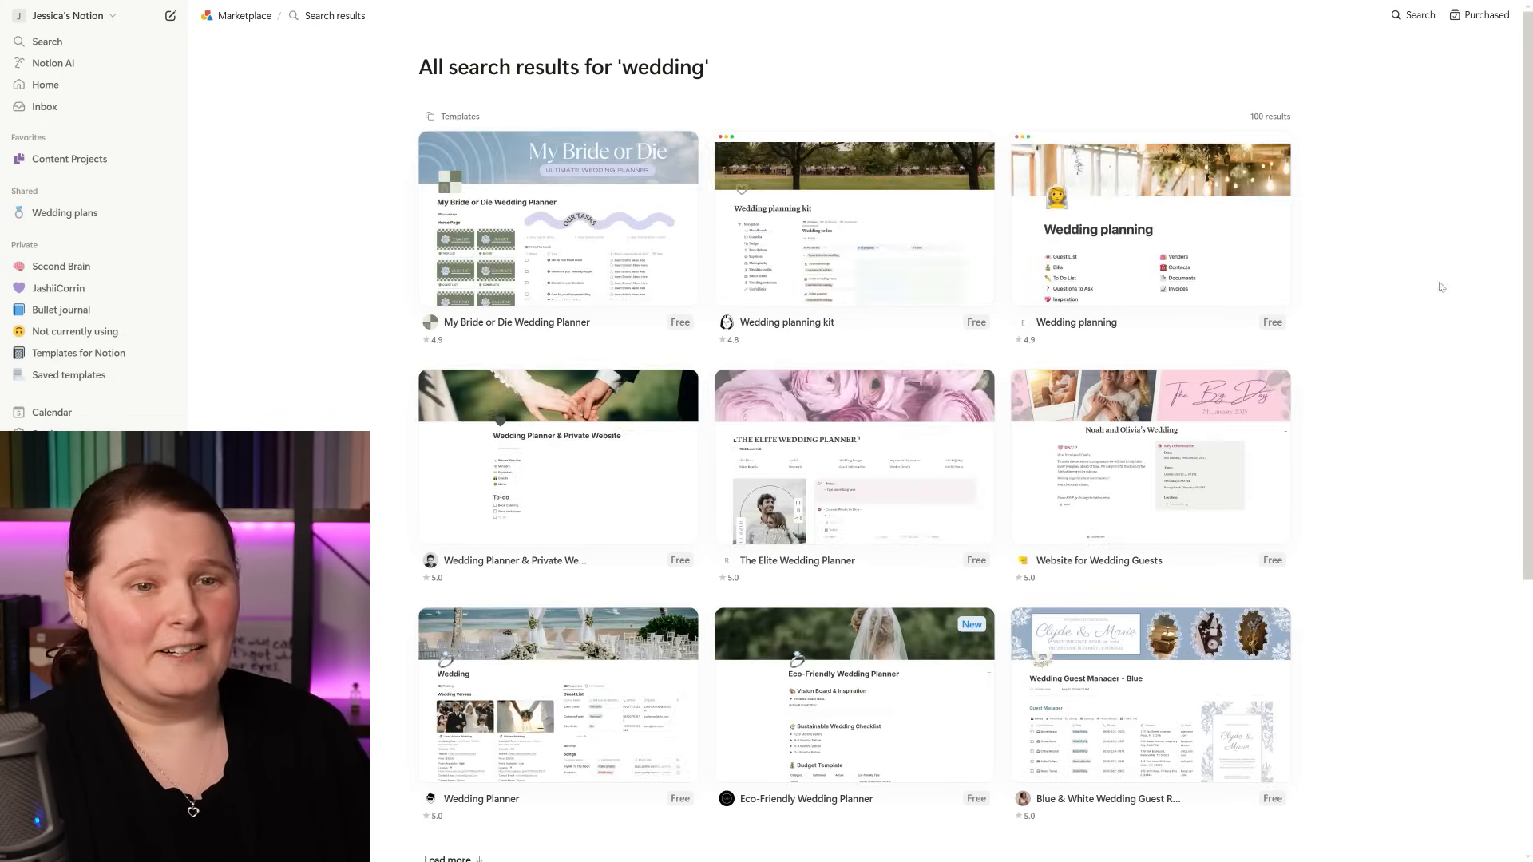
scroll("down", 3)
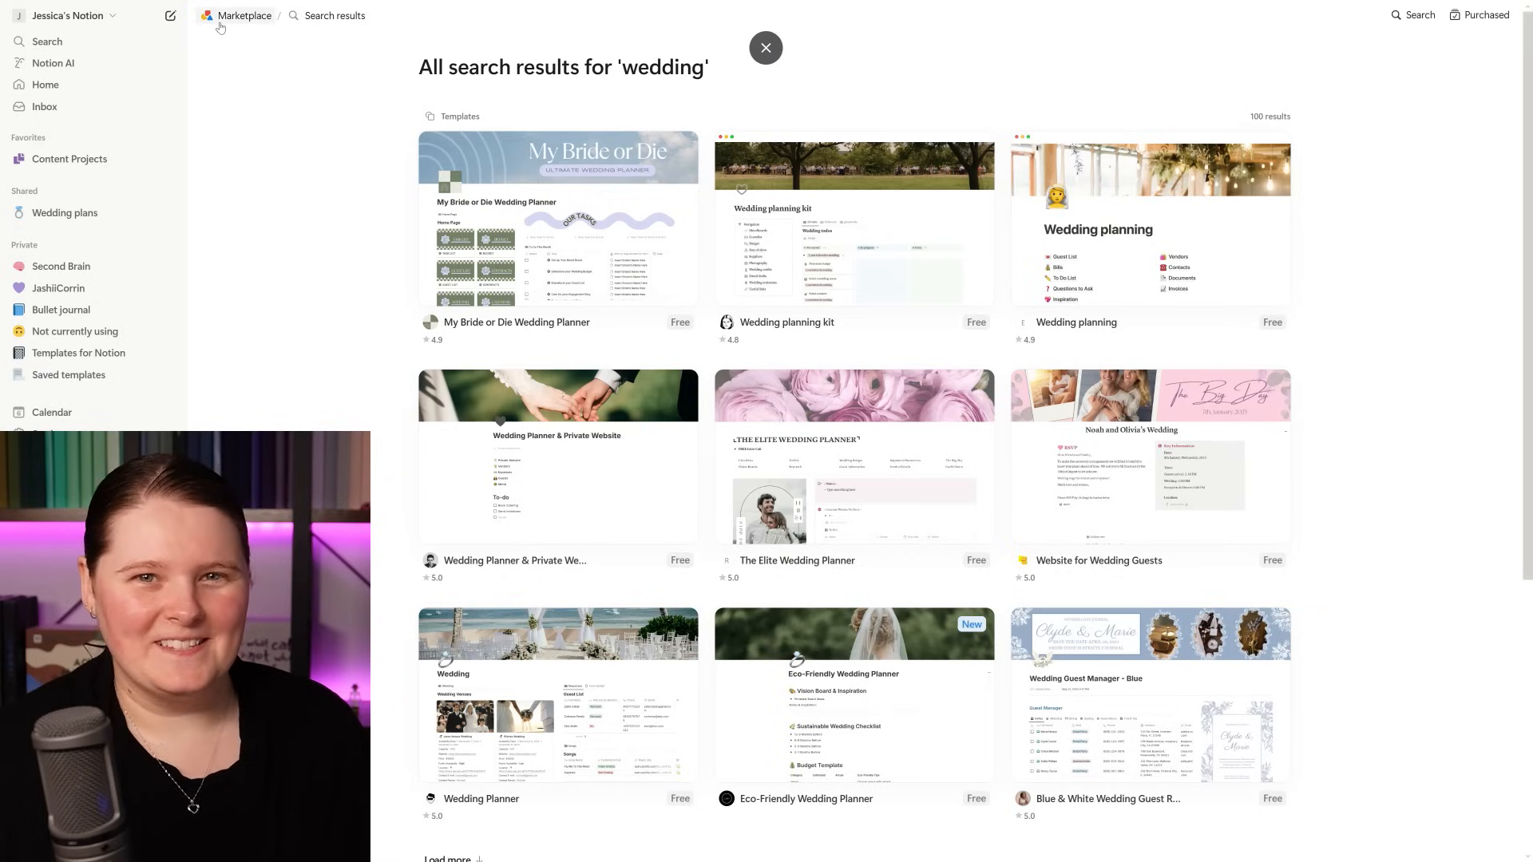
left_click(766, 48)
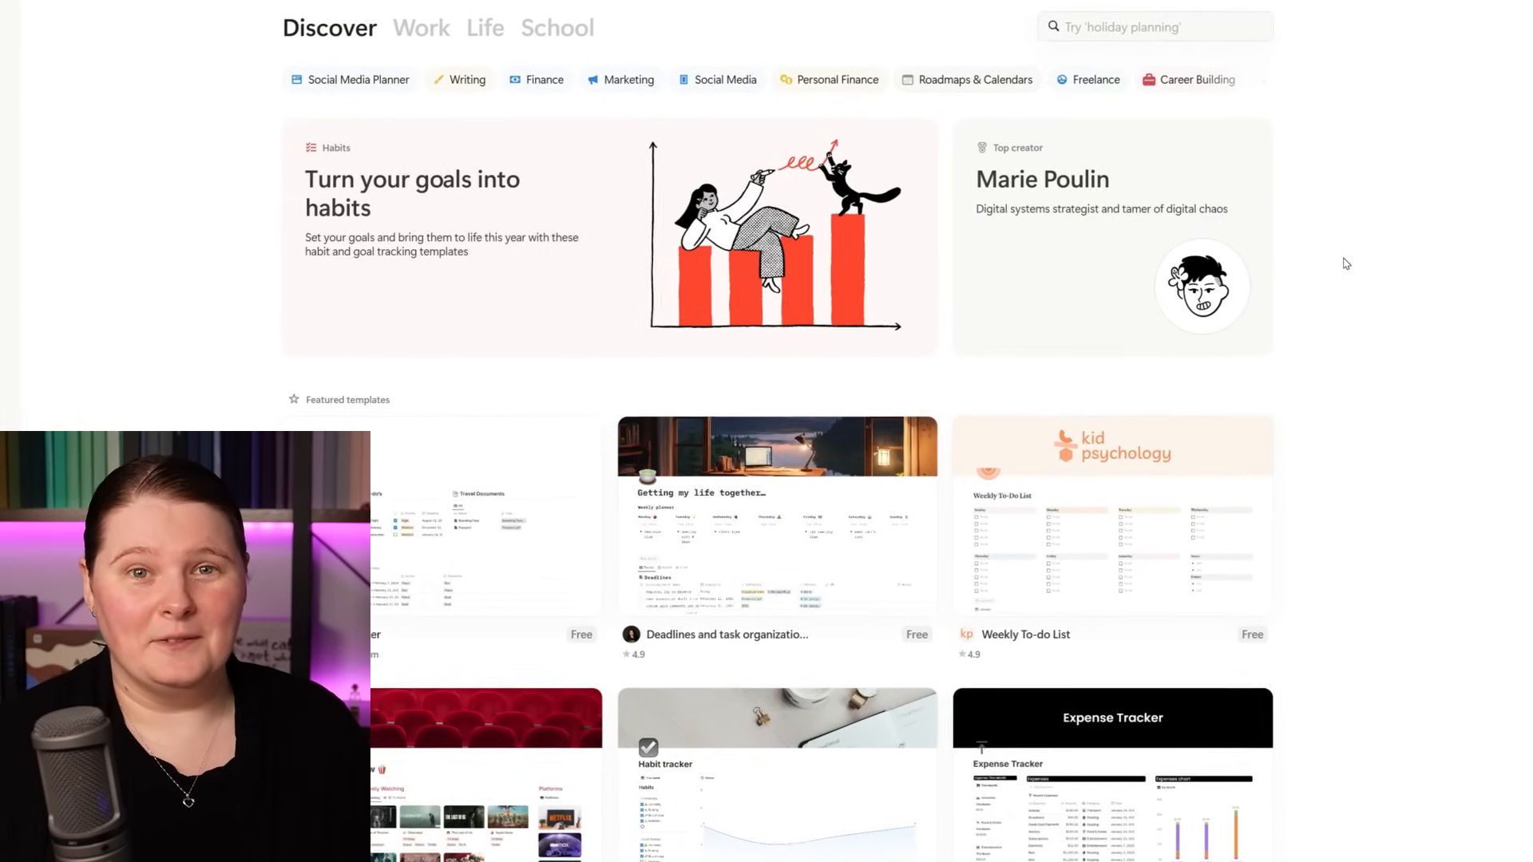
scroll("down", 3)
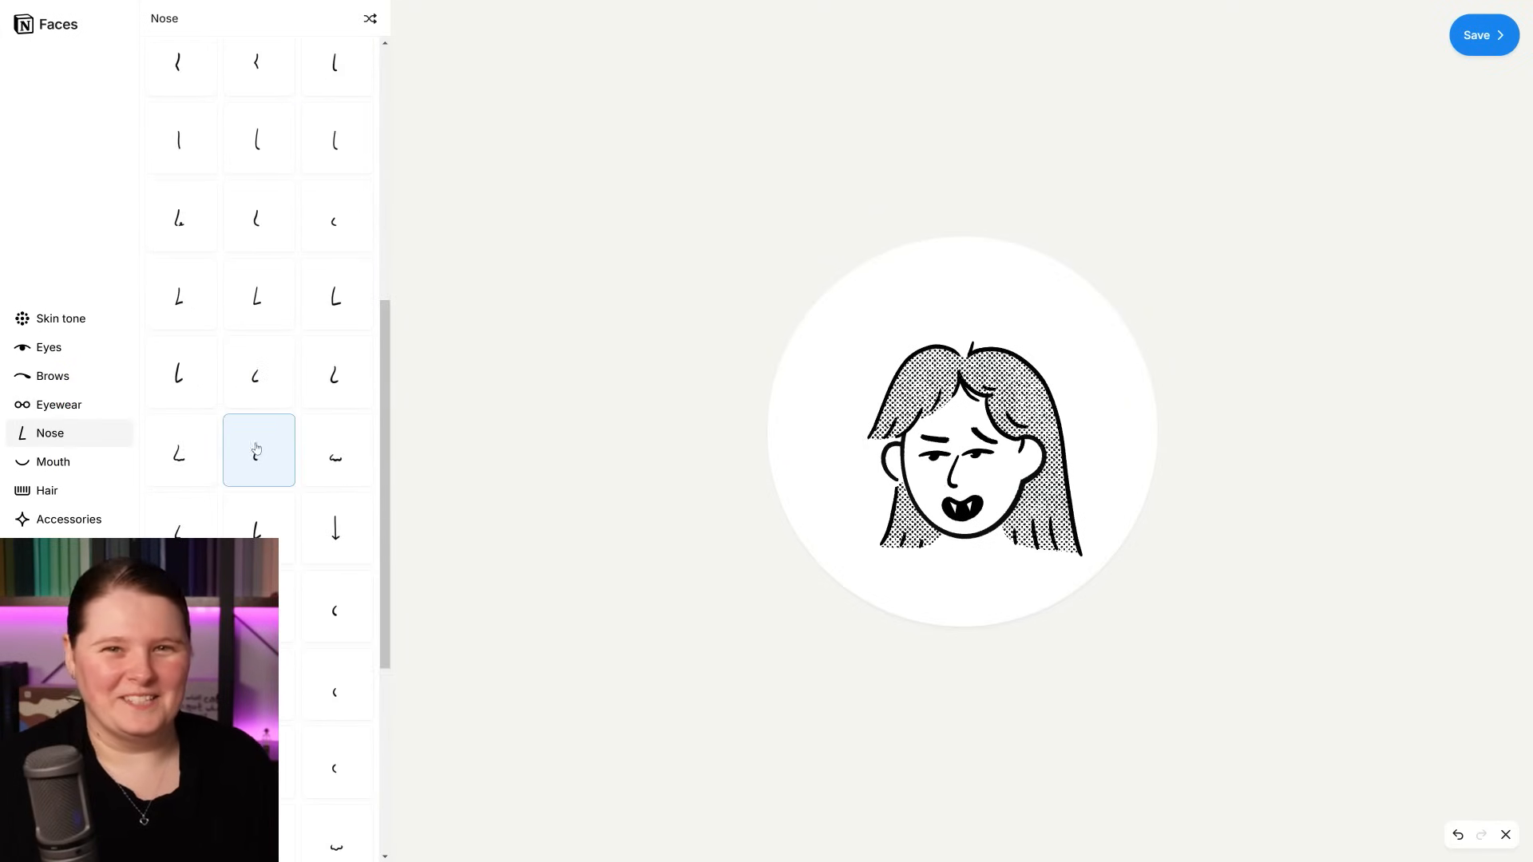
Give the Notion Faces avatar a stubble beard, a hairstyle and a large bow accessory
left_click(52, 461)
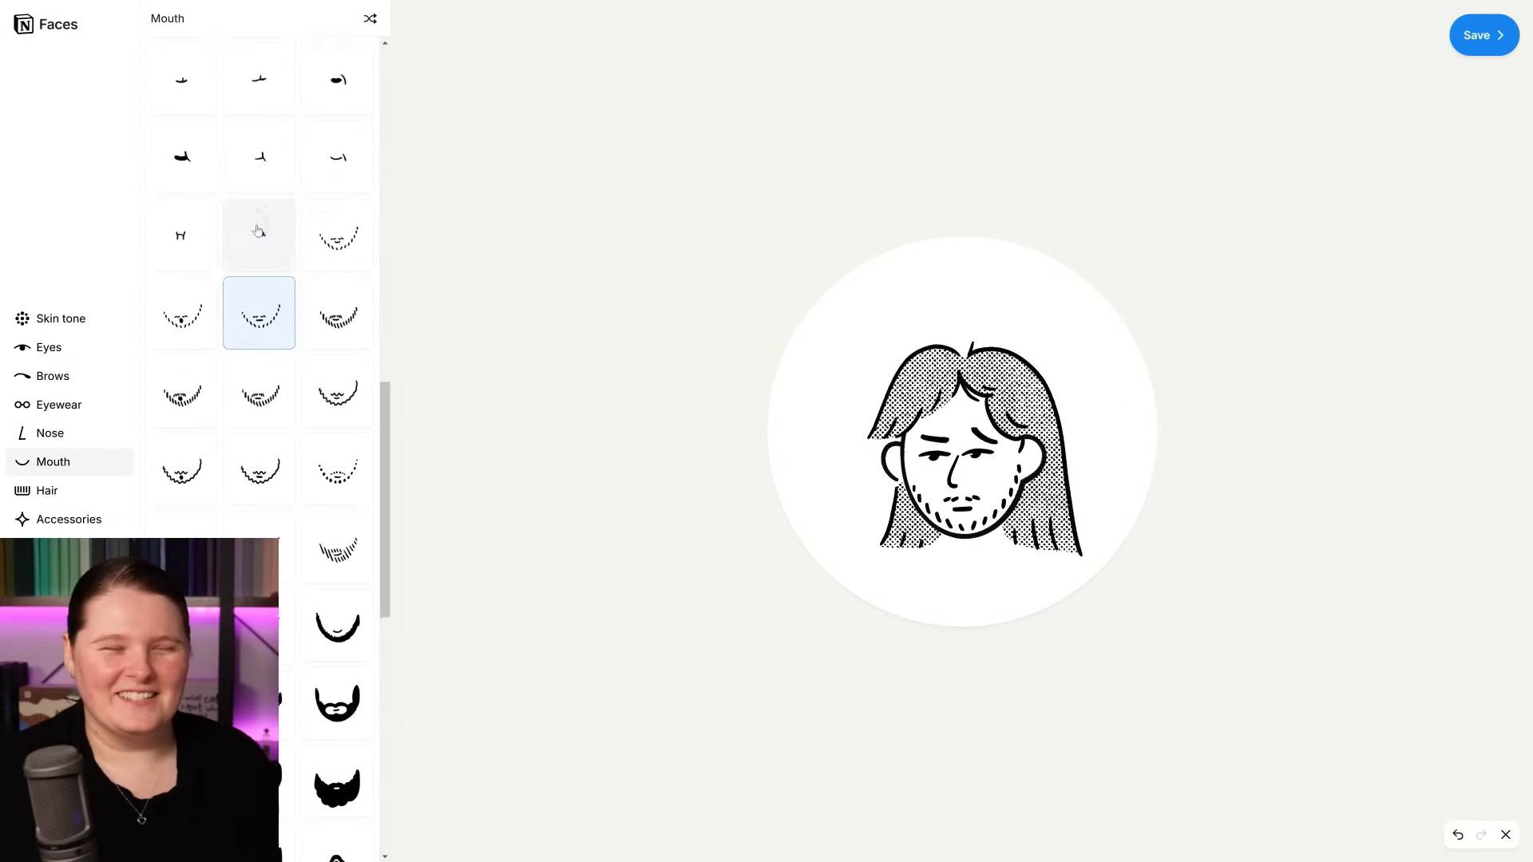
left_click(46, 489)
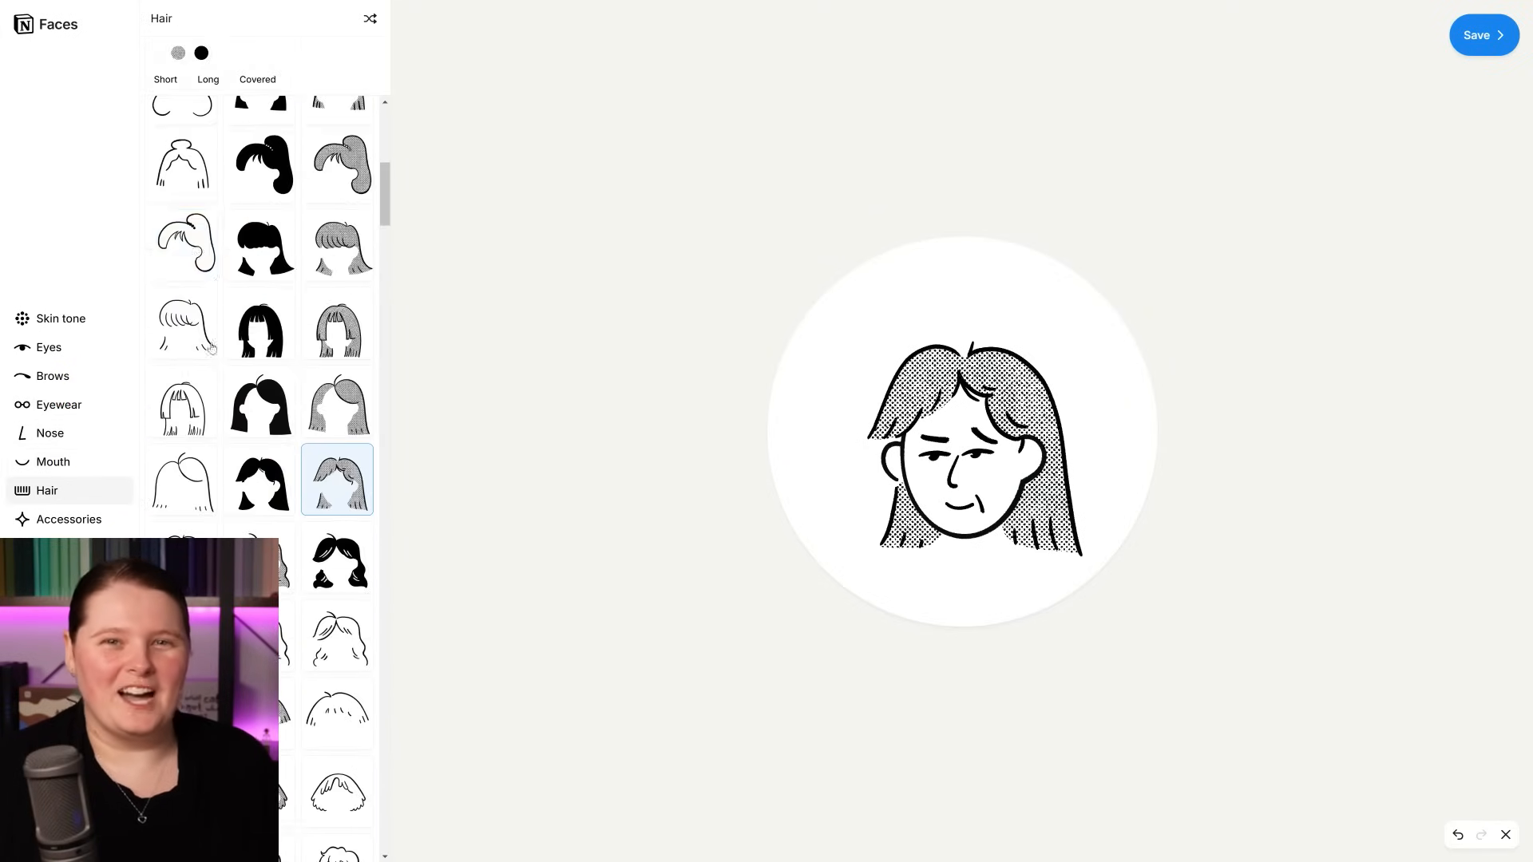
left_click(69, 519)
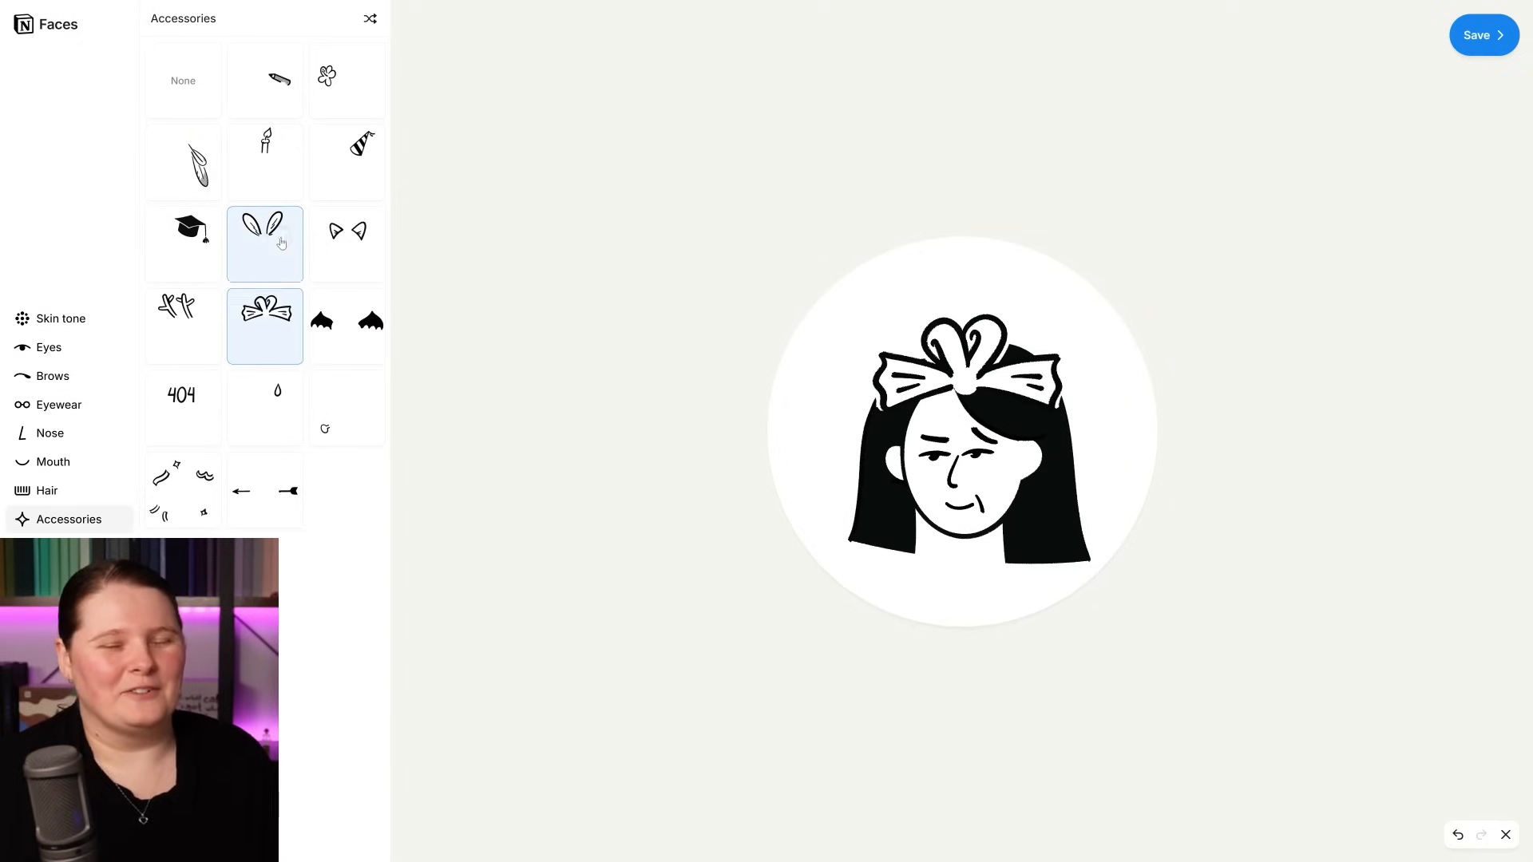
left_click(48, 348)
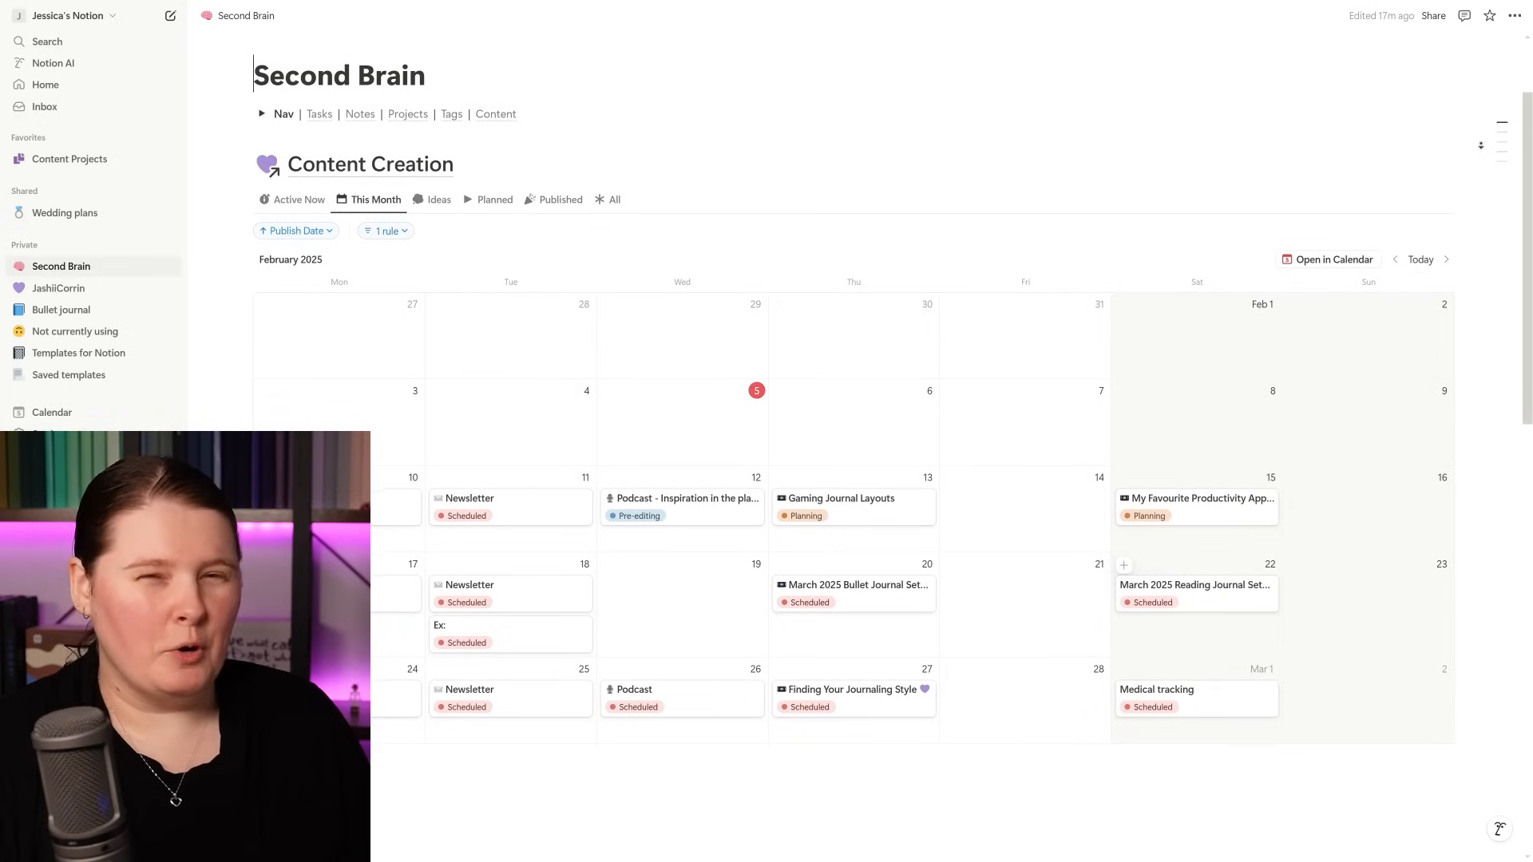
Scroll down Second Brain through Content Creation, Tasks, Notes and Projects (Office revamp, Digital declutter, Wedding)
scroll("down", 3)
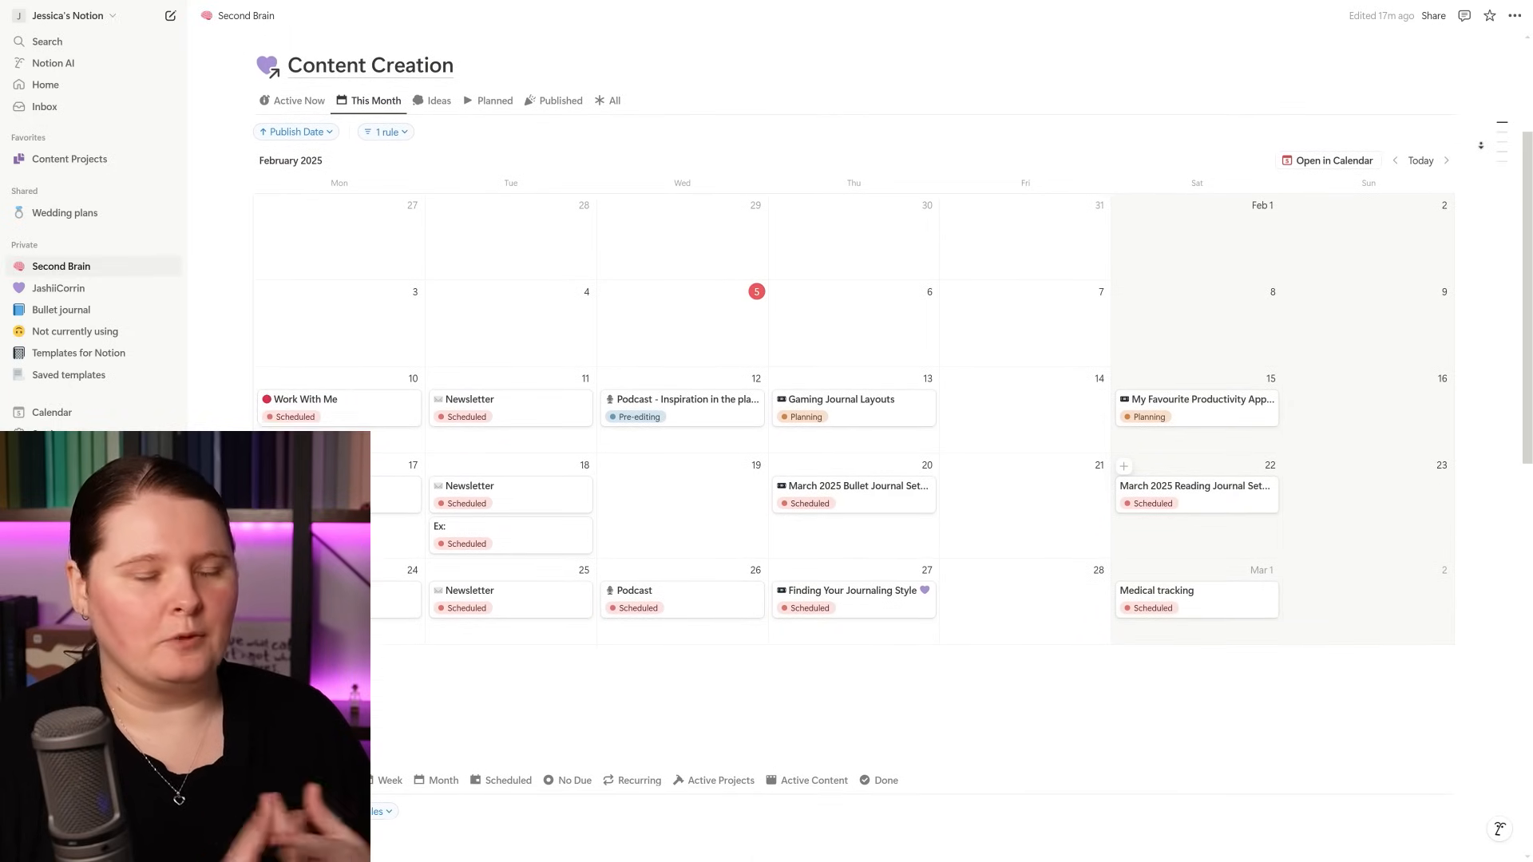
scroll("down", 3)
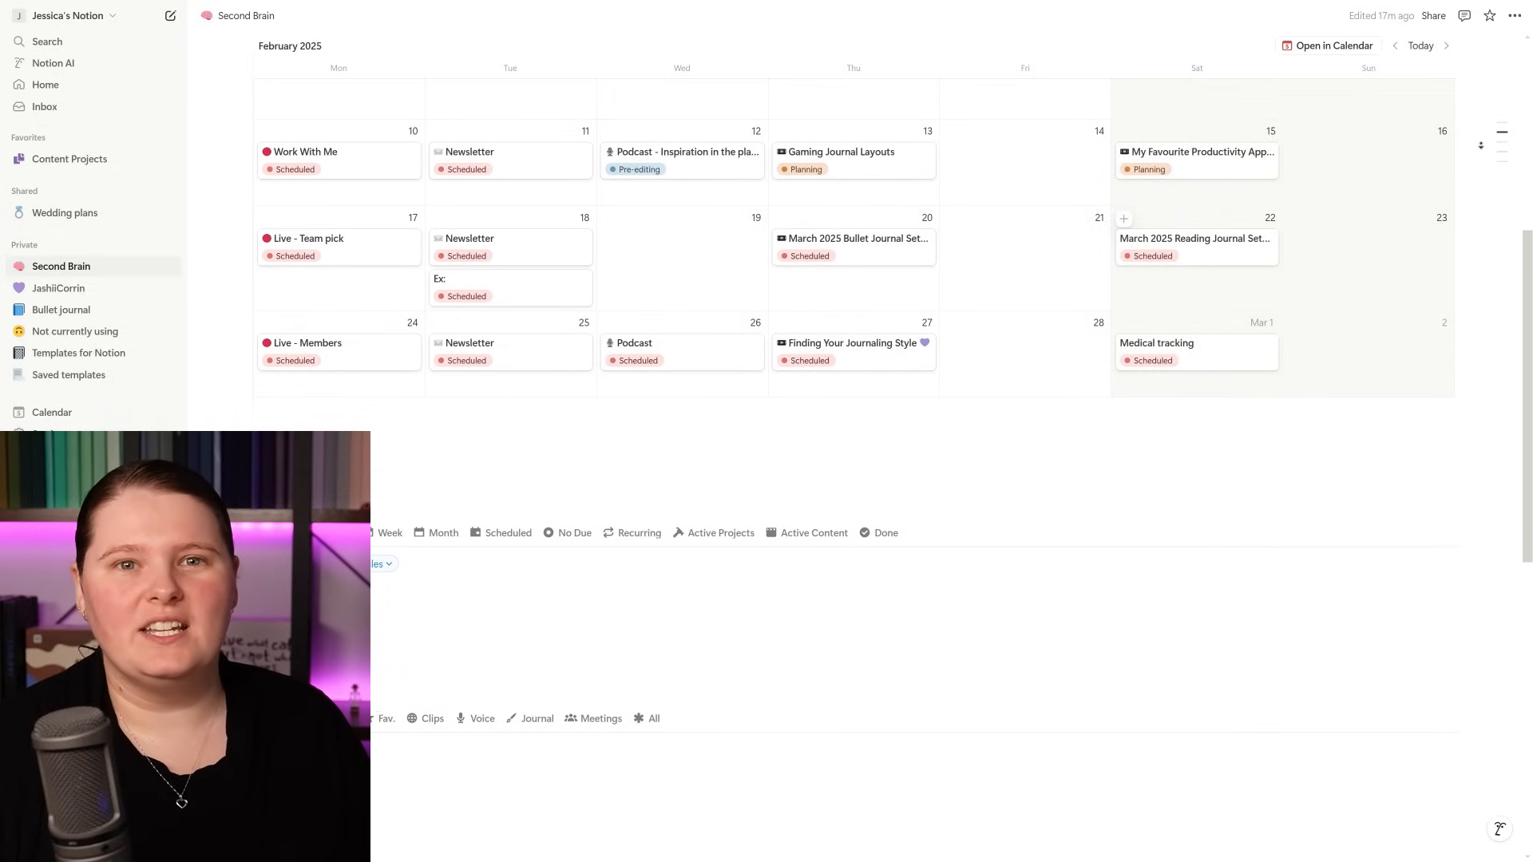
scroll("down", 3)
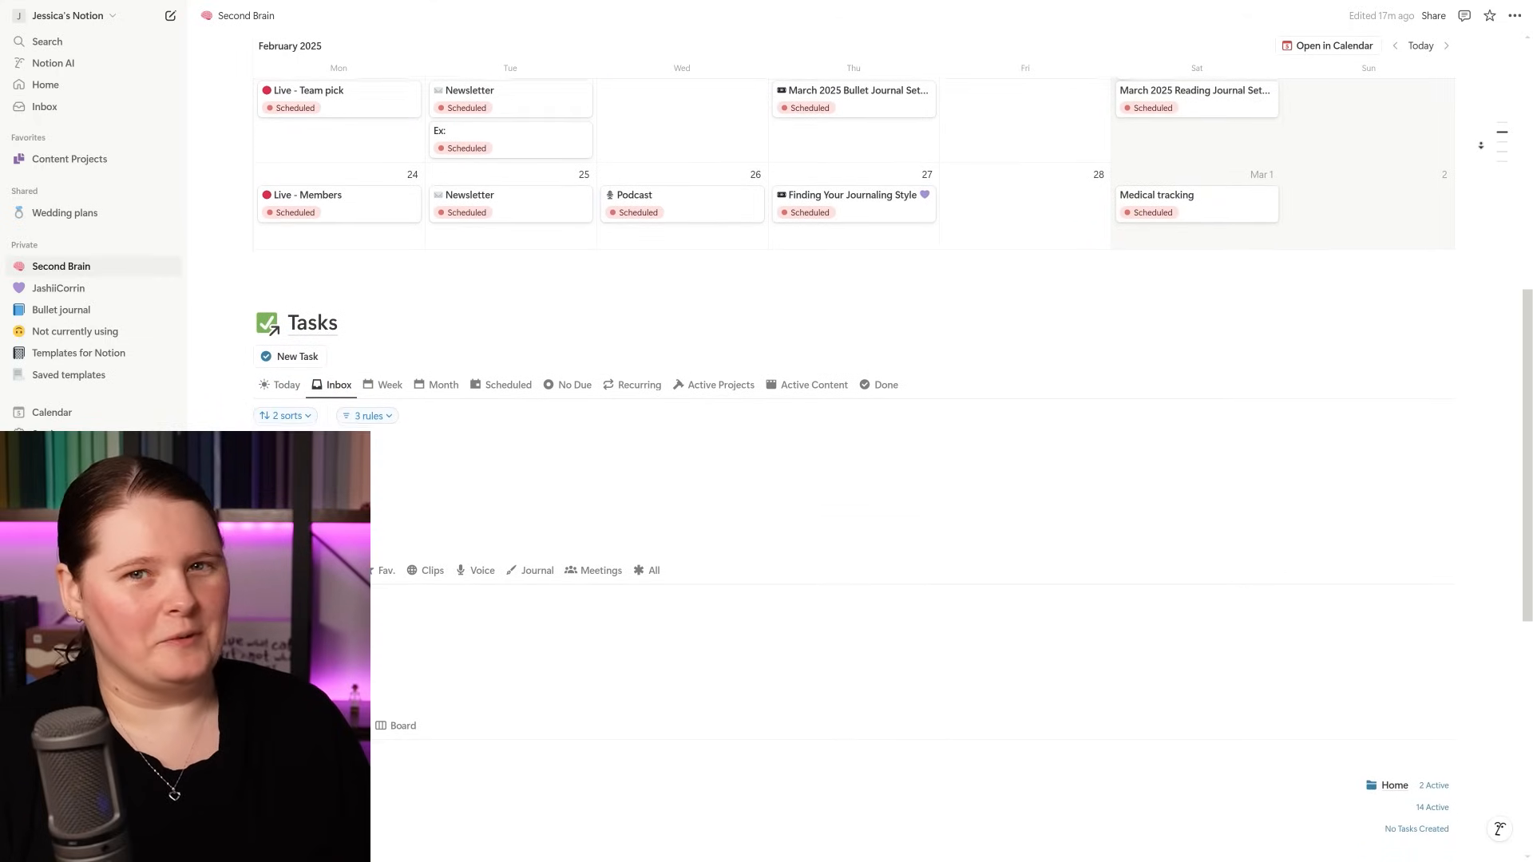
scroll("down", 3)
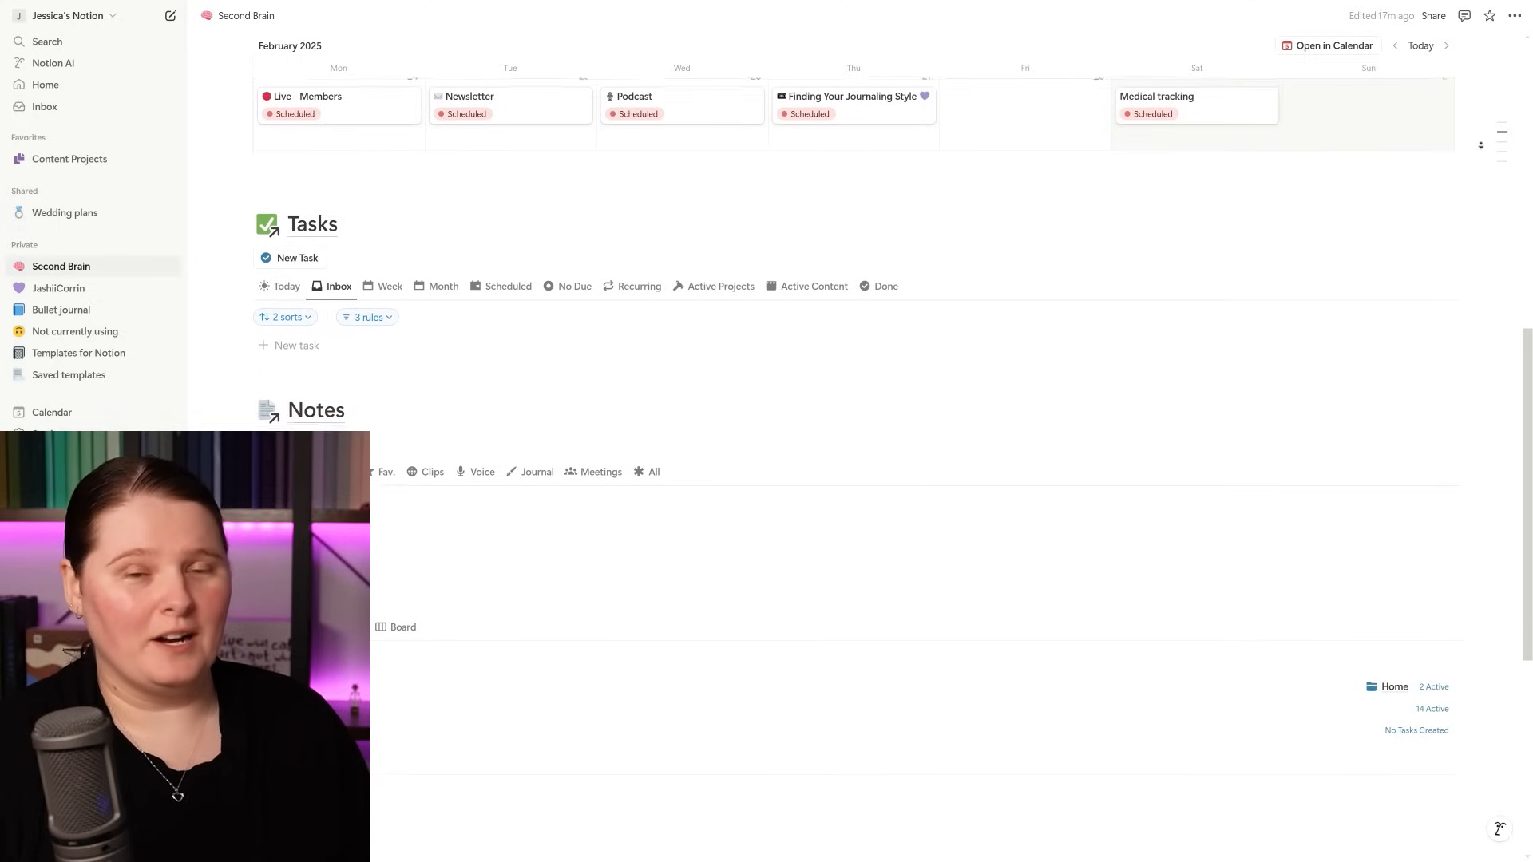
scroll("down", 3)
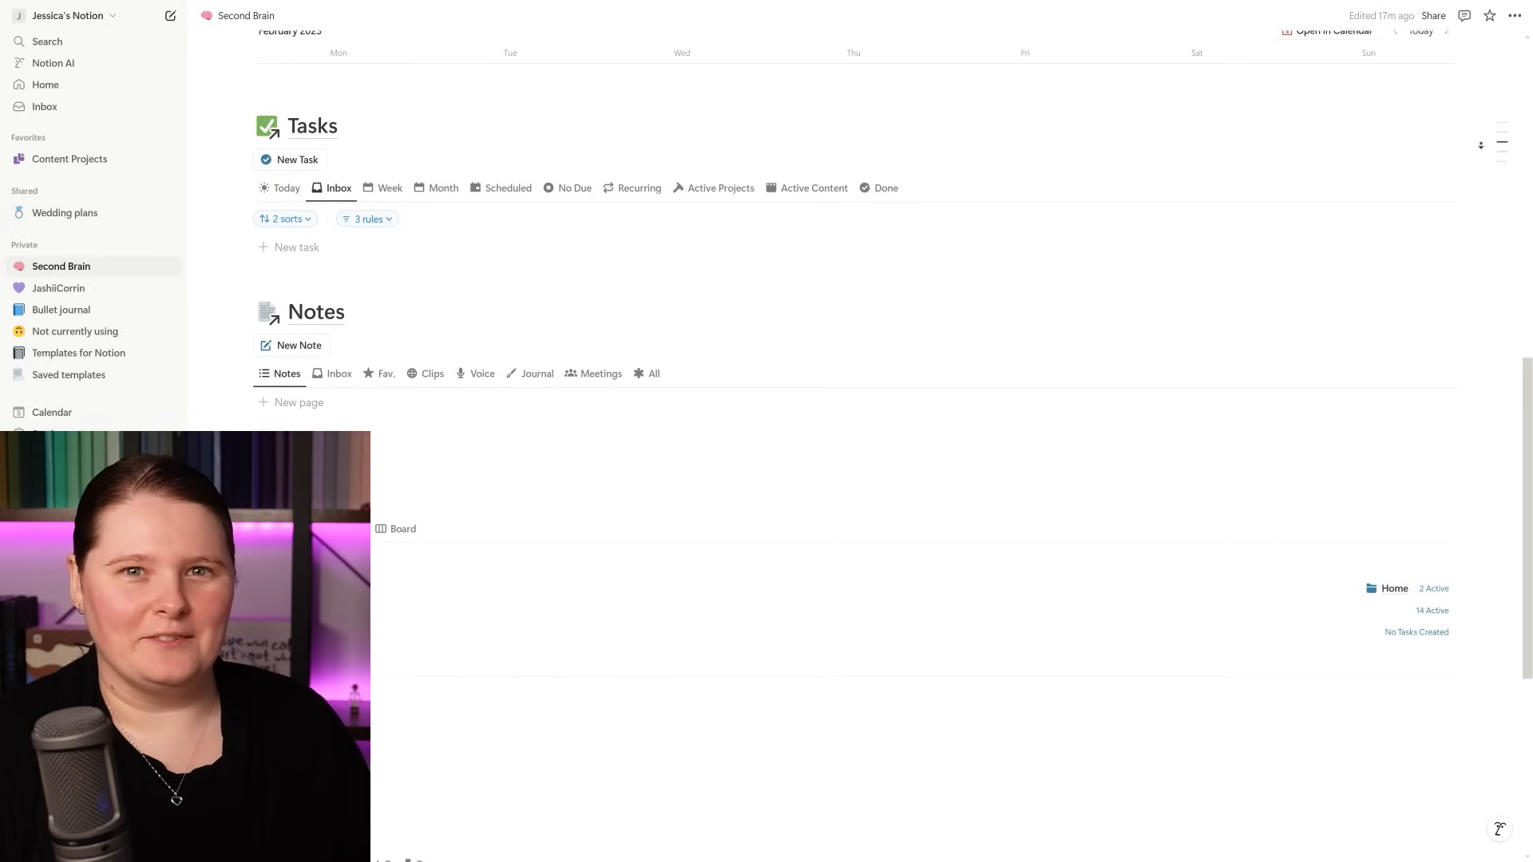
scroll("down", 3)
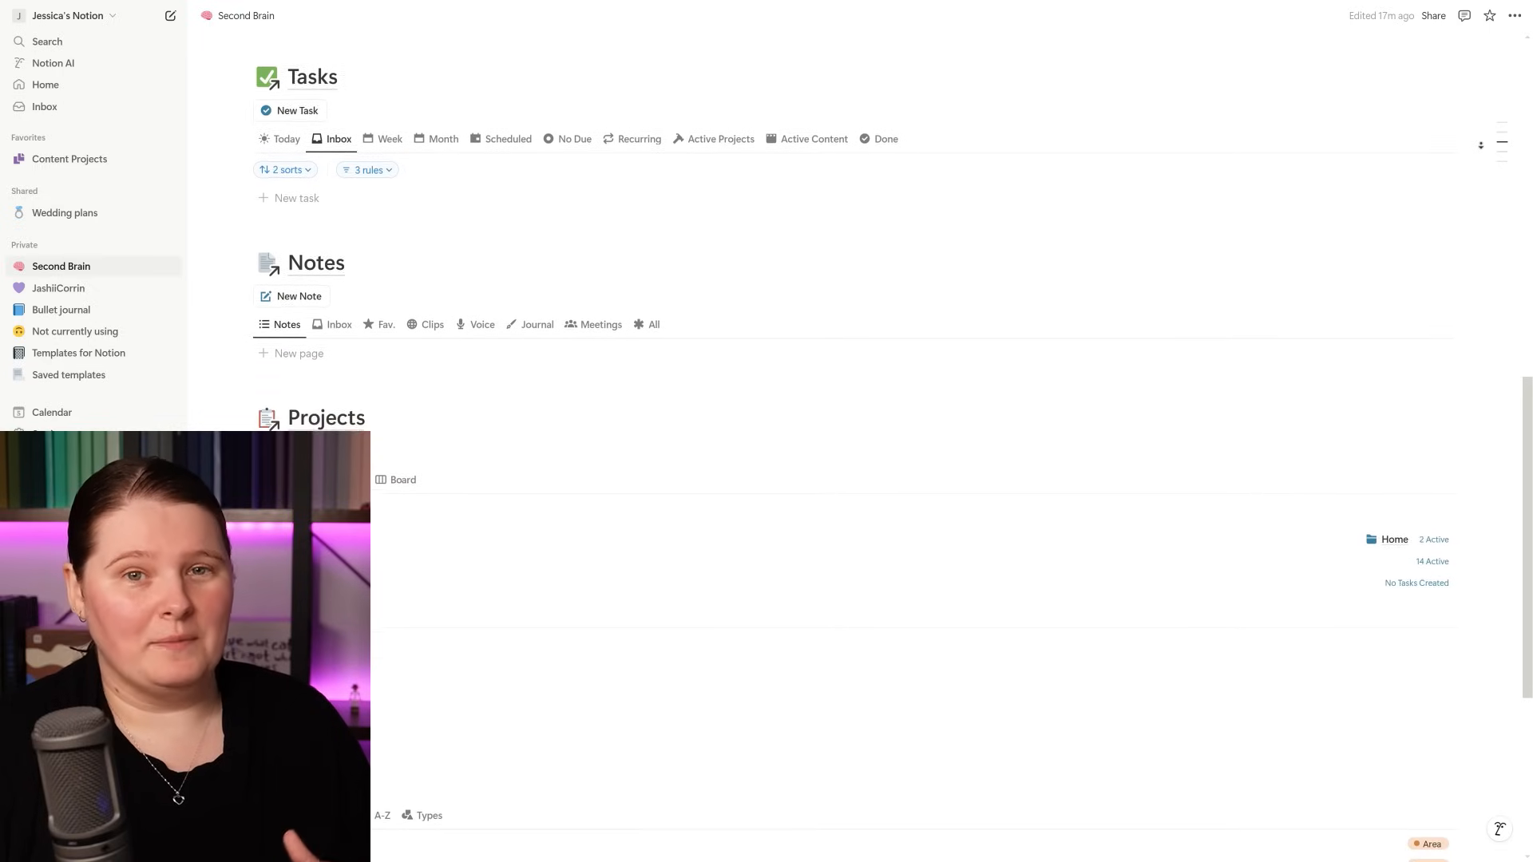
scroll("down", 3)
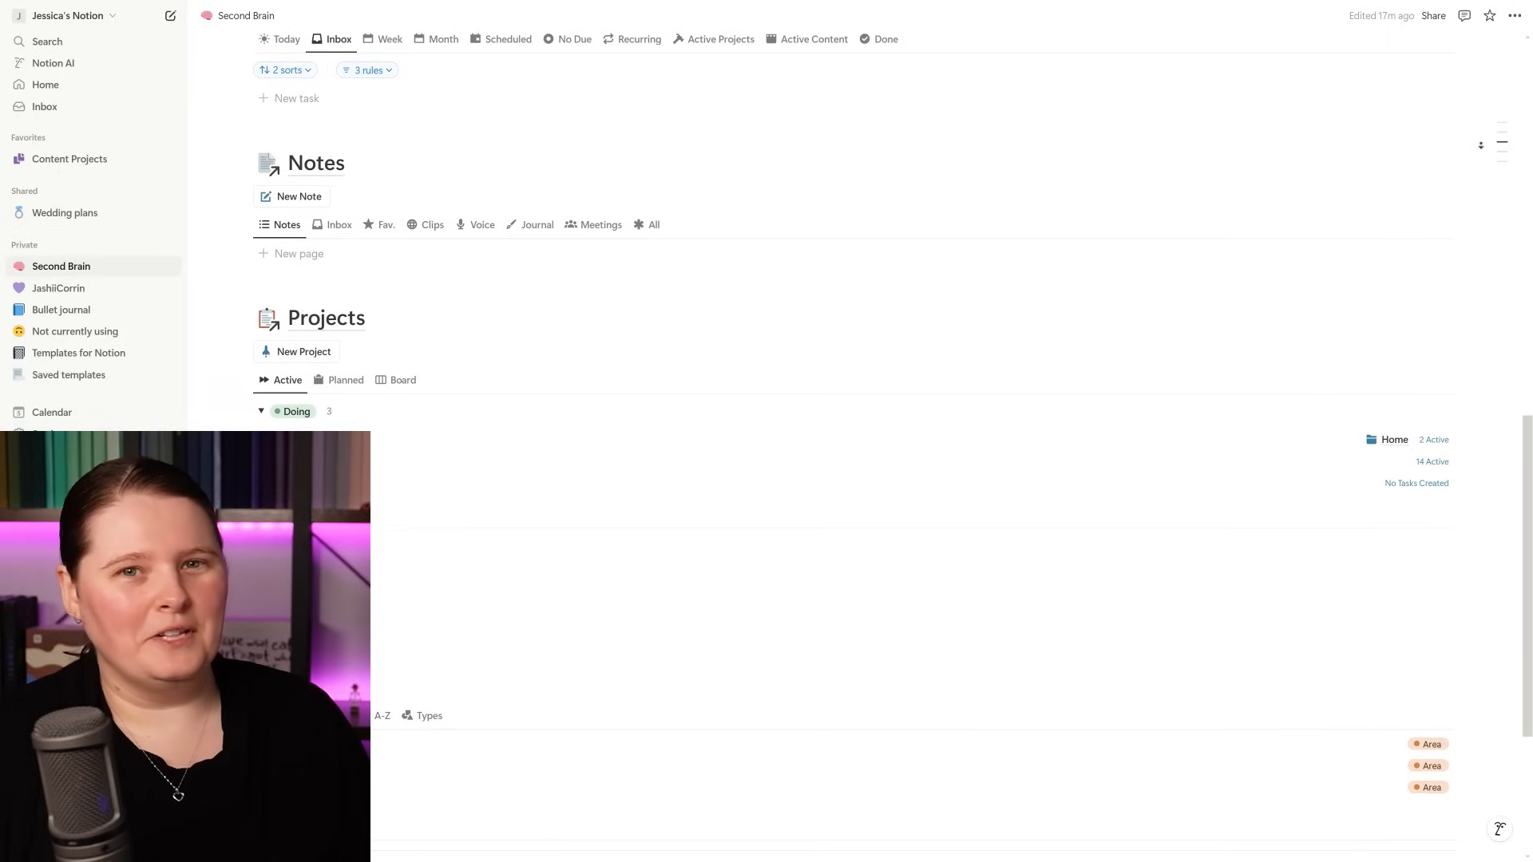
scroll("down", 3)
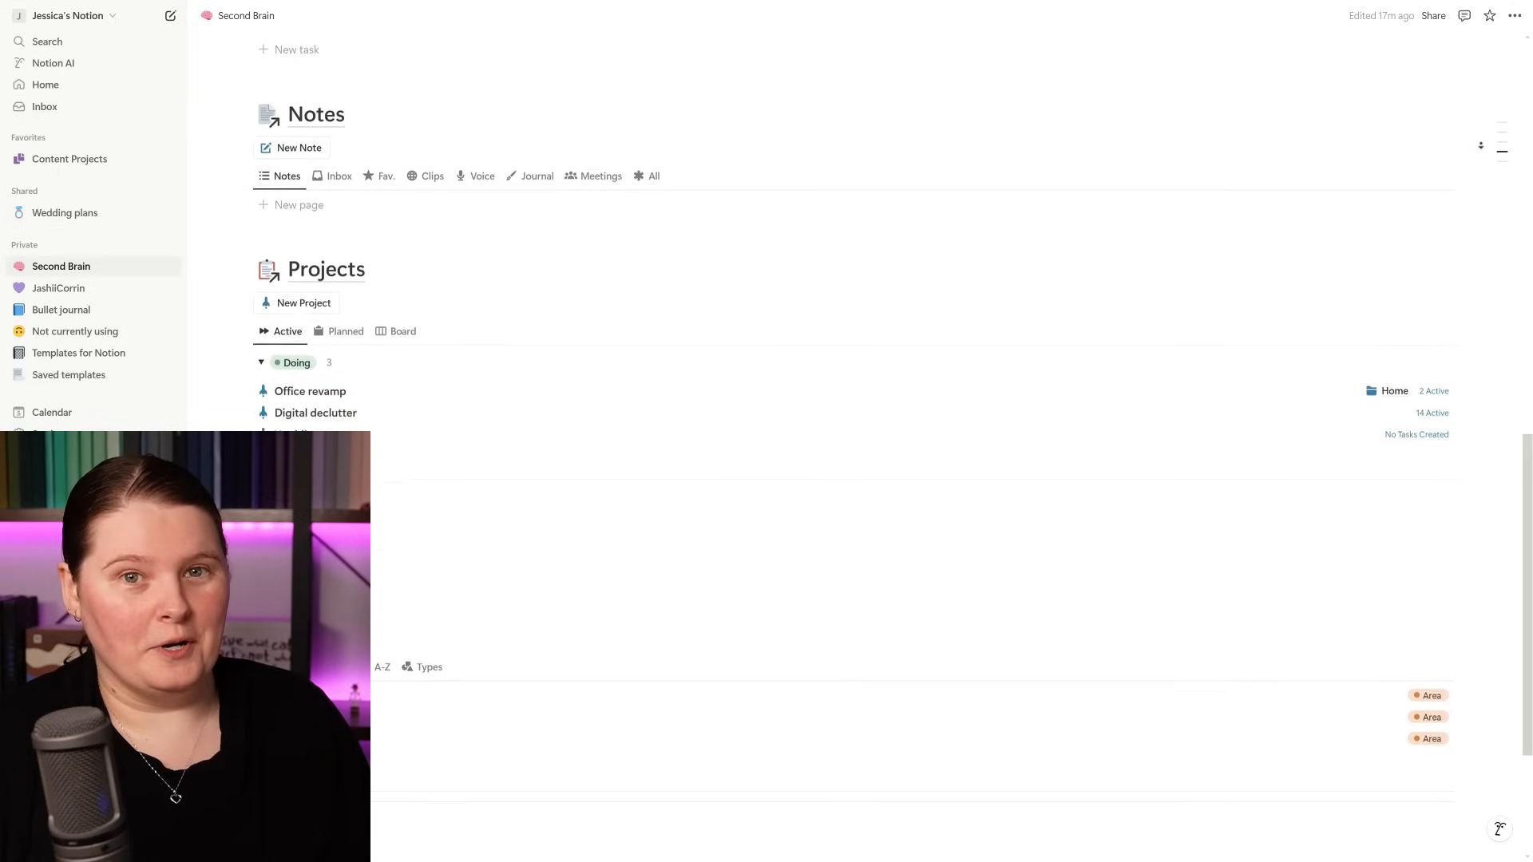
scroll("down", 3)
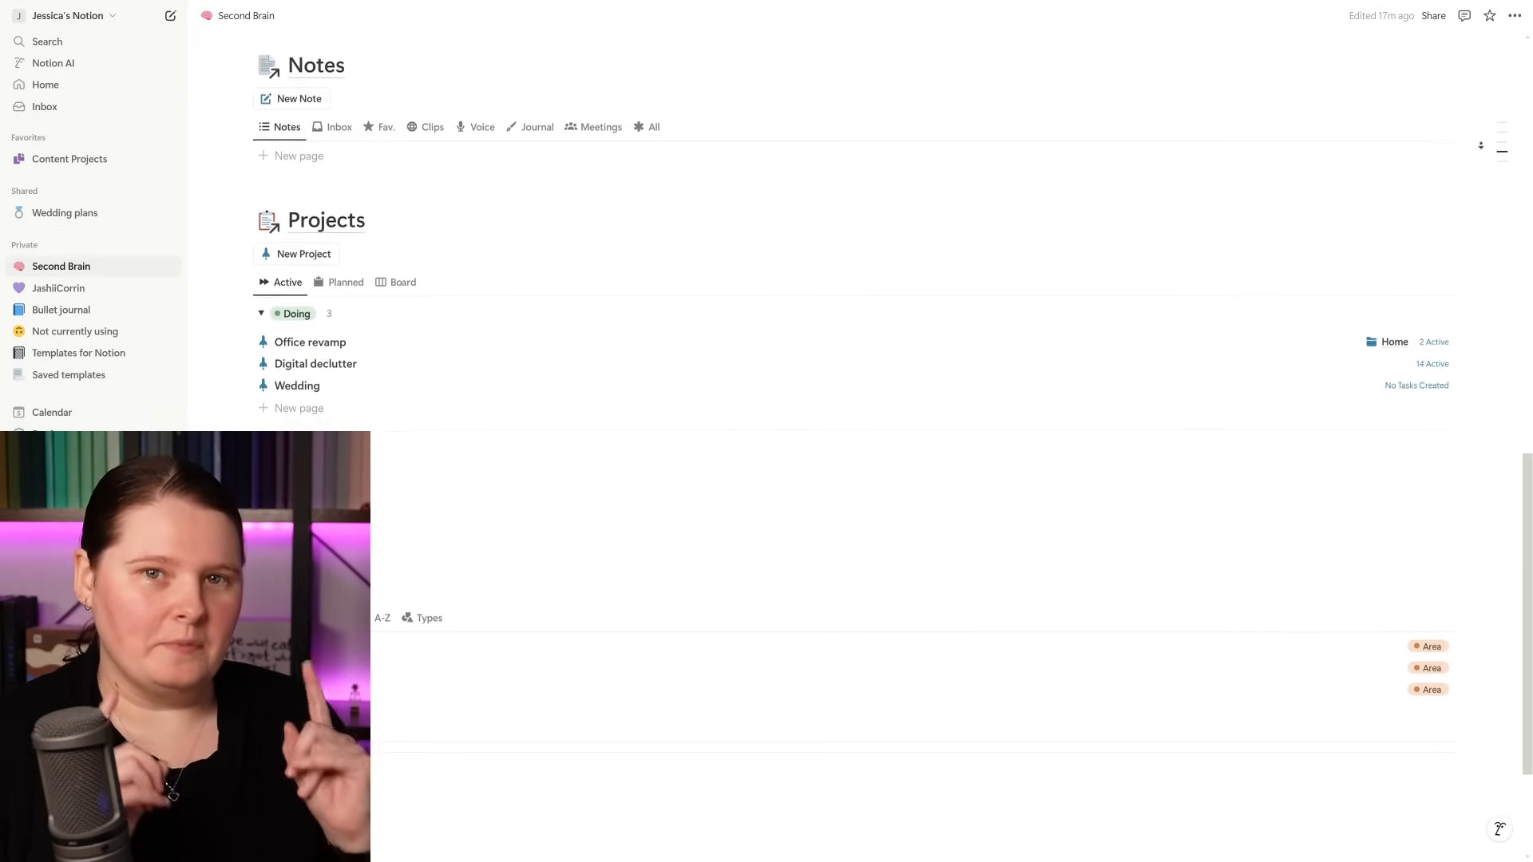